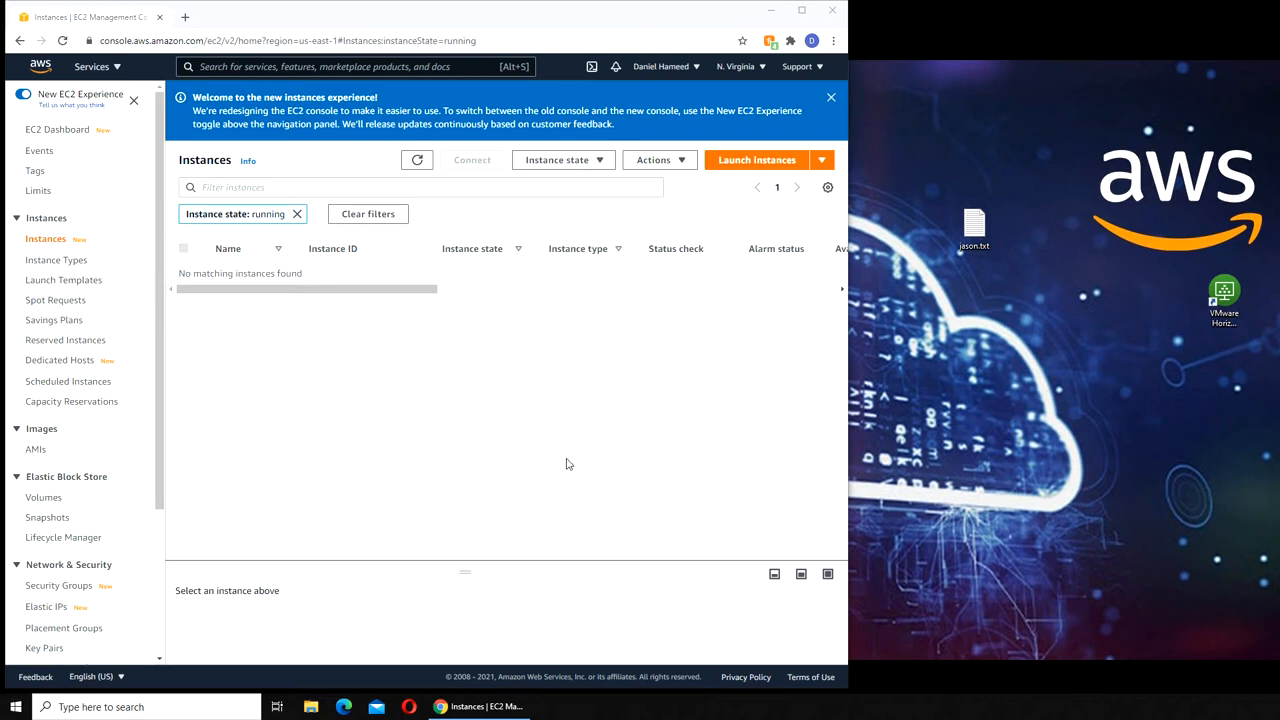
{"action": "mouse_move", "coordinate": [420, 512]}
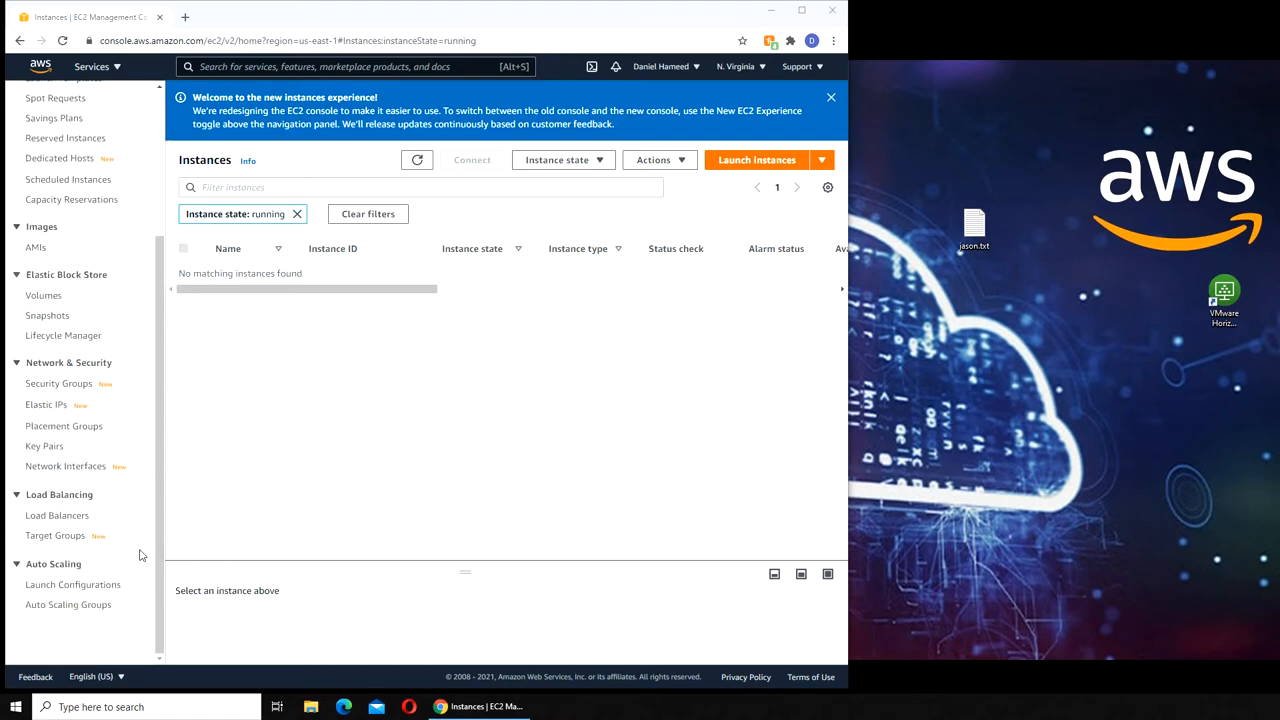
{"action": "mouse_move", "coordinate": [156, 550]}
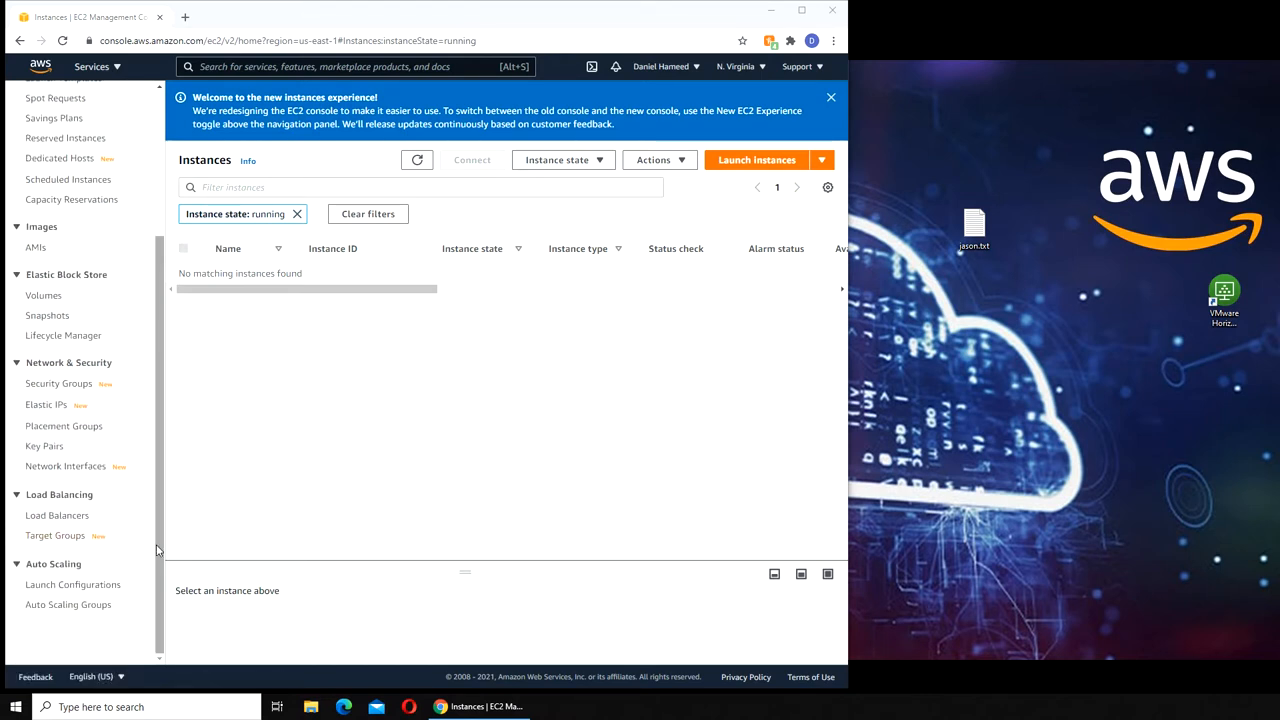
{"action": "mouse_move", "coordinate": [520, 436]}
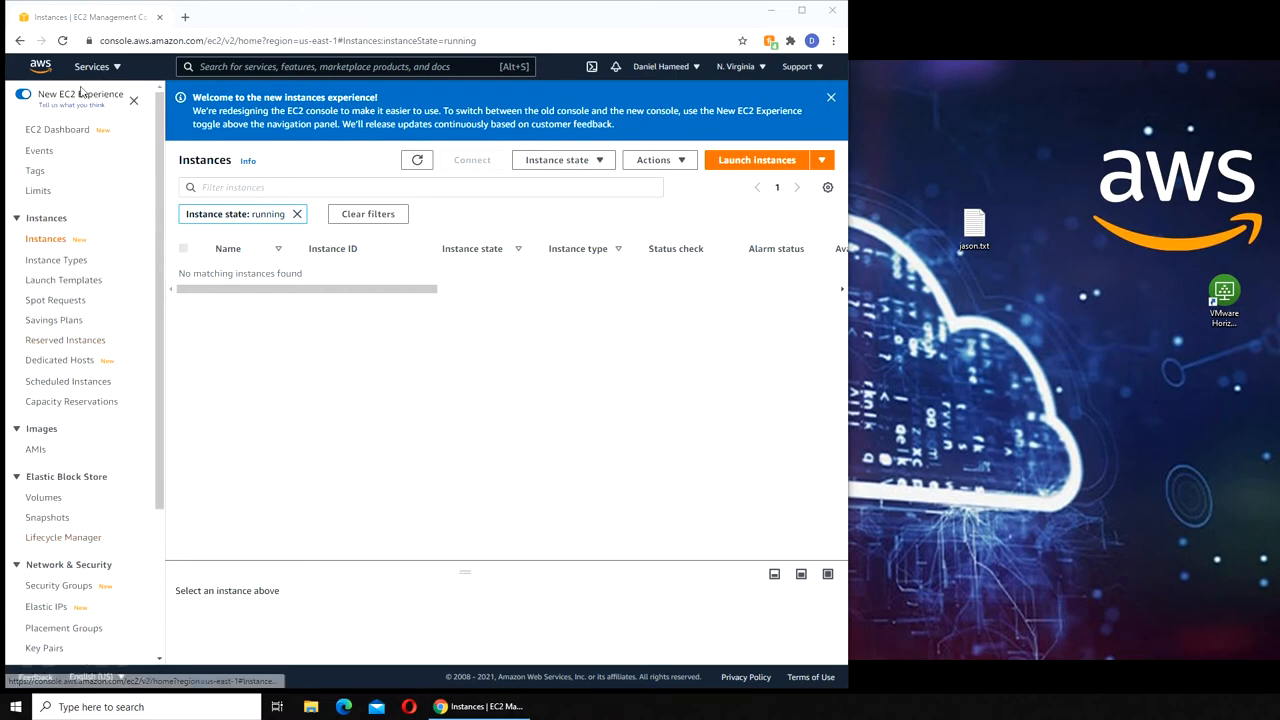
- Browse the All services list, then switch to the YouTube channel window in Firefox
{"action": "left_click", "coordinate": [92, 66]}
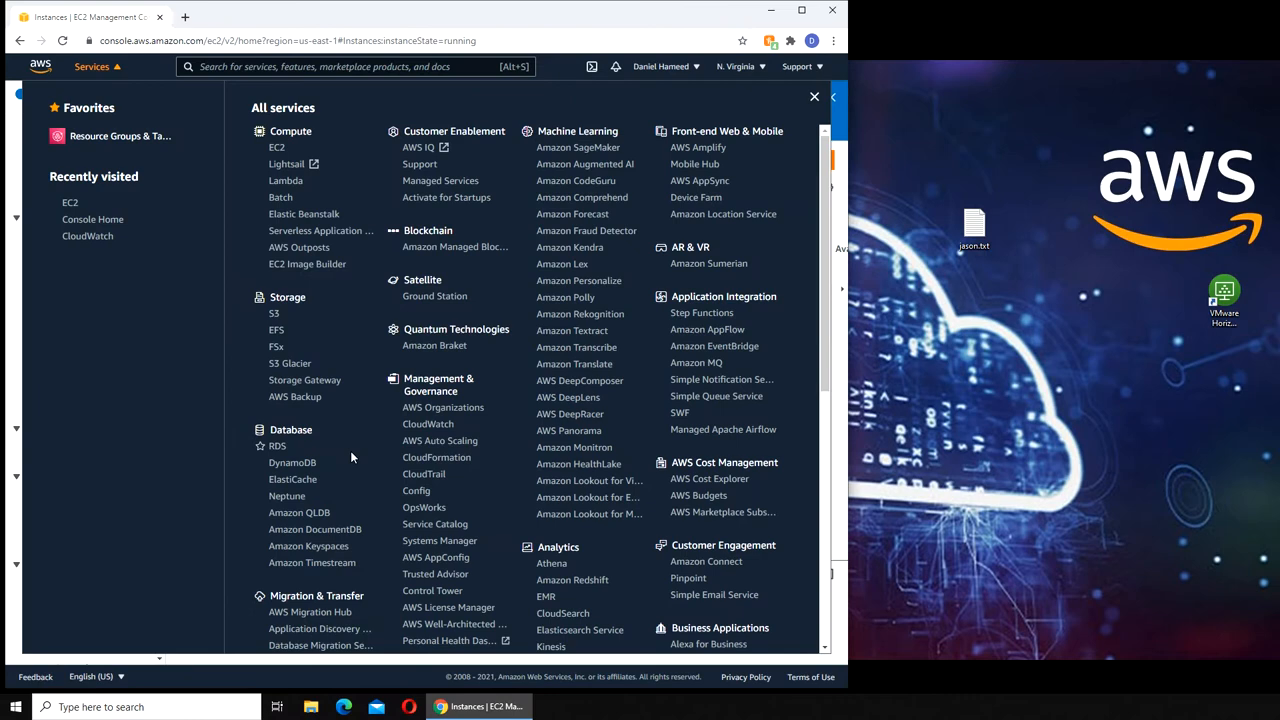
{"action": "scroll", "scroll_direction": "down", "scroll_amount": 3}
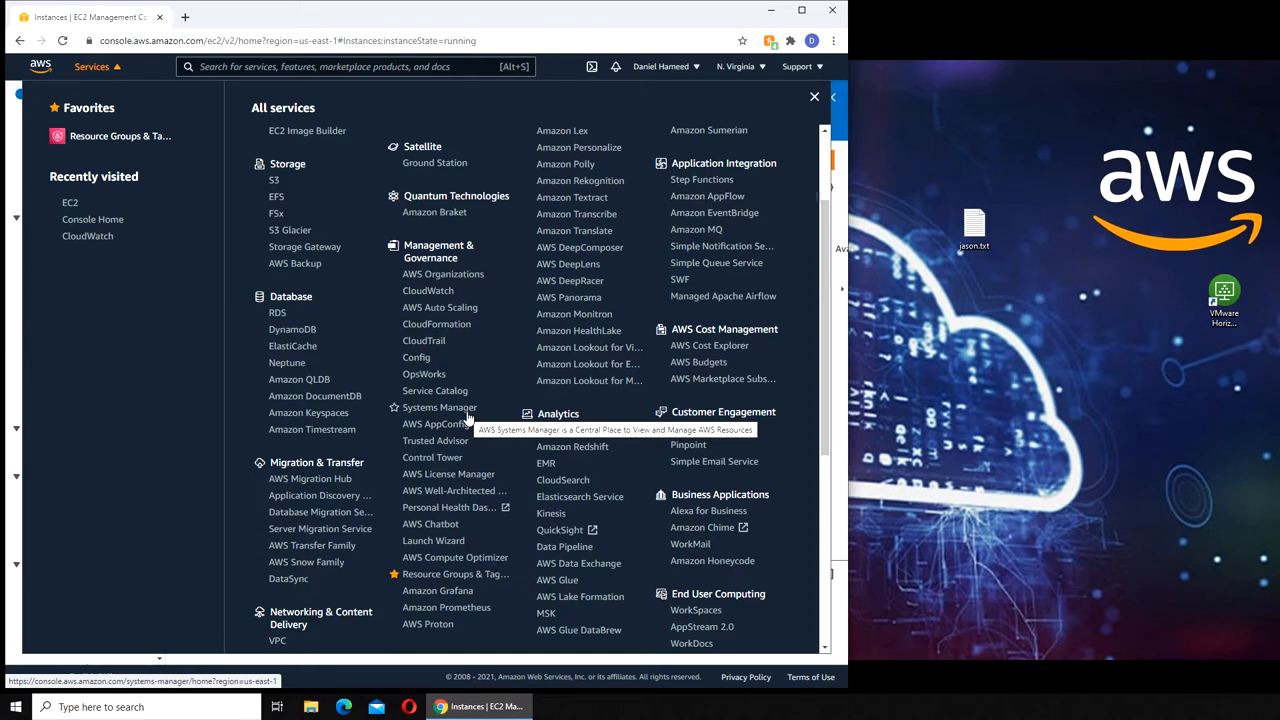
{"action": "mouse_move", "coordinate": [468, 420]}
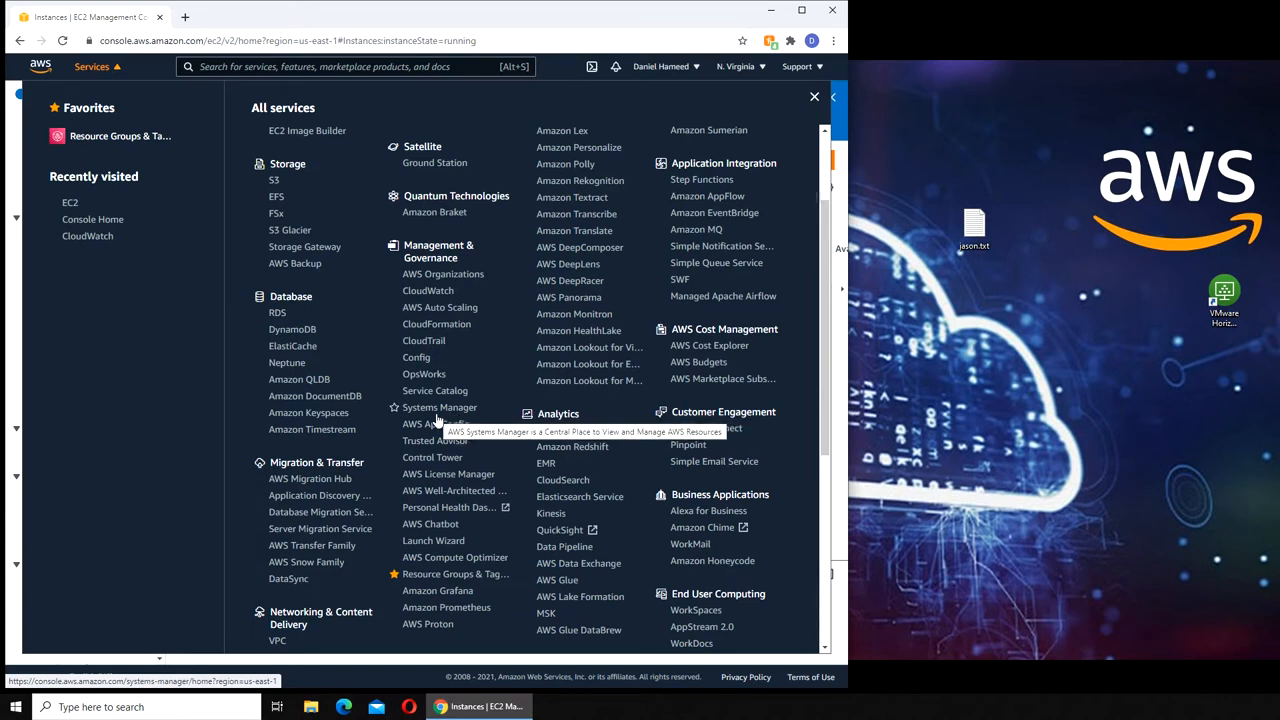
{"action": "mouse_move", "coordinate": [444, 414]}
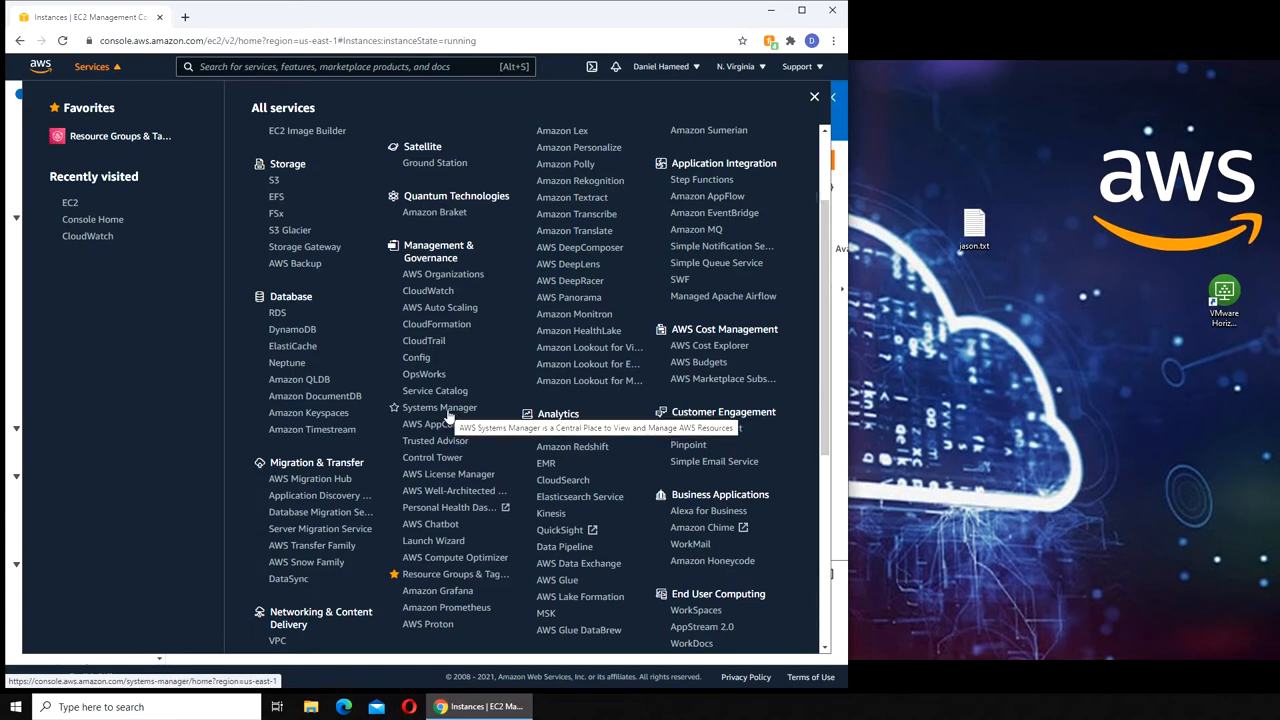
{"action": "mouse_move", "coordinate": [444, 412]}
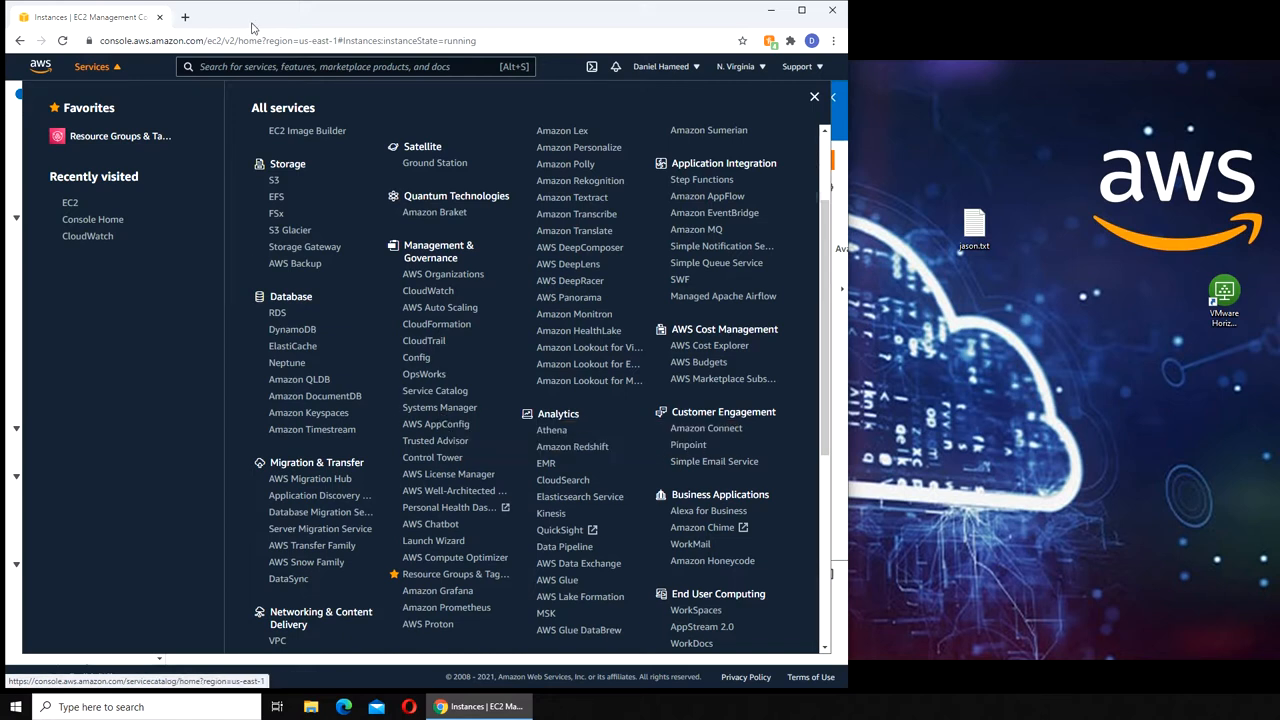
{"action": "left_click", "coordinate": [184, 16]}
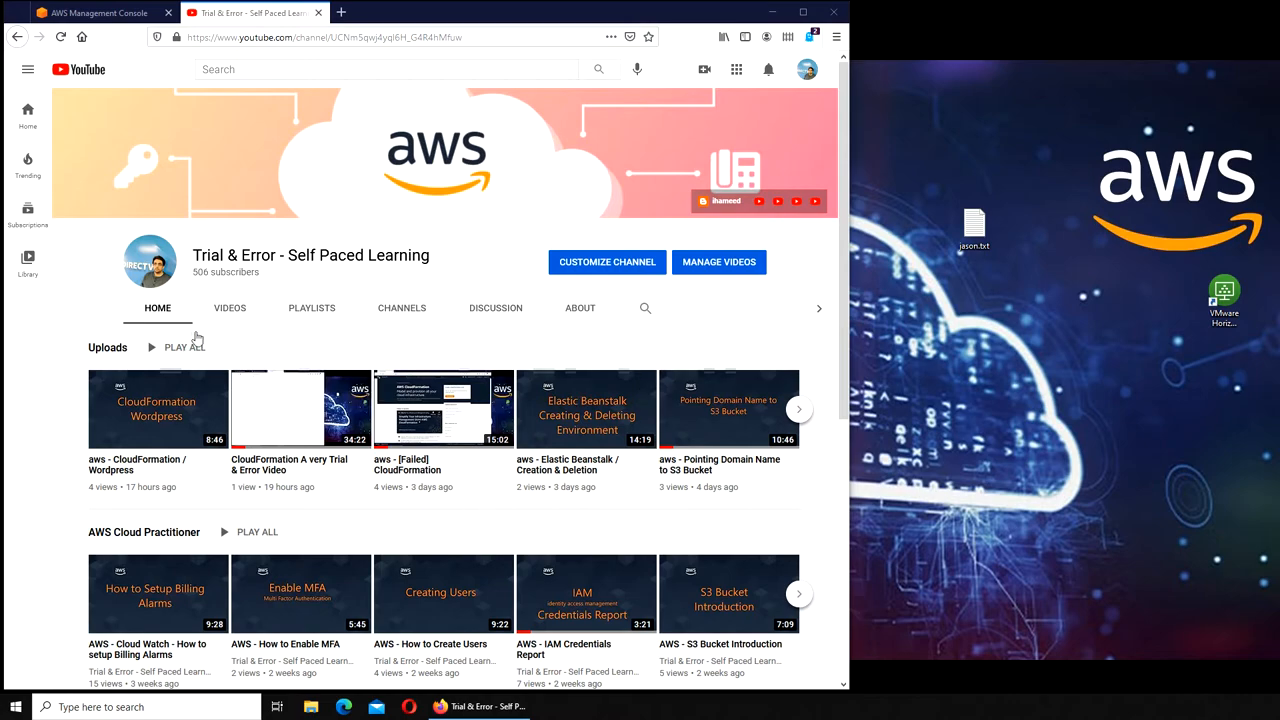
- Show the channel's Videos catalogue of AWS tutorial uploads
{"action": "left_click", "coordinate": [228, 308]}
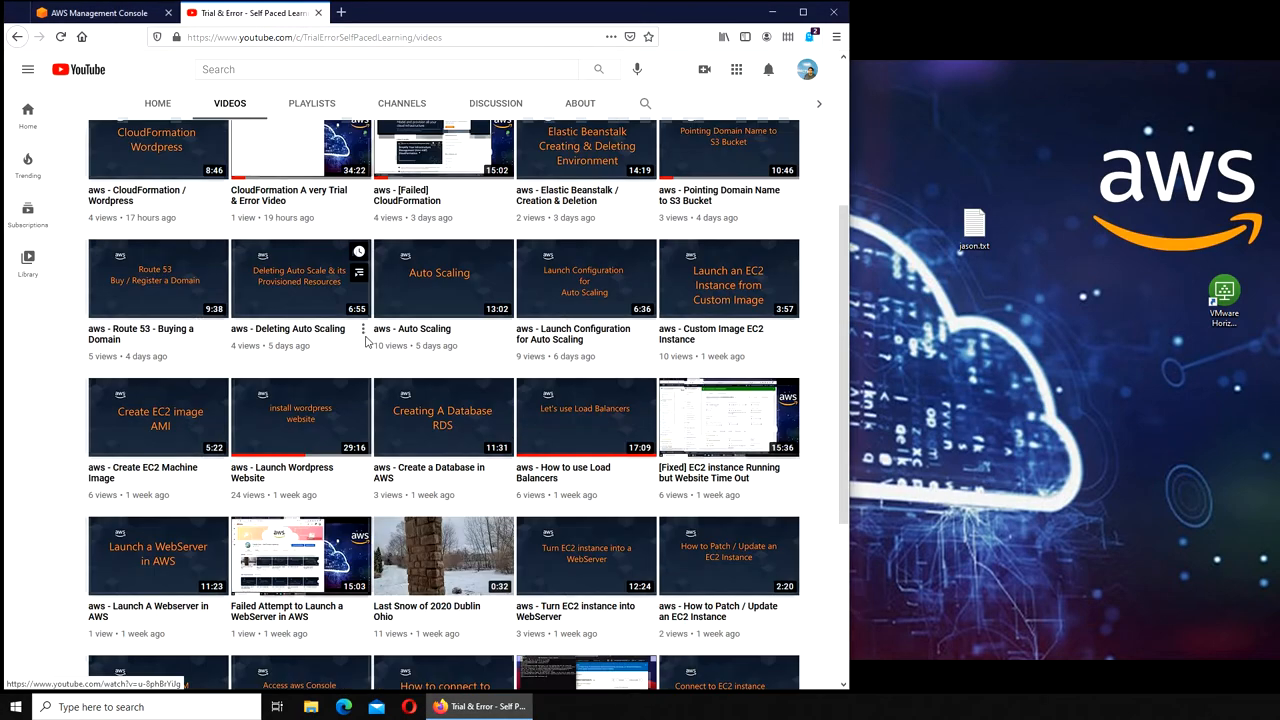
{"action": "scroll", "scroll_direction": "down", "scroll_amount": 3}
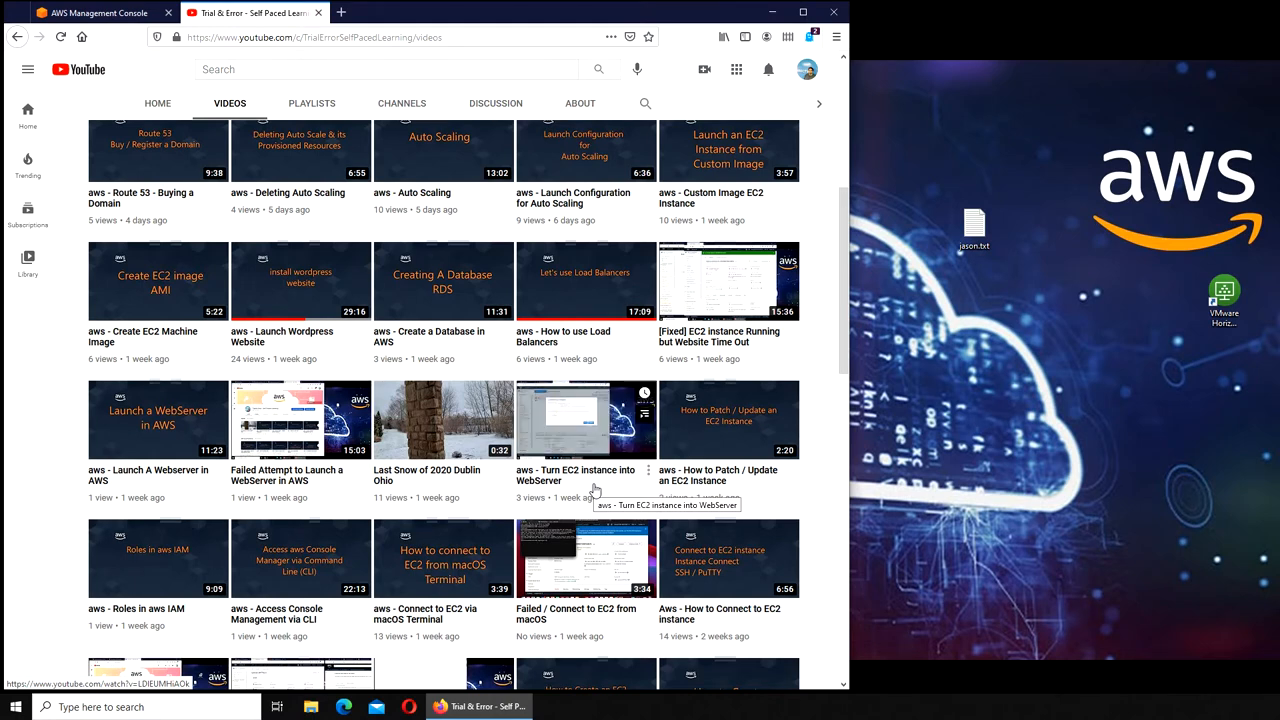
- Return to the console home and scroll the All services list looking for tag-related services
{"action": "left_click", "coordinate": [96, 12]}
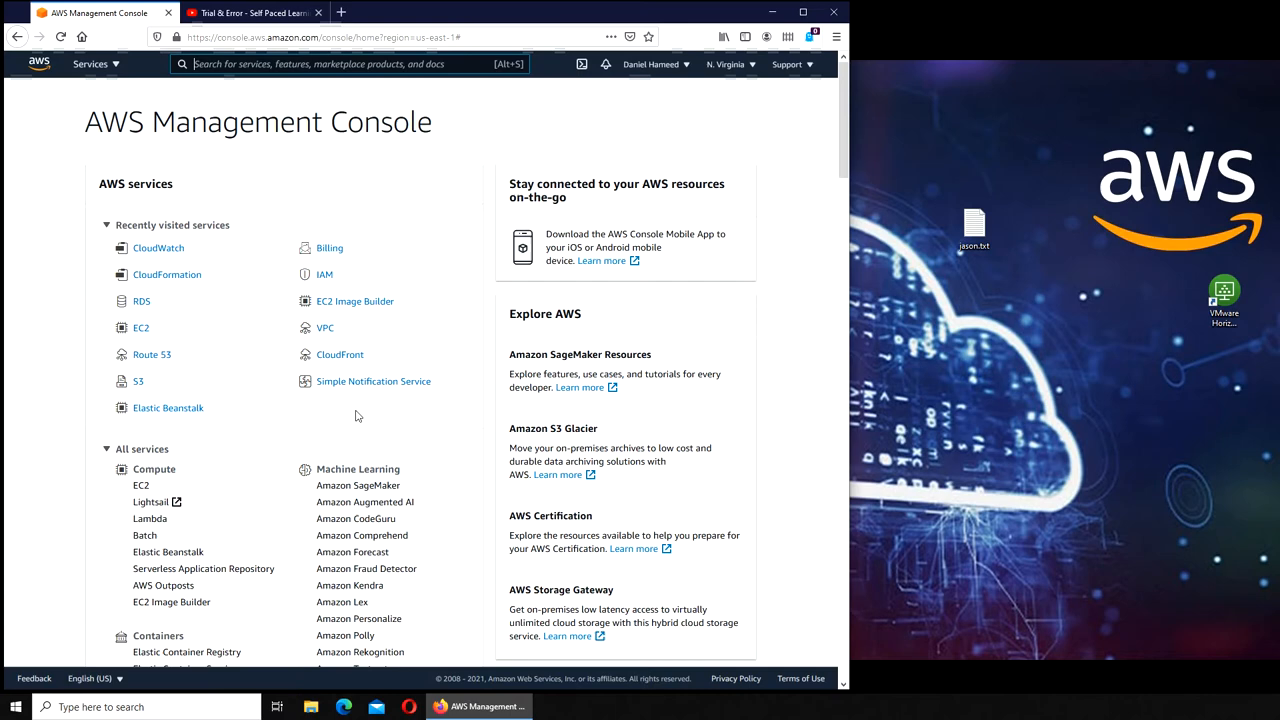
{"action": "mouse_move", "coordinate": [204, 212]}
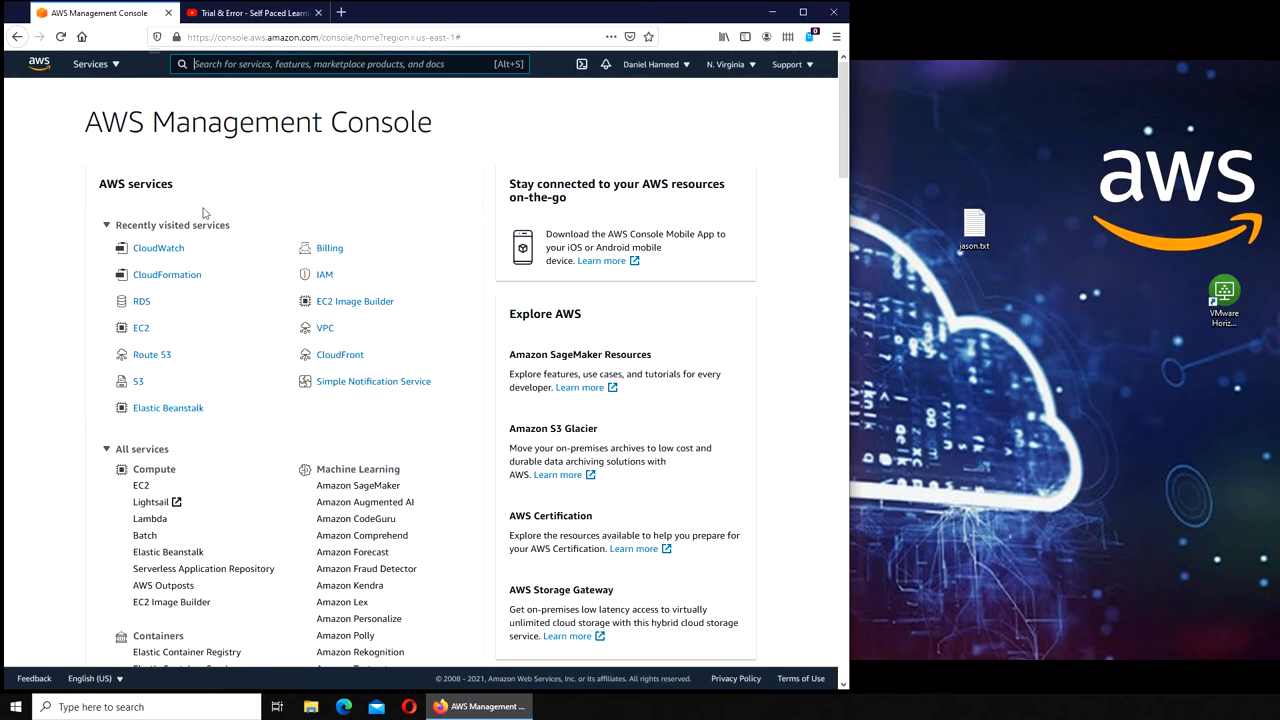
{"action": "mouse_move", "coordinate": [652, 64]}
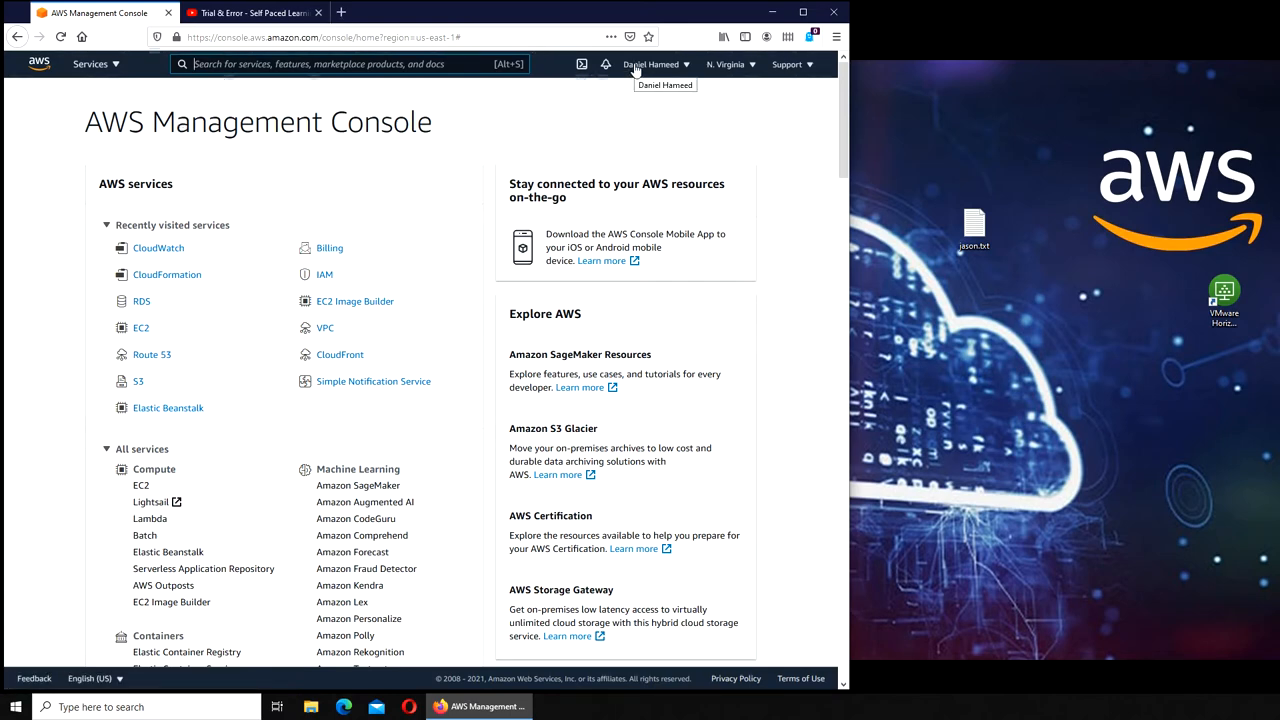
{"action": "left_click", "coordinate": [90, 64]}
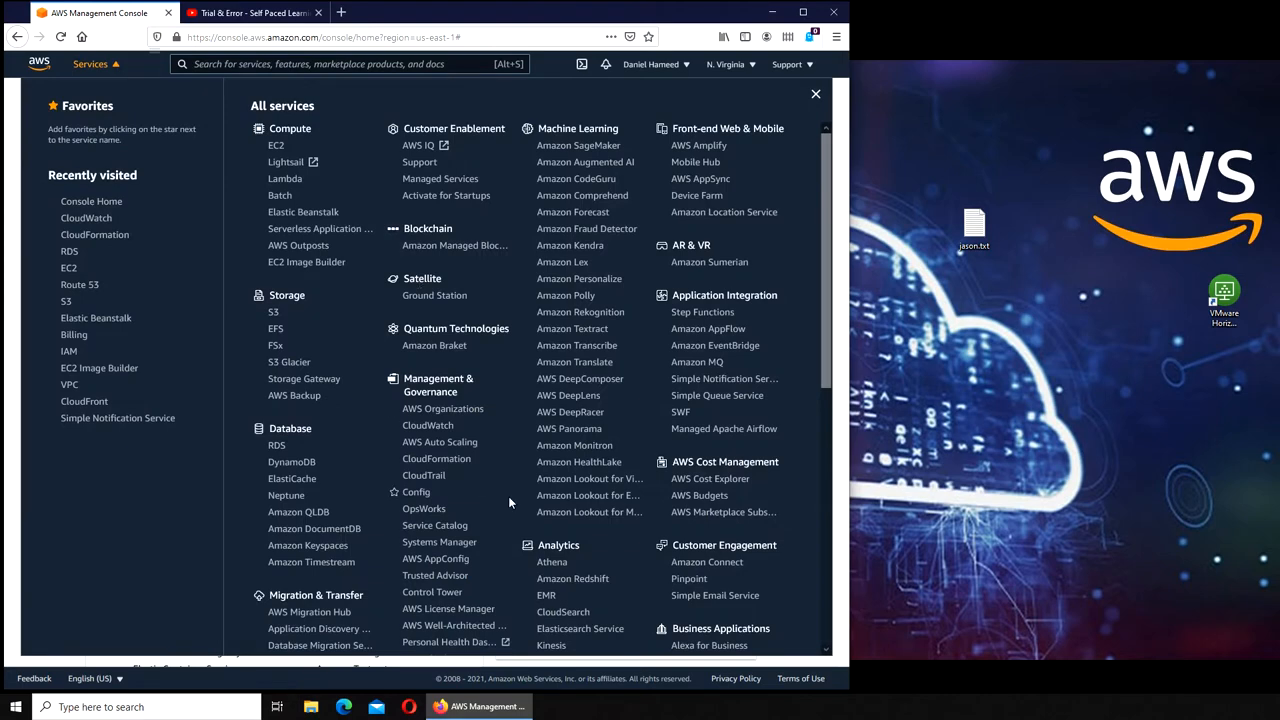
{"action": "scroll", "scroll_direction": "down", "scroll_amount": 3}
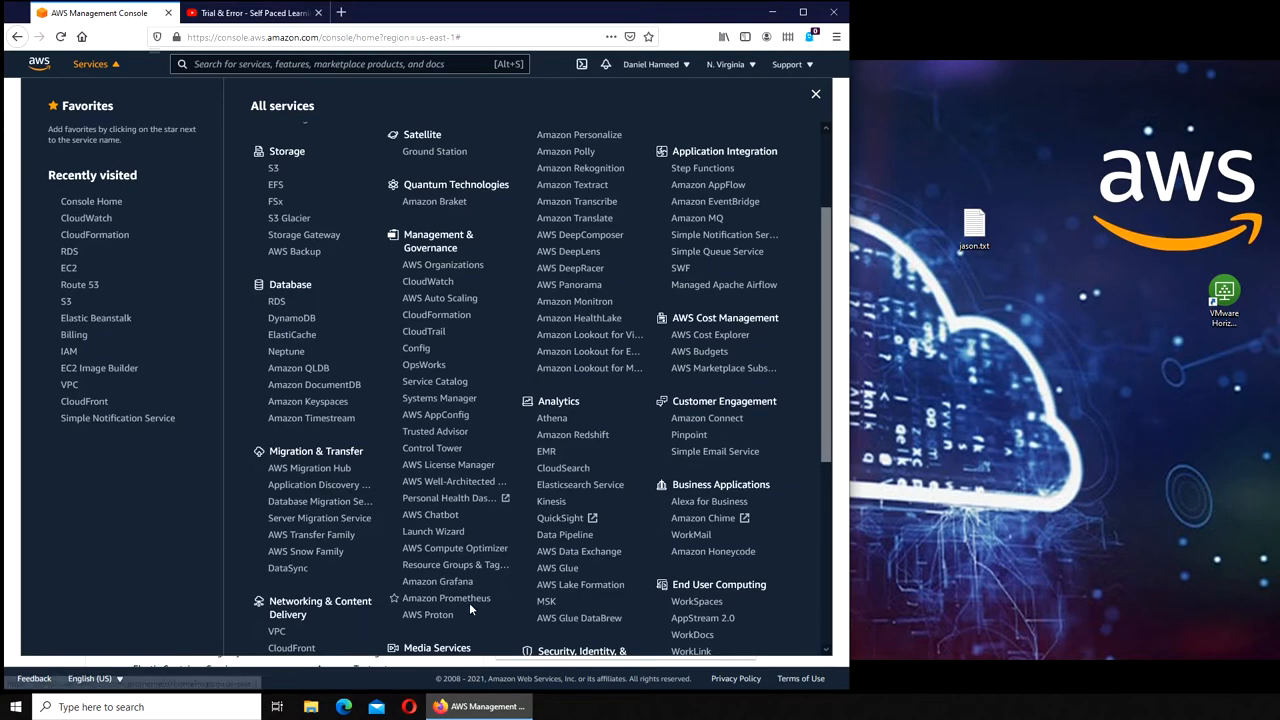
{"action": "mouse_move", "coordinate": [530, 376]}
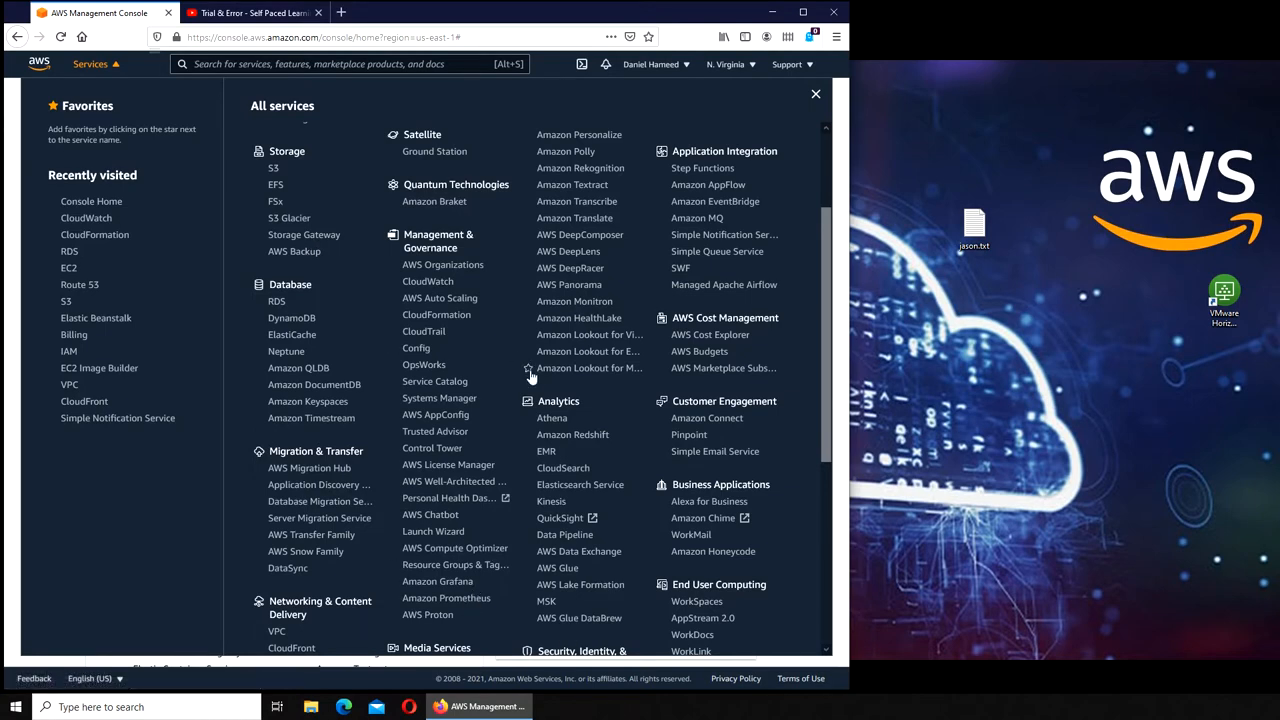
{"action": "scroll", "scroll_direction": "down", "scroll_amount": 3}
{"action": "type", "text": "tags"}
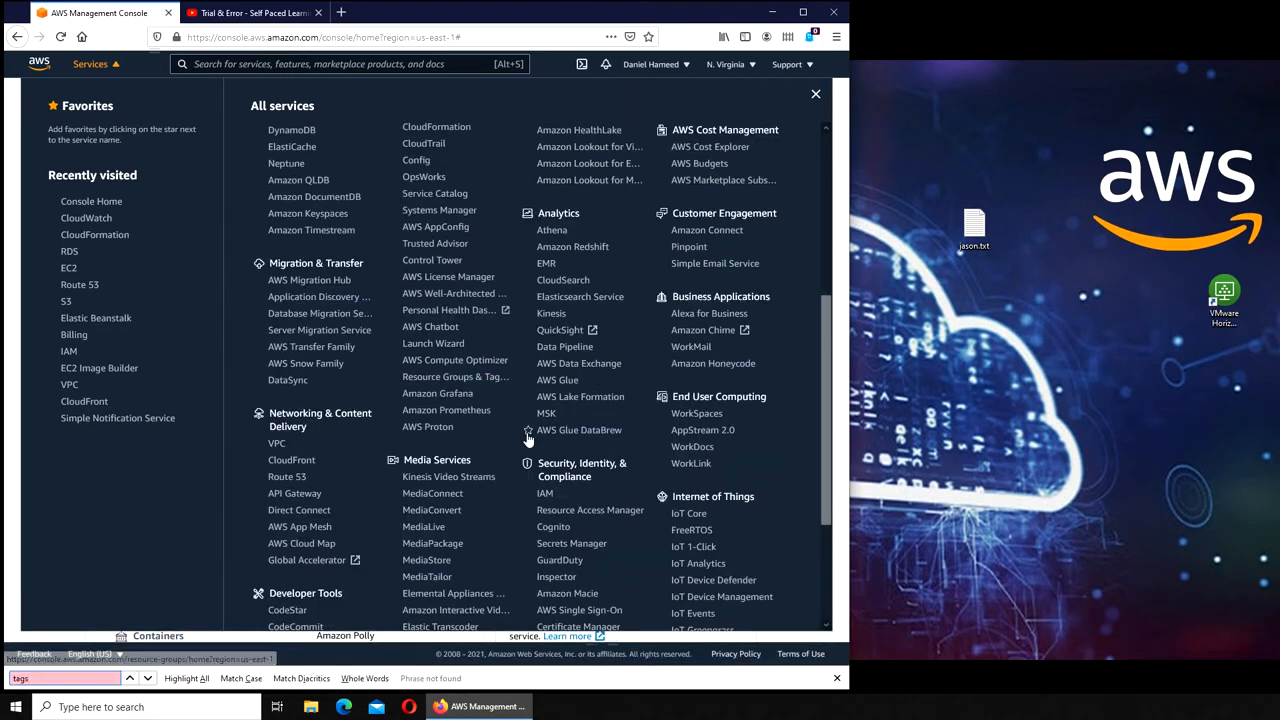
{"action": "mouse_move", "coordinate": [460, 380]}
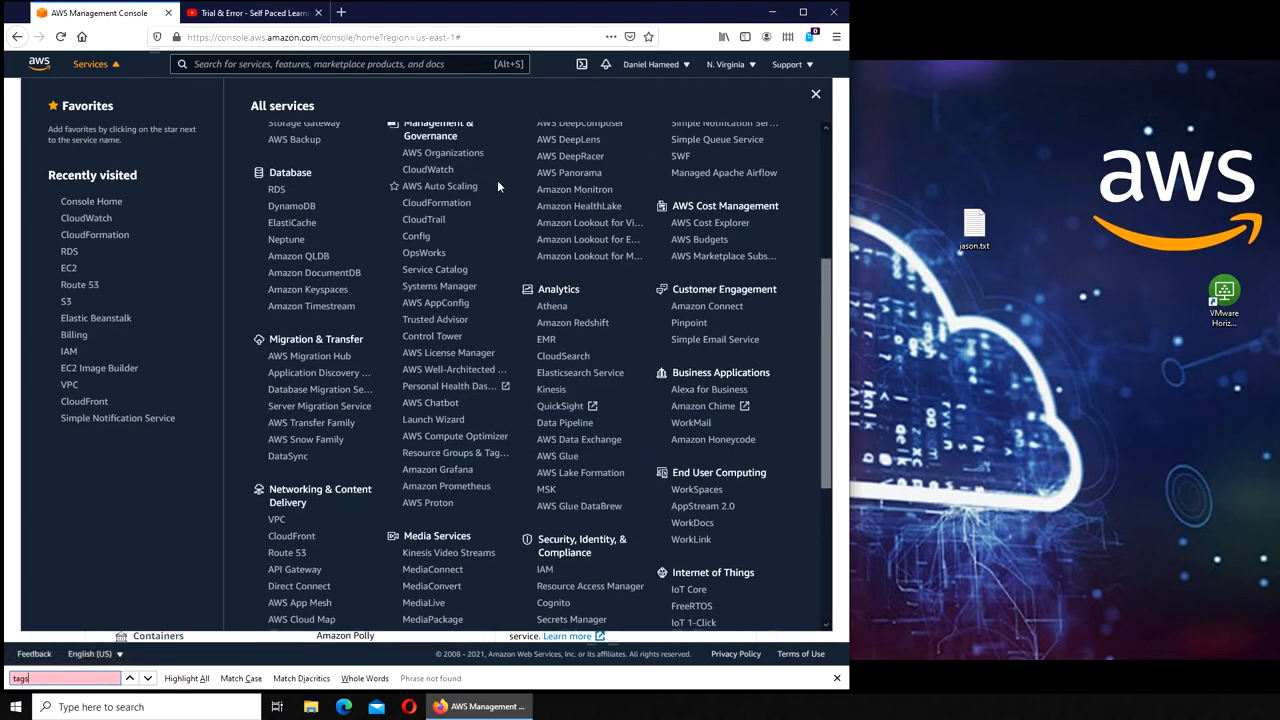
{"action": "scroll", "scroll_direction": "down", "scroll_amount": 3}
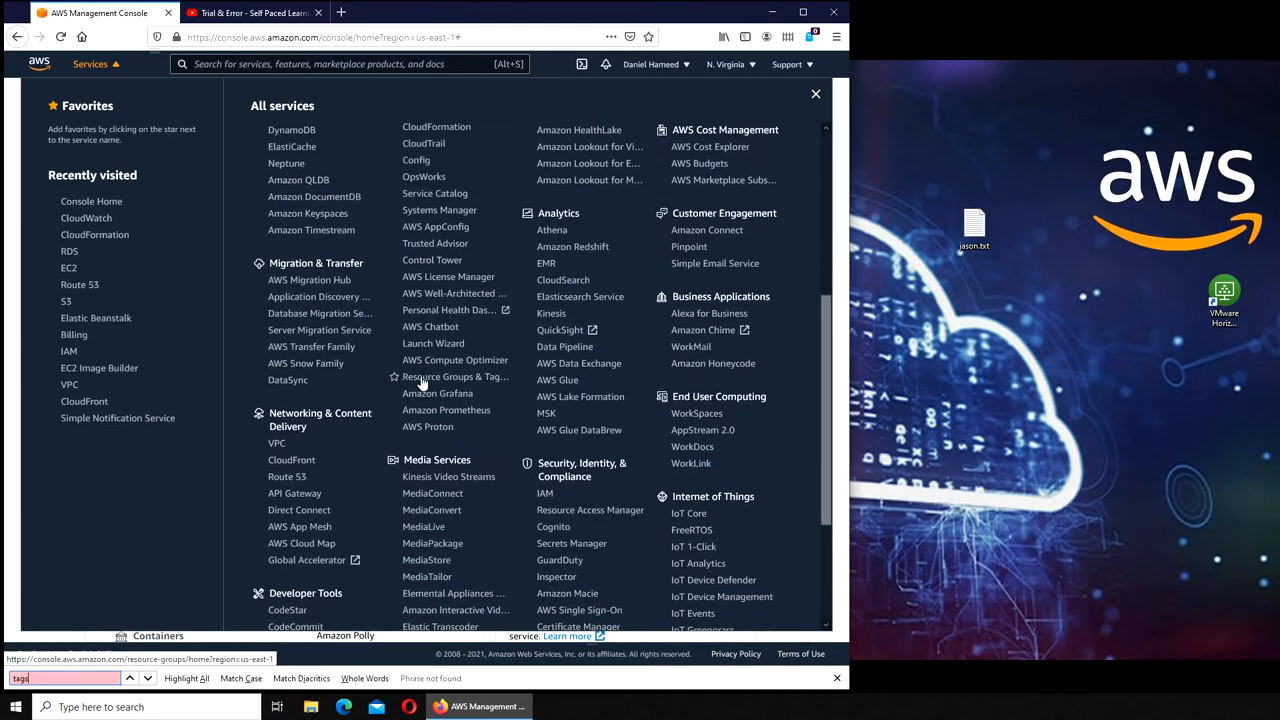
- Go to Resource Groups & Tag Editor, then bring up the All services list again
{"action": "left_click", "coordinate": [450, 376]}
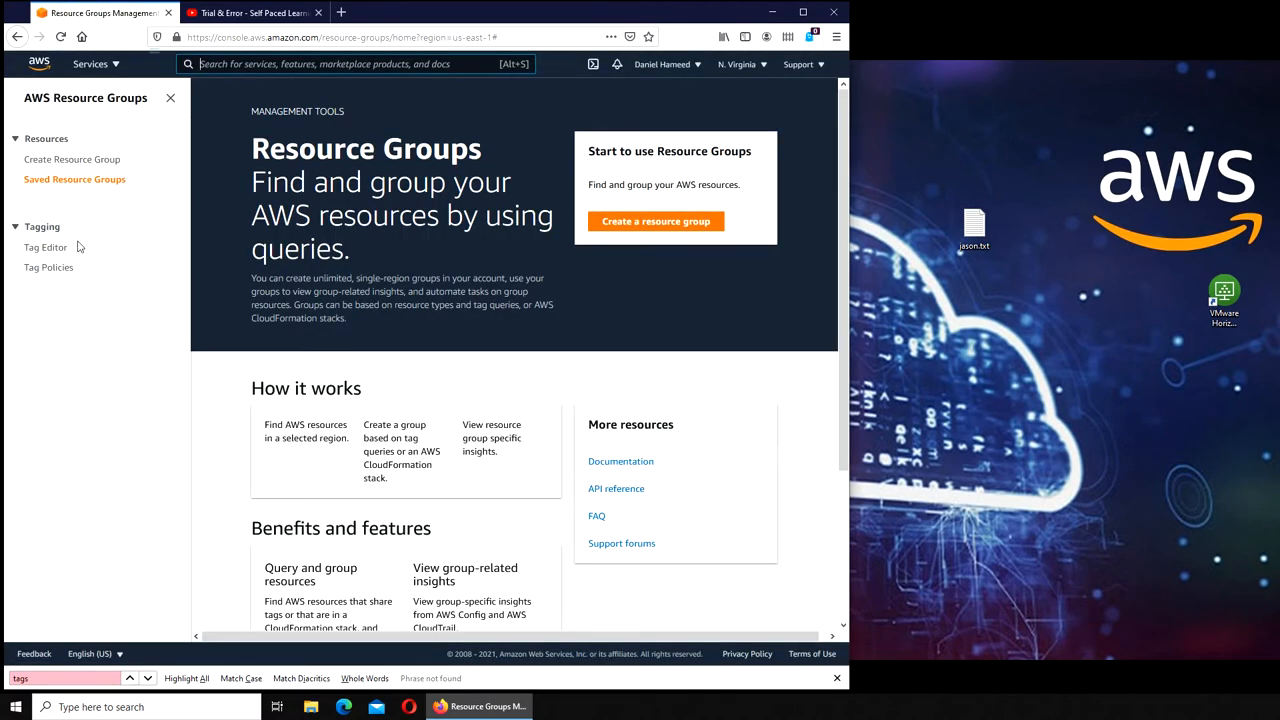
{"action": "mouse_move", "coordinate": [44, 248]}
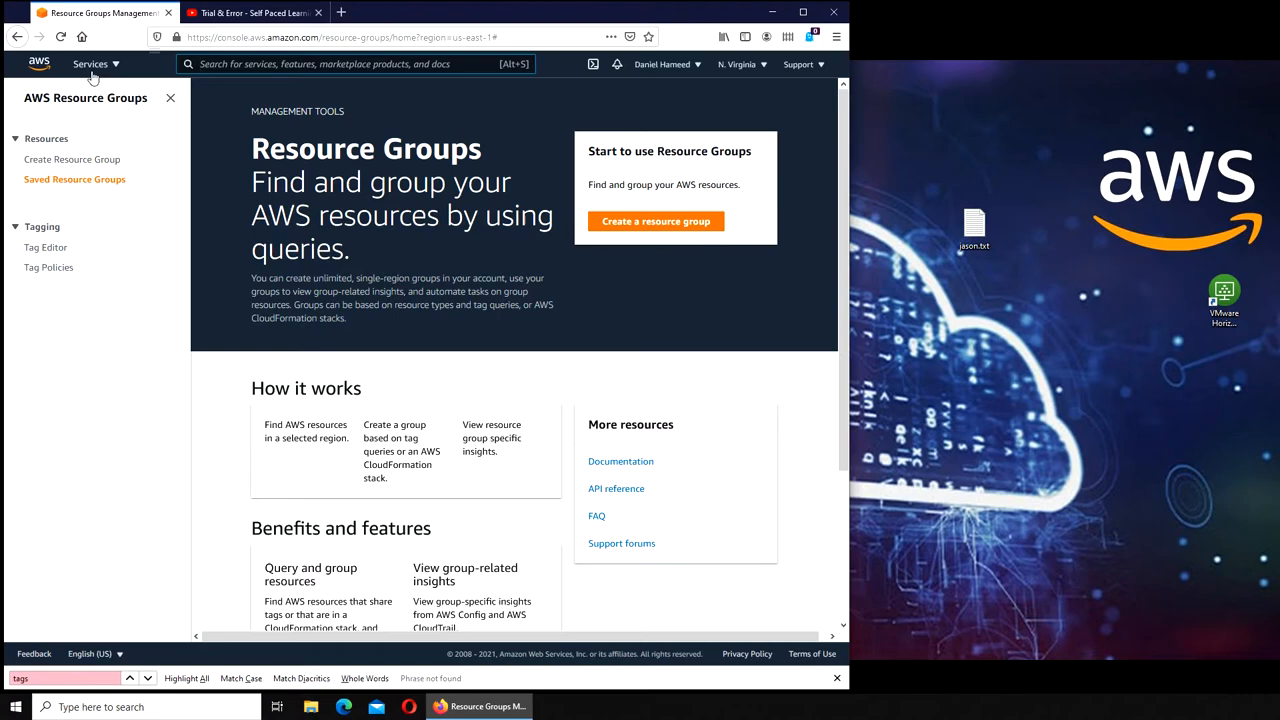
{"action": "left_click", "coordinate": [90, 64]}
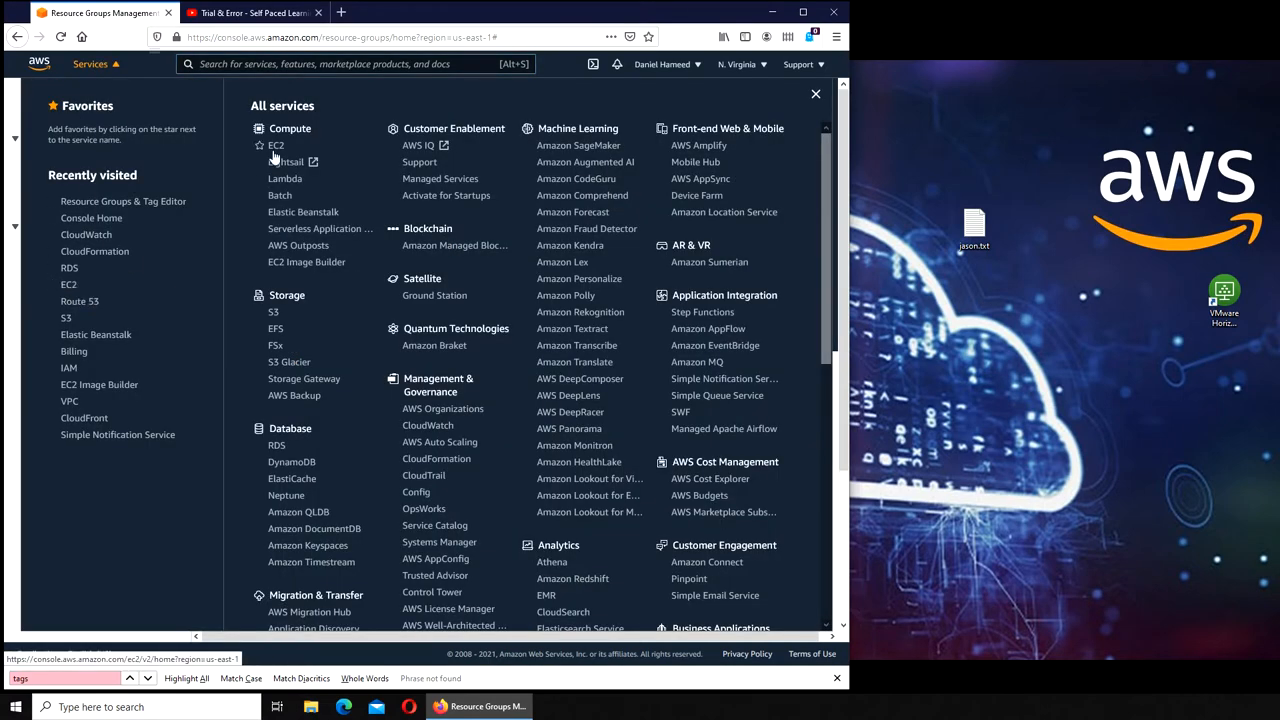
- From EC2's running instances, start launching a new instance at the Choose AMI step
{"action": "left_click", "coordinate": [276, 144]}
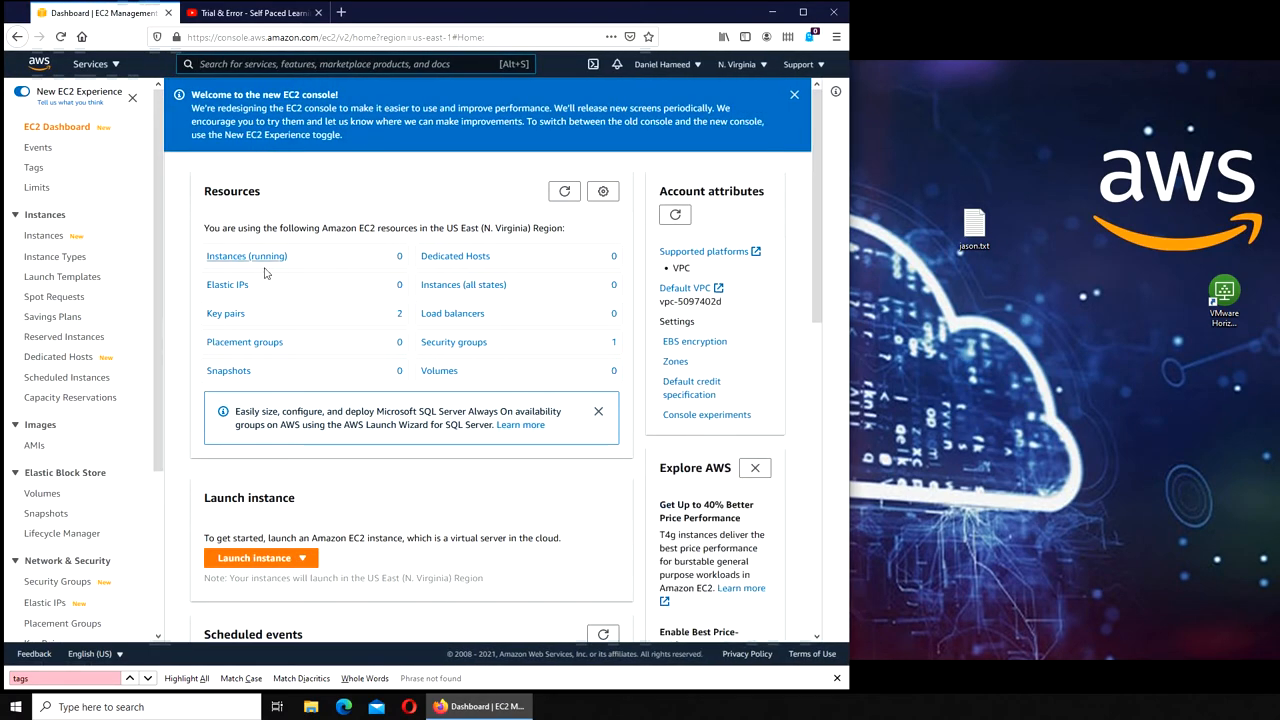
{"action": "left_click", "coordinate": [246, 256]}
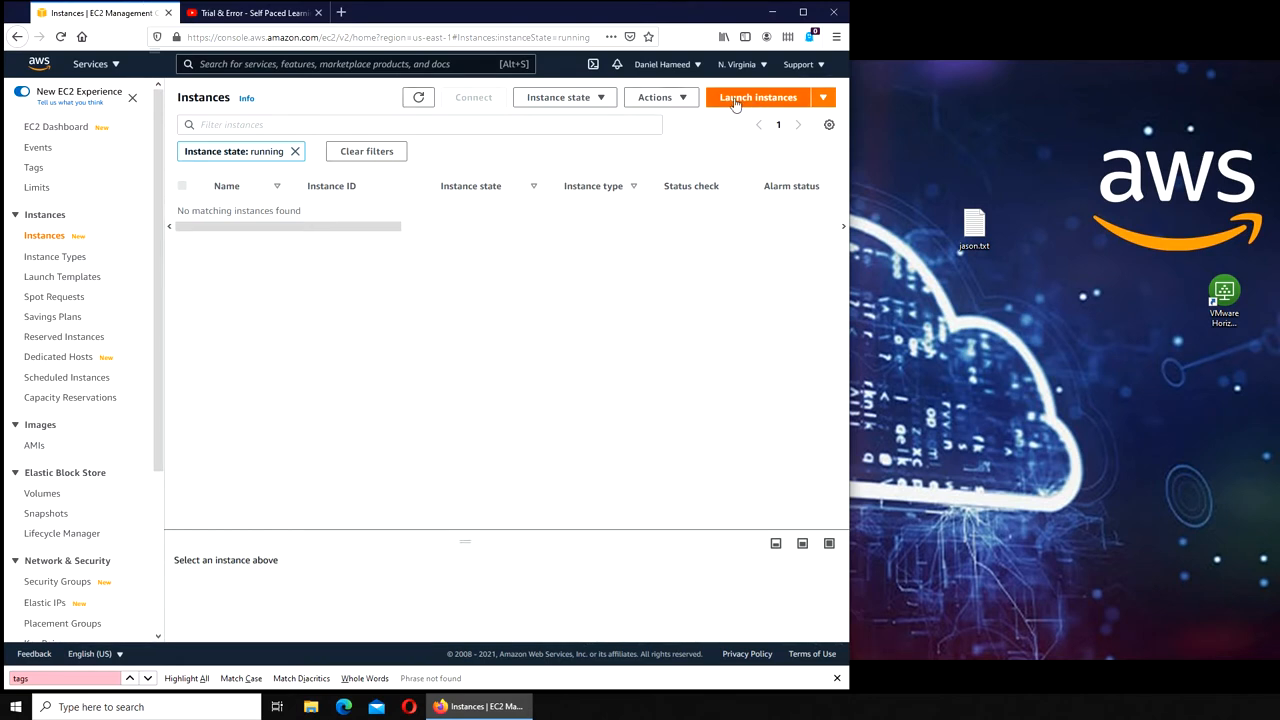
{"action": "left_click", "coordinate": [756, 96]}
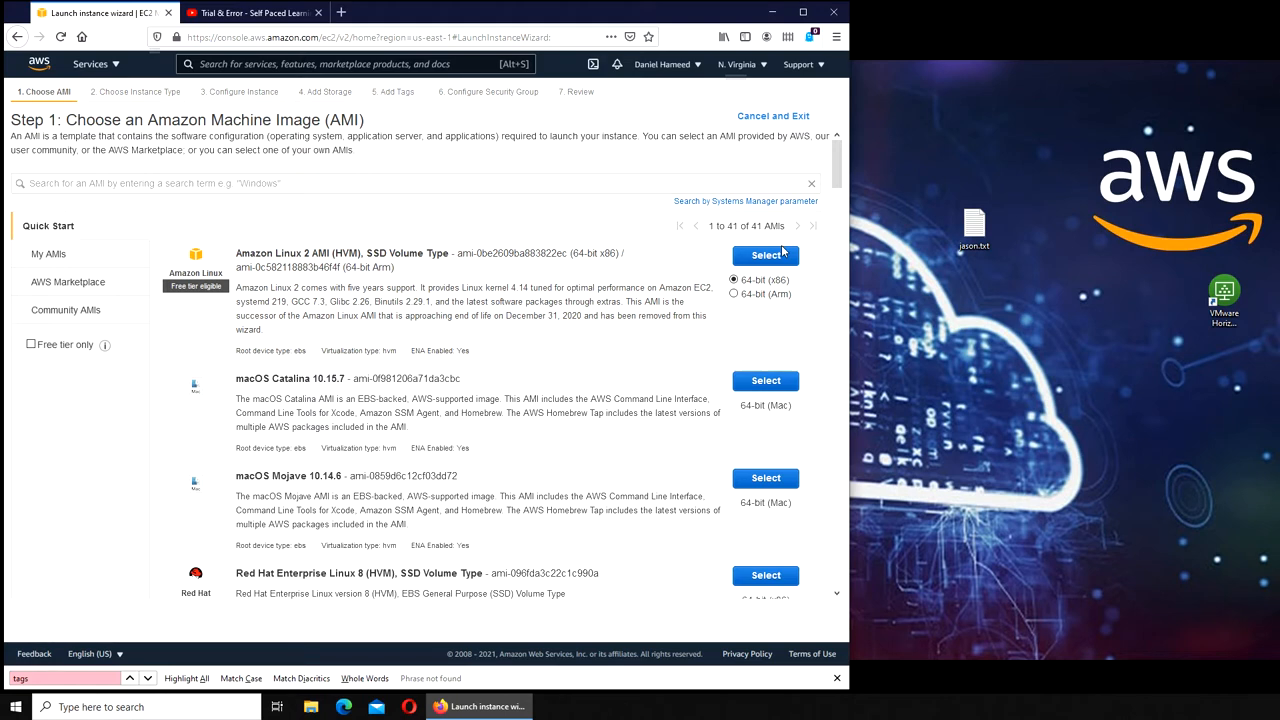
{"action": "mouse_move", "coordinate": [324, 412]}
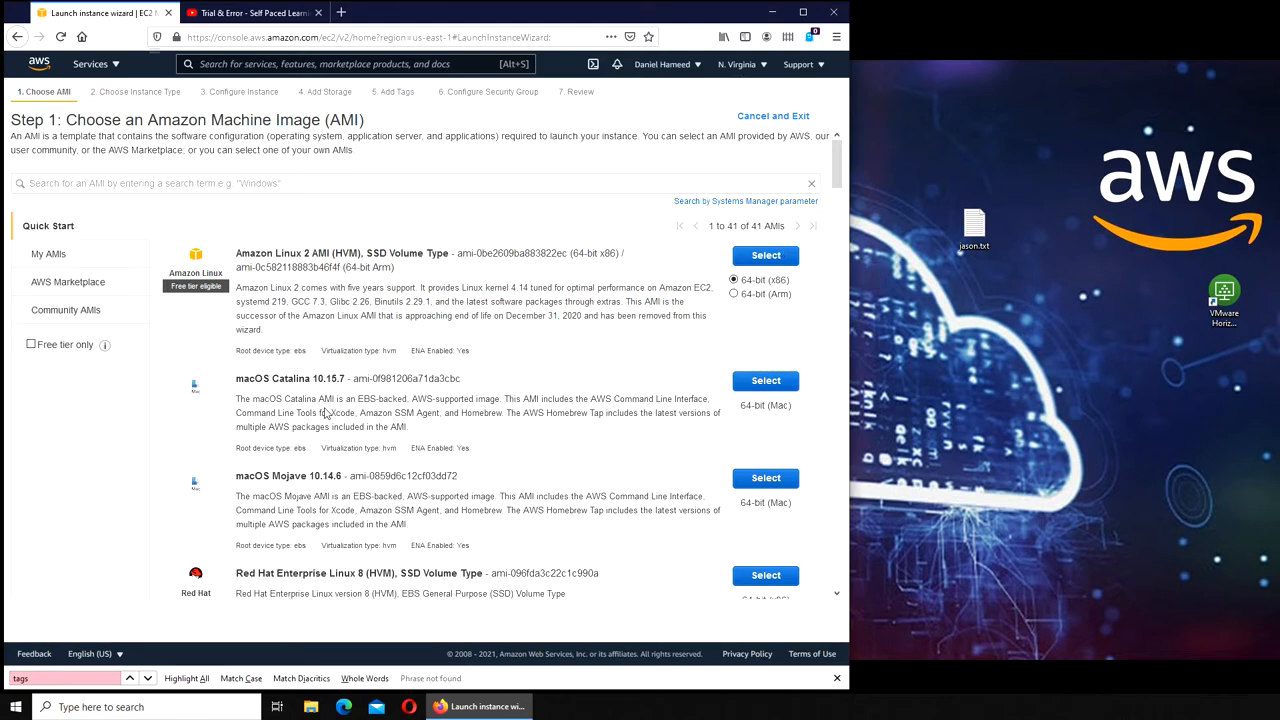
{"action": "mouse_move", "coordinate": [670, 264]}
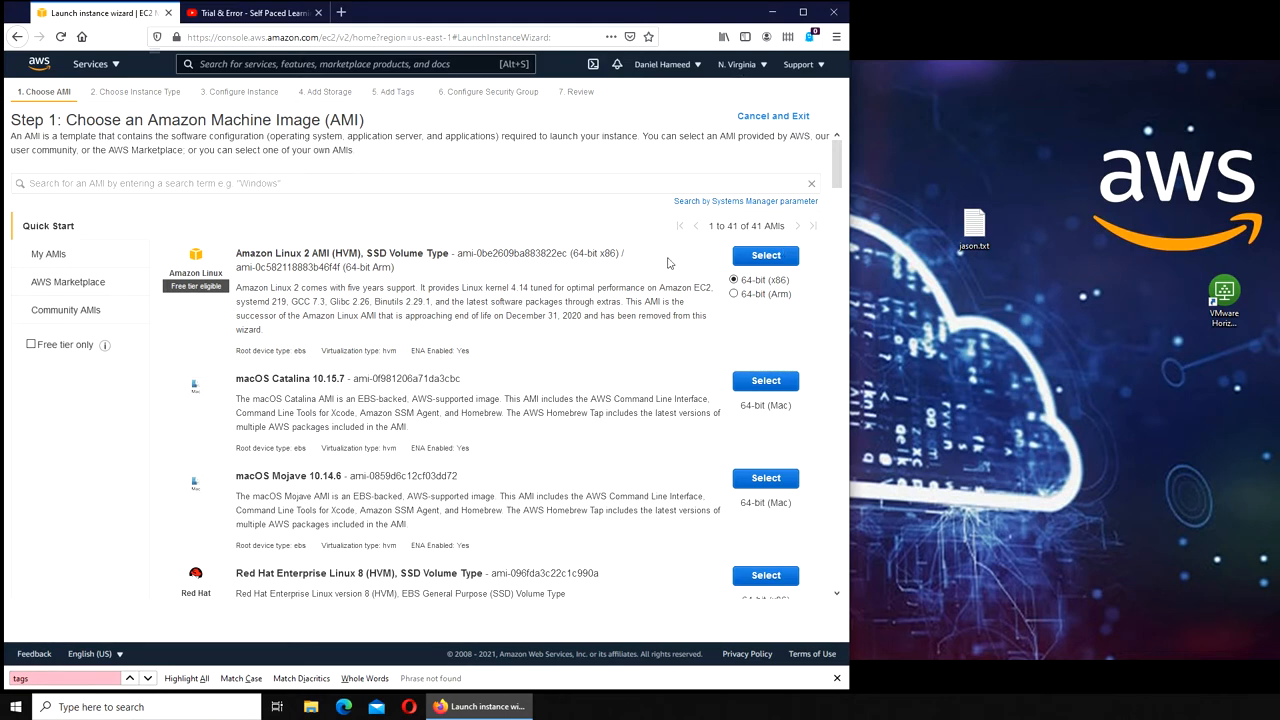
- Choose Amazon Linux 2 on t2.micro, keep default details and storage, and reach Add Tags
{"action": "left_click", "coordinate": [764, 256]}
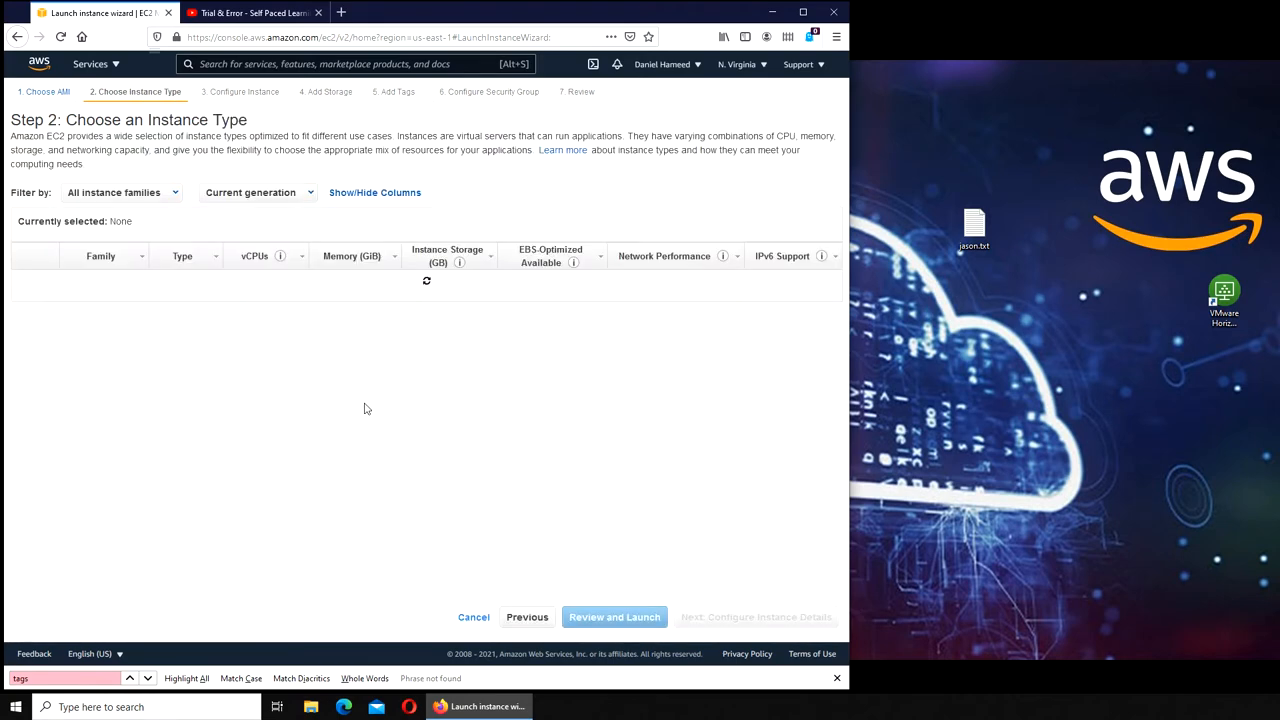
{"action": "left_click", "coordinate": [24, 326]}
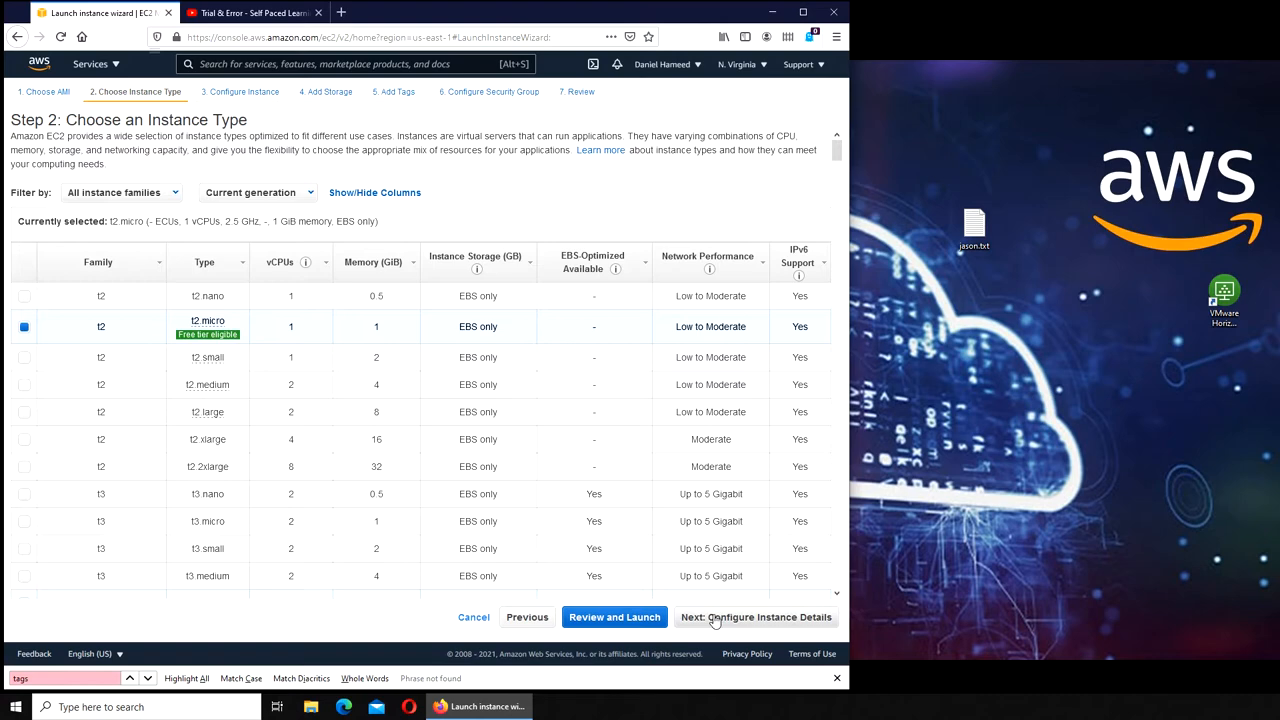
{"action": "left_click", "coordinate": [756, 616]}
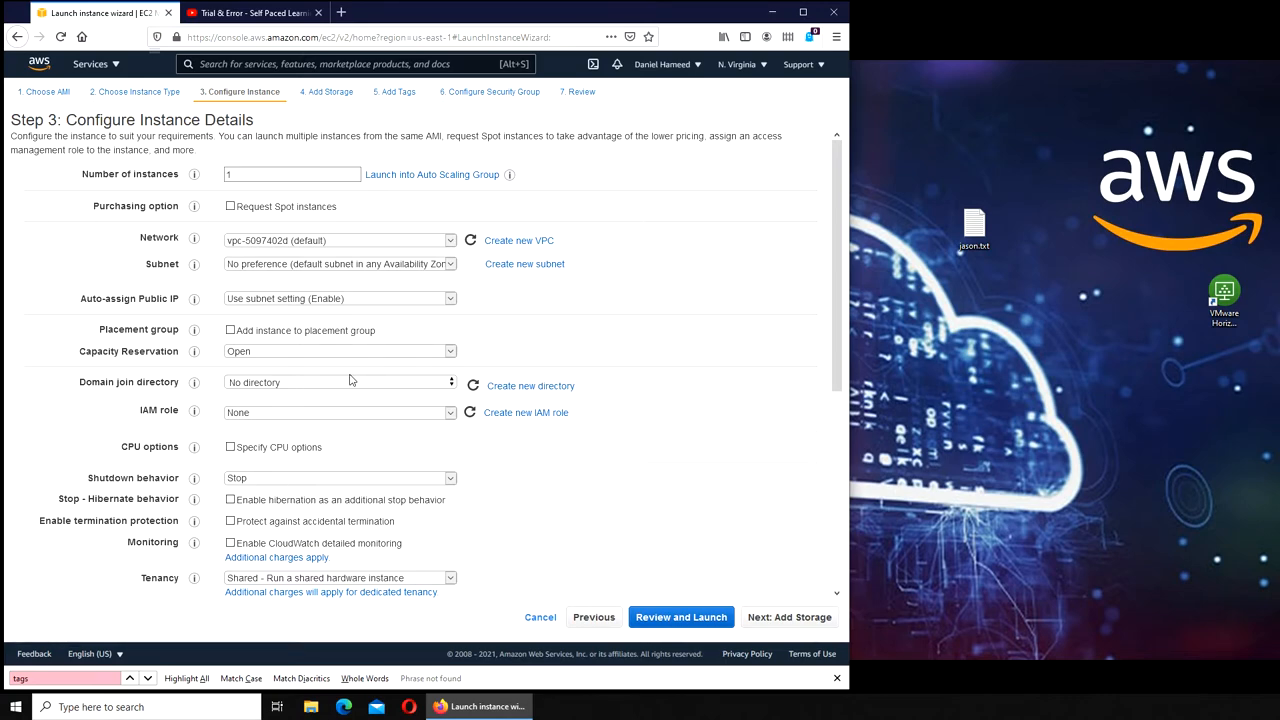
{"action": "scroll", "scroll_direction": "down", "scroll_amount": 3}
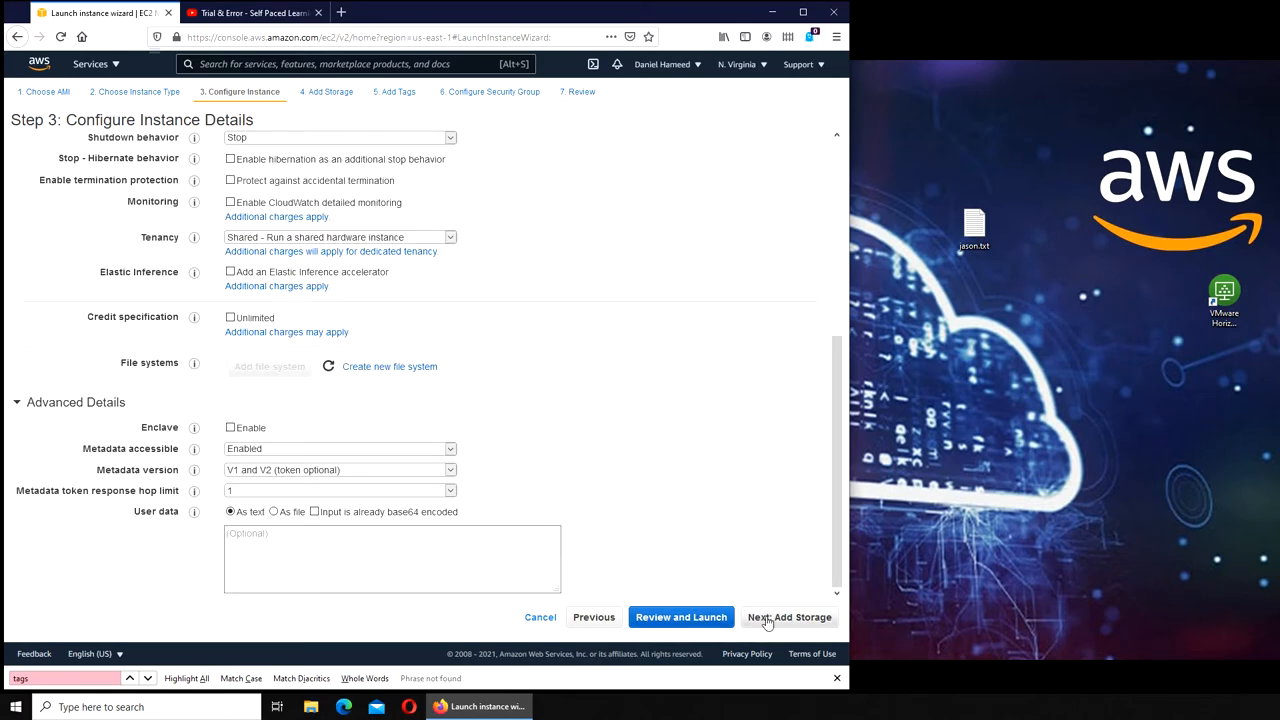
{"action": "left_click", "coordinate": [788, 616]}
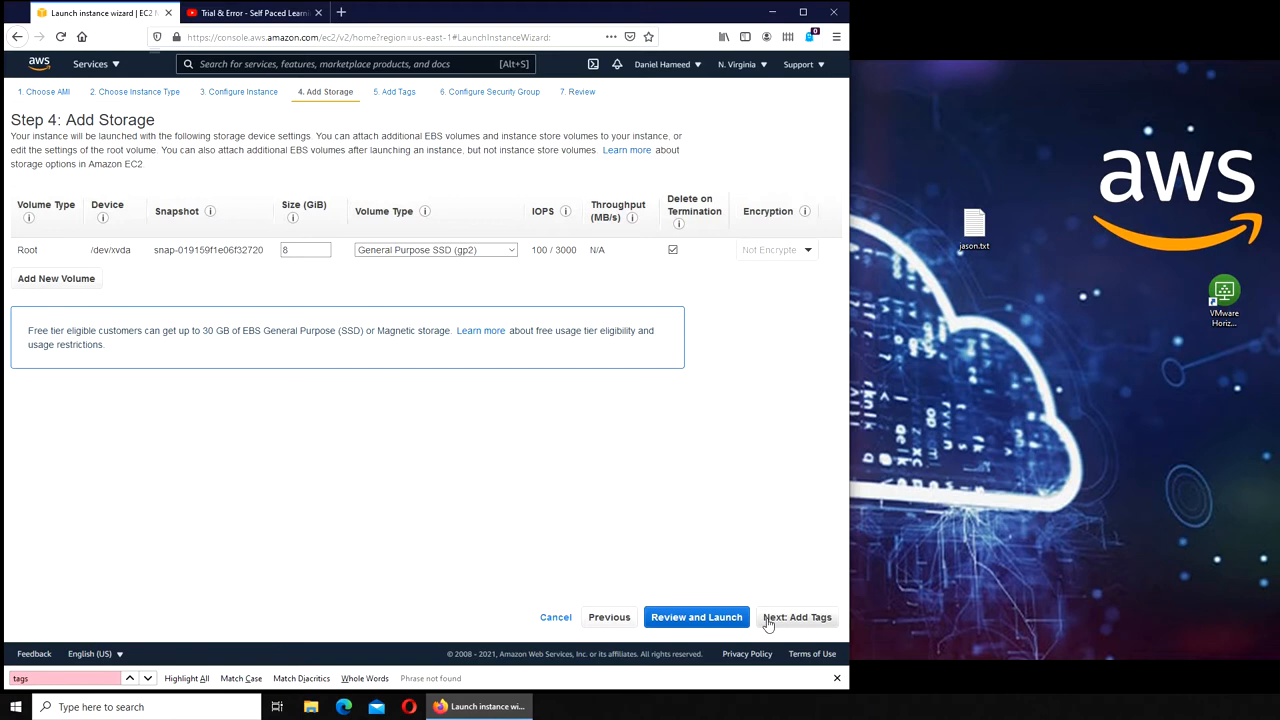
{"action": "left_click", "coordinate": [796, 616]}
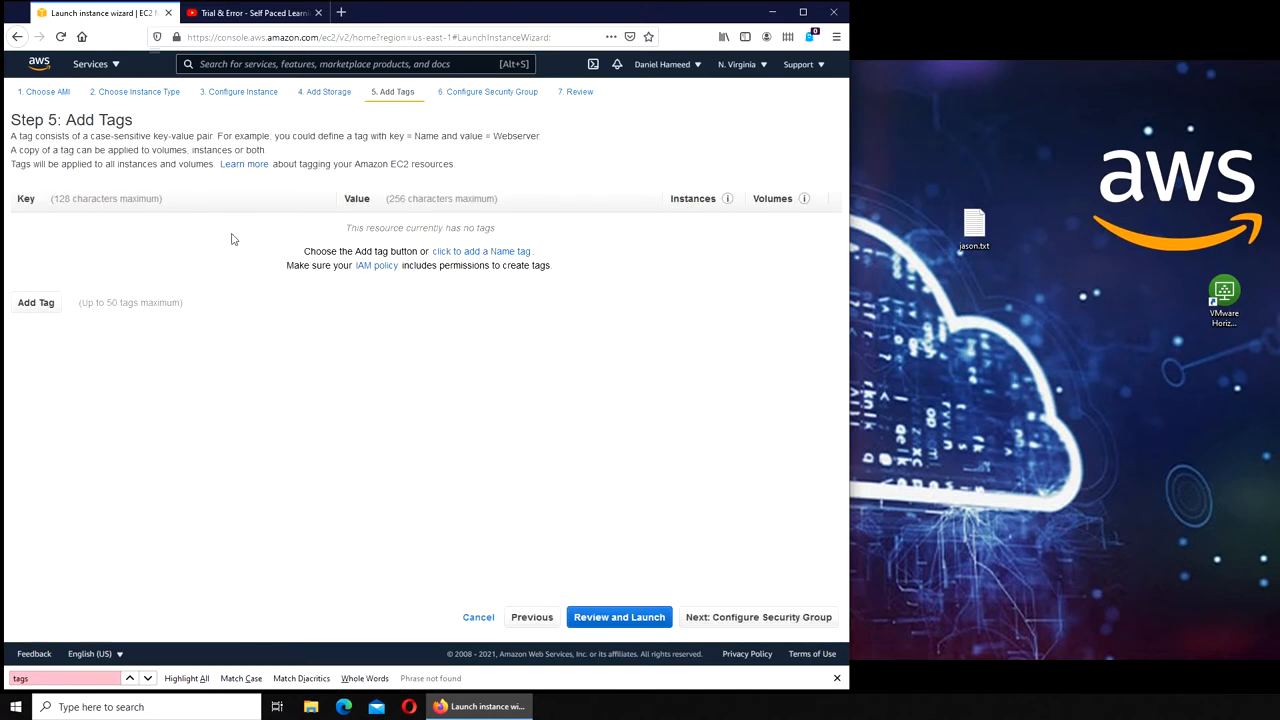
{"action": "mouse_move", "coordinate": [396, 284]}
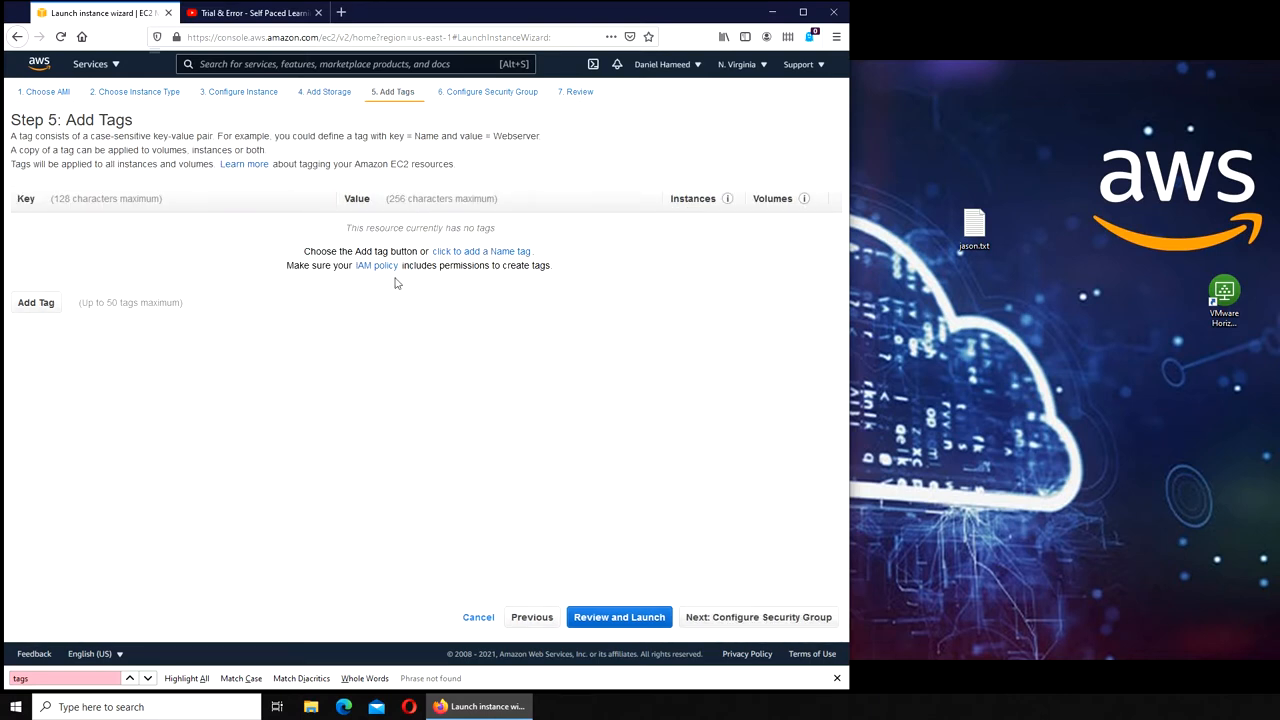
- Tag the instance Name Finance_Server and Department Finance
{"action": "left_click", "coordinate": [36, 302]}
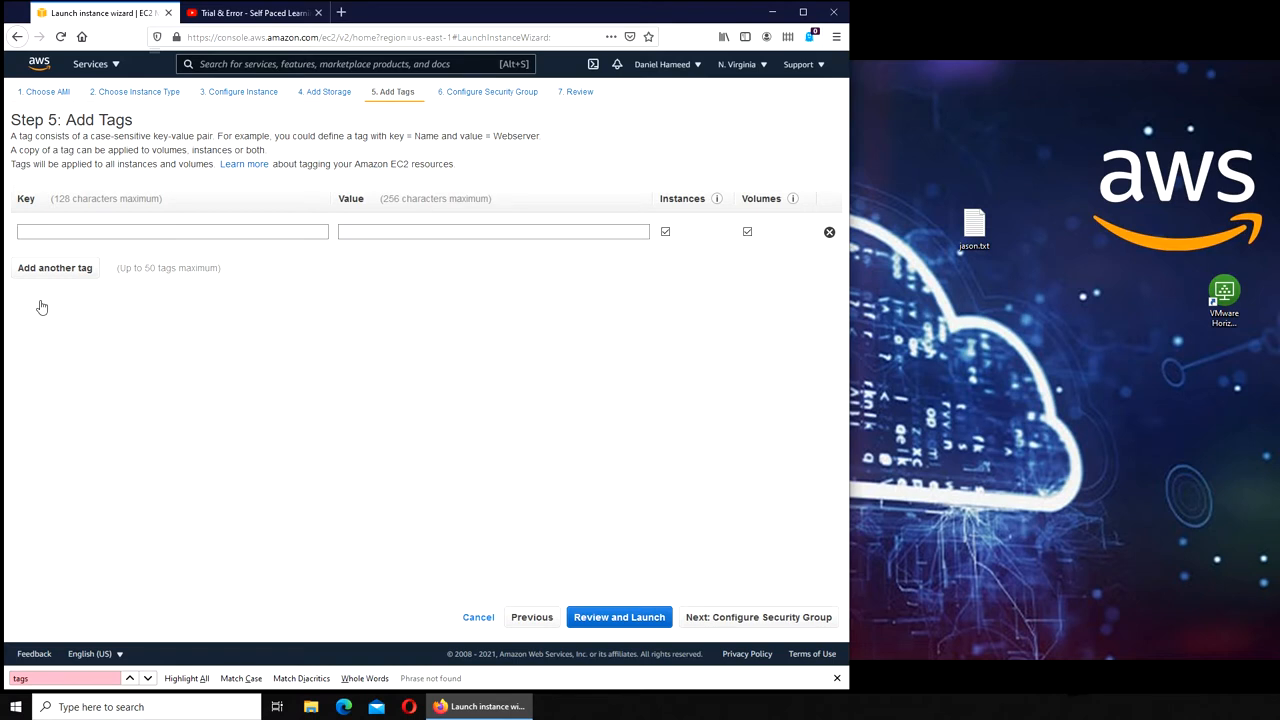
{"action": "type", "text": "Name"}
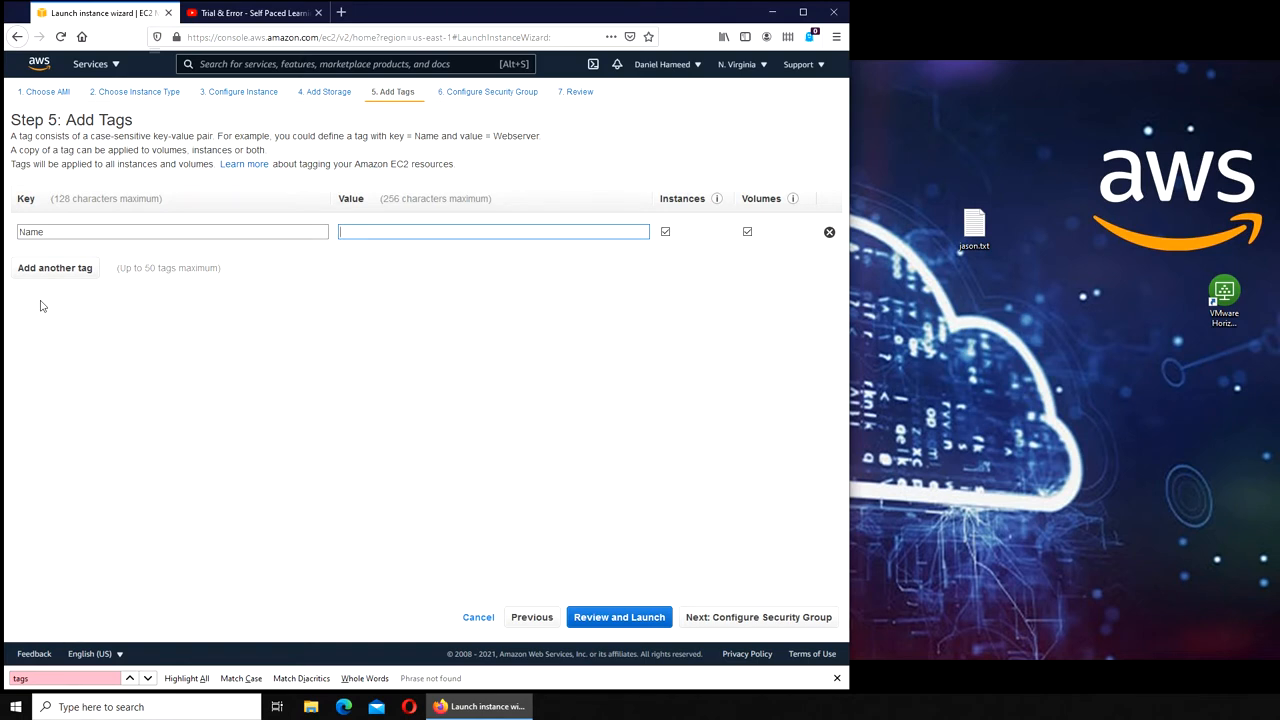
{"action": "type", "text": "im"}
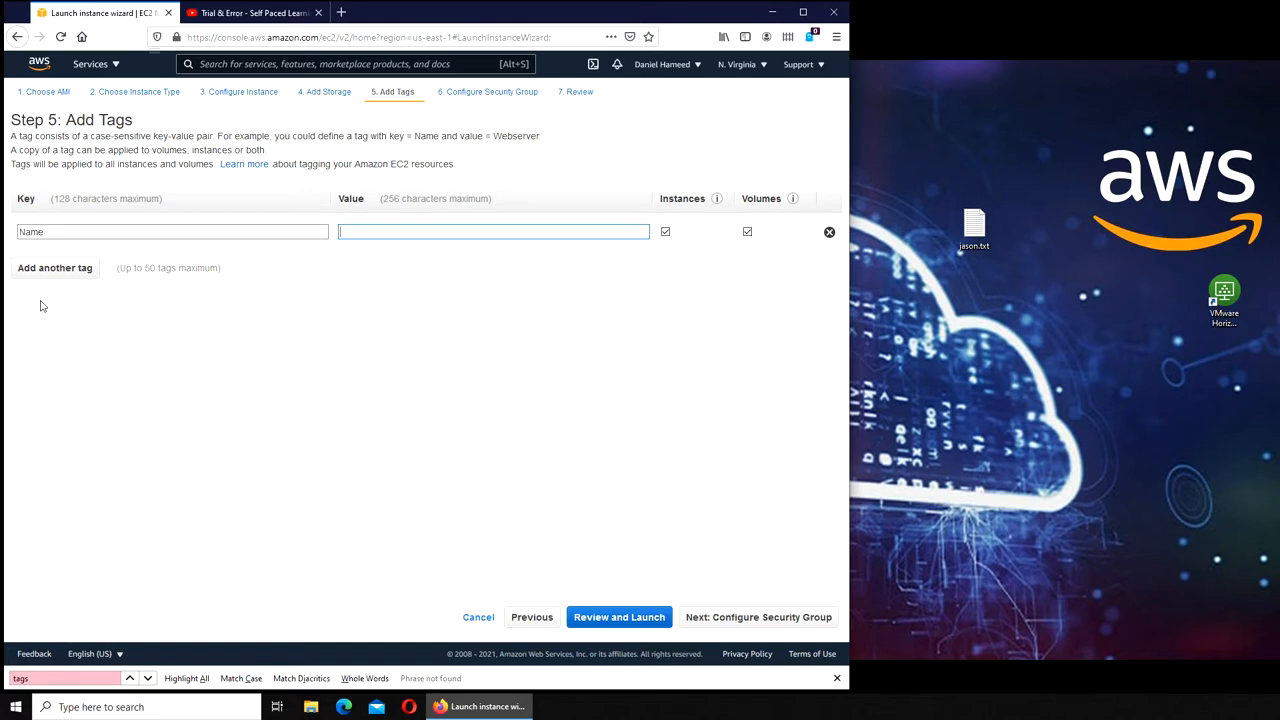
{"action": "type", "text": "Finance"}
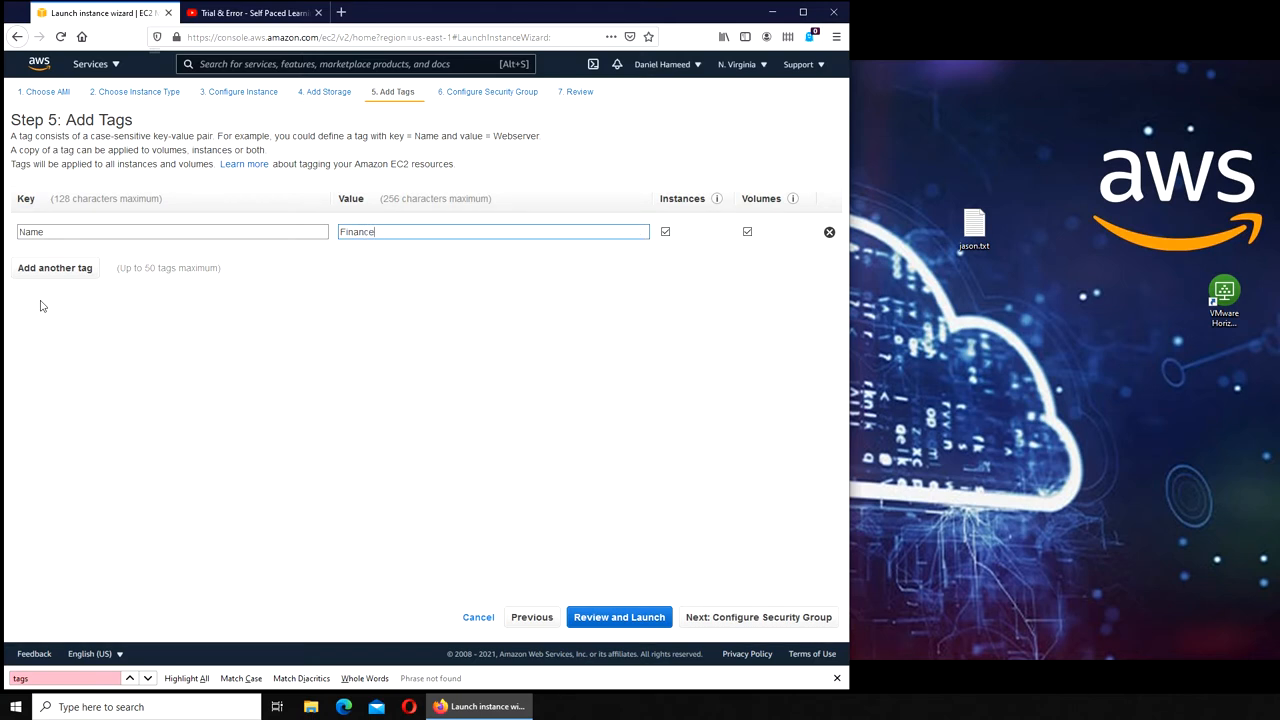
{"action": "type", "text": "_Server"}
{"action": "type", "text": "Depar"}
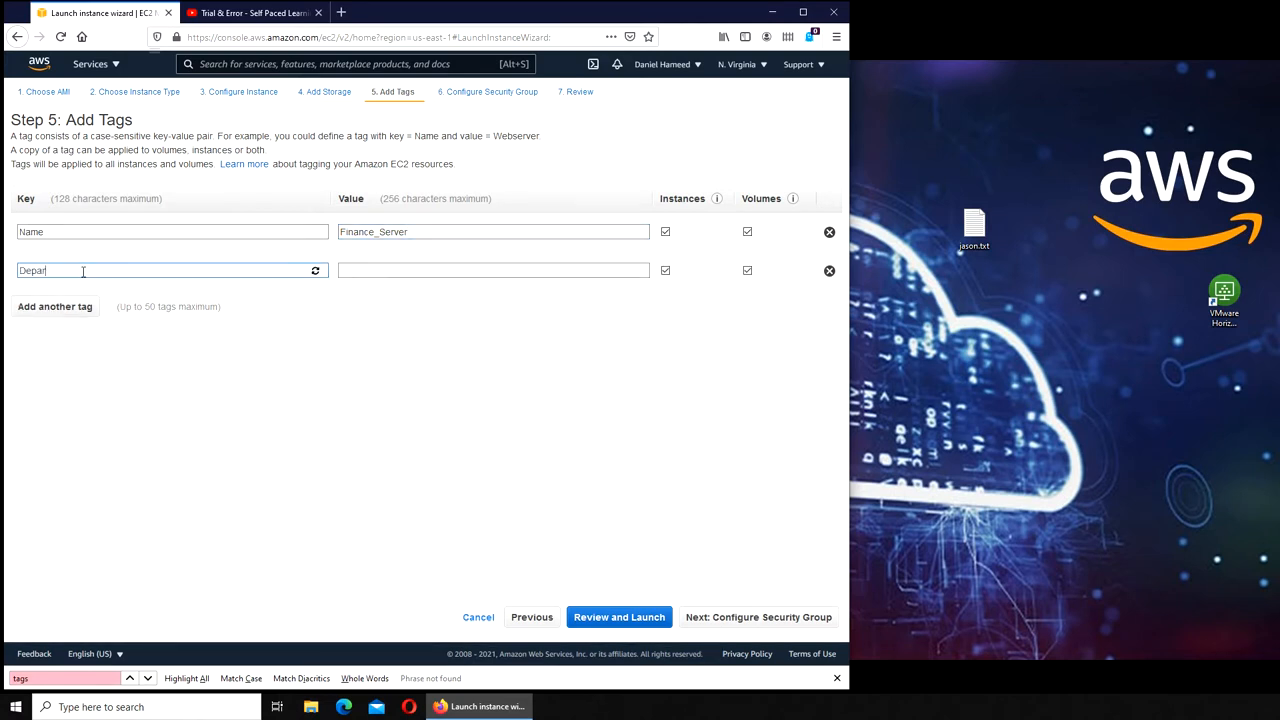
{"action": "type", "text": "Finan"}
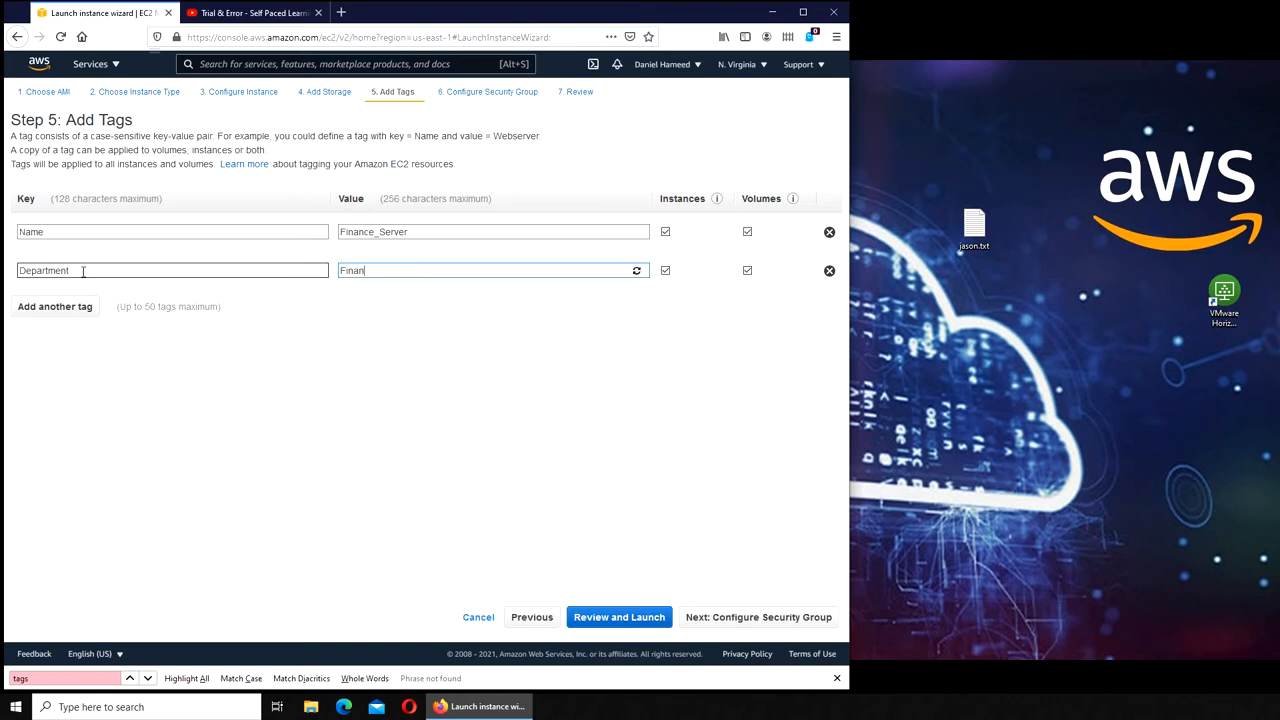
{"action": "type", "text": "ce"}
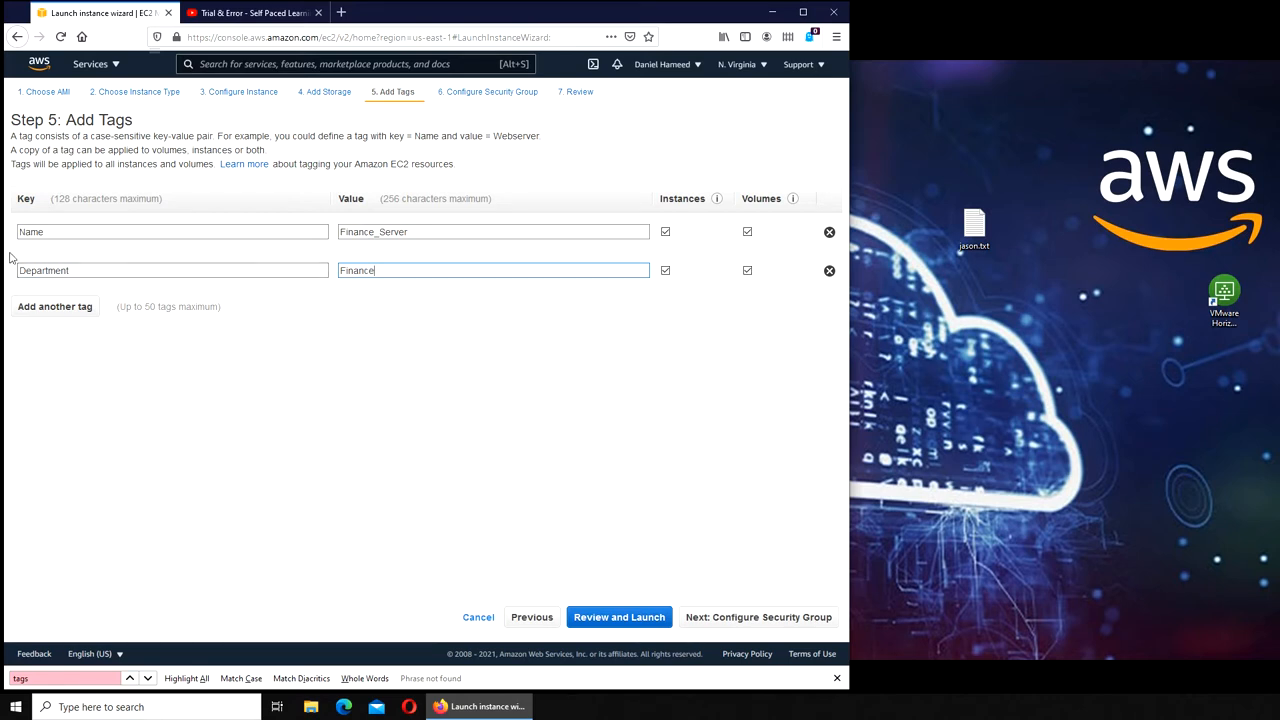
- Add Location Virginia and Employee imran tags, then continue to Configure Security Group
{"action": "left_click", "coordinate": [56, 306]}
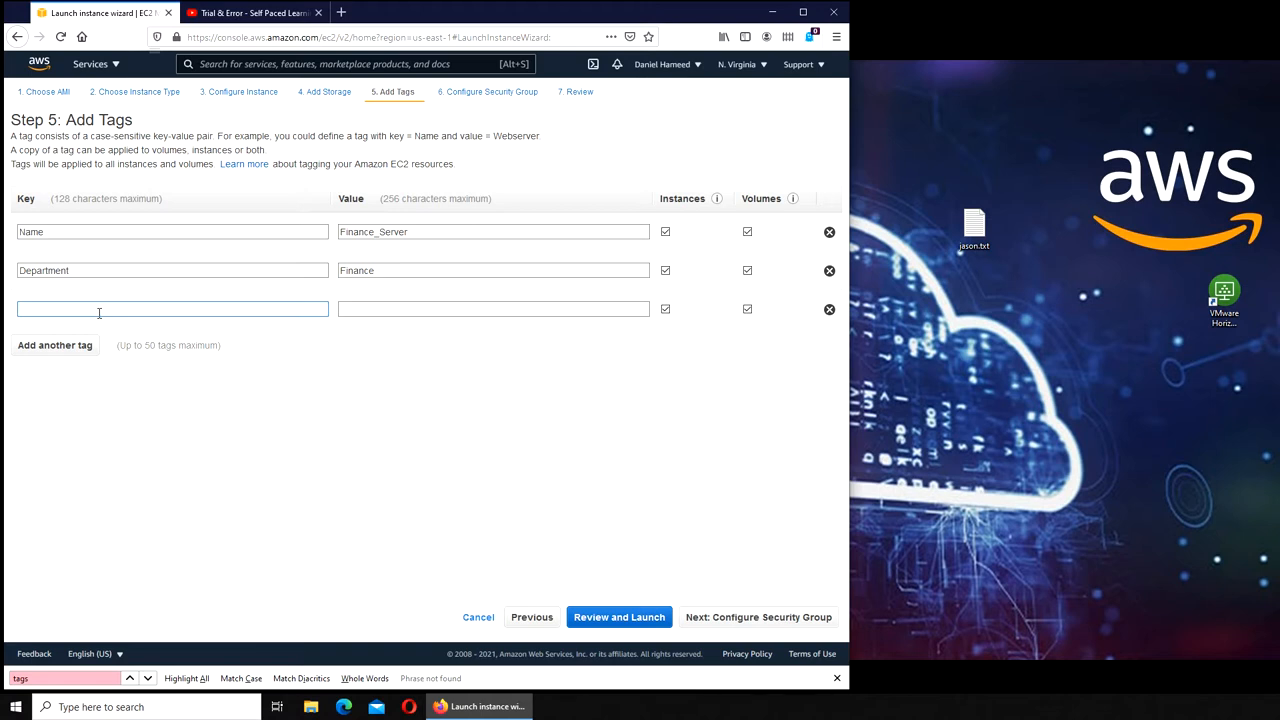
{"action": "type", "text": "Location"}
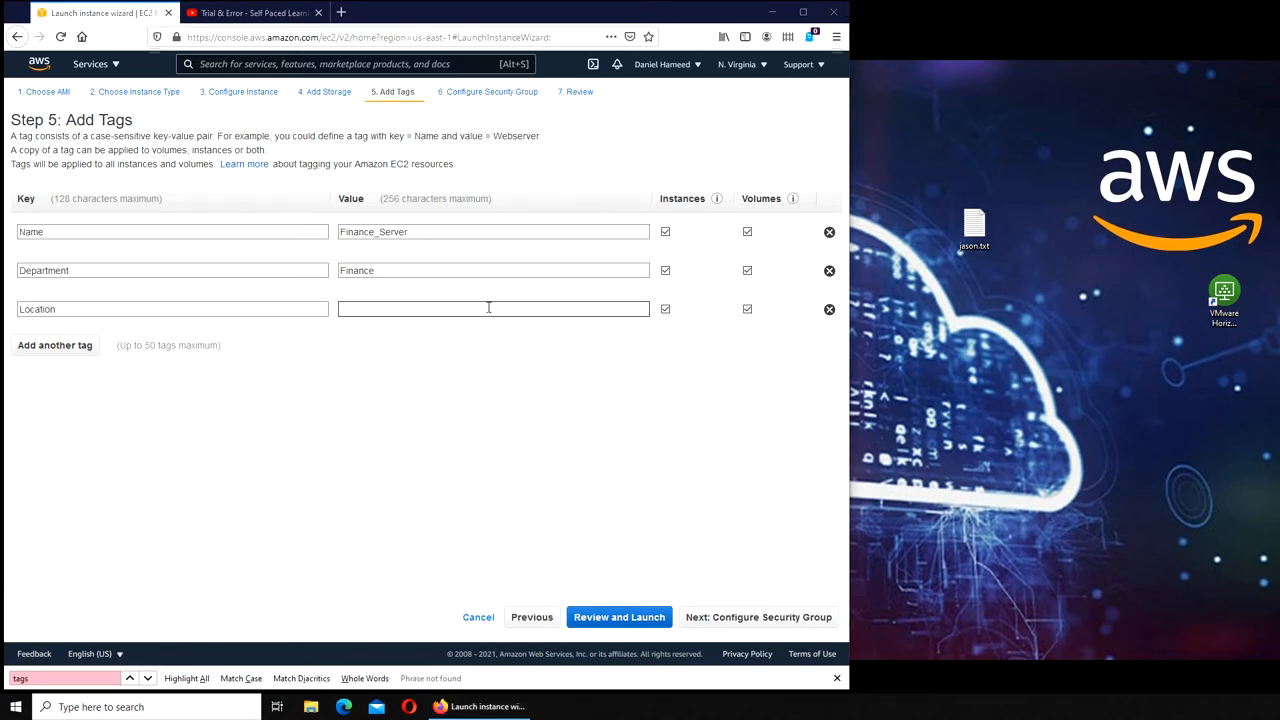
{"action": "left_click", "coordinate": [490, 308]}
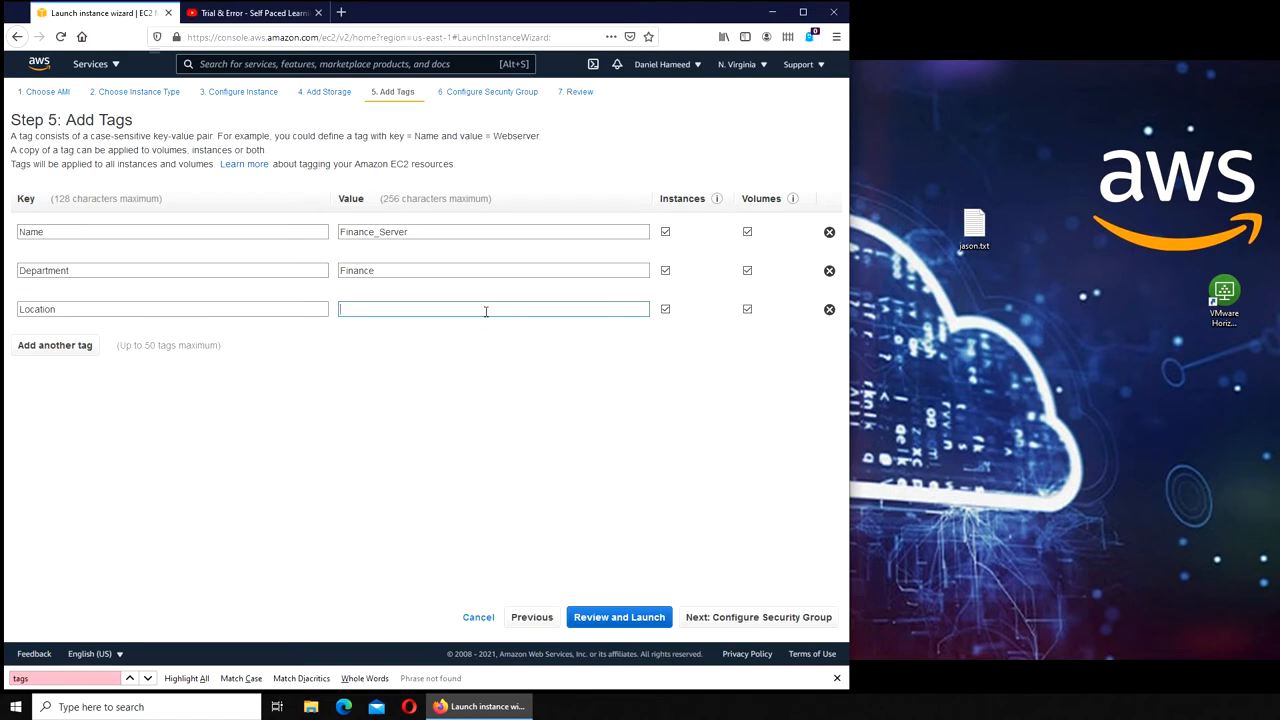
{"action": "type", "text": "Virginia"}
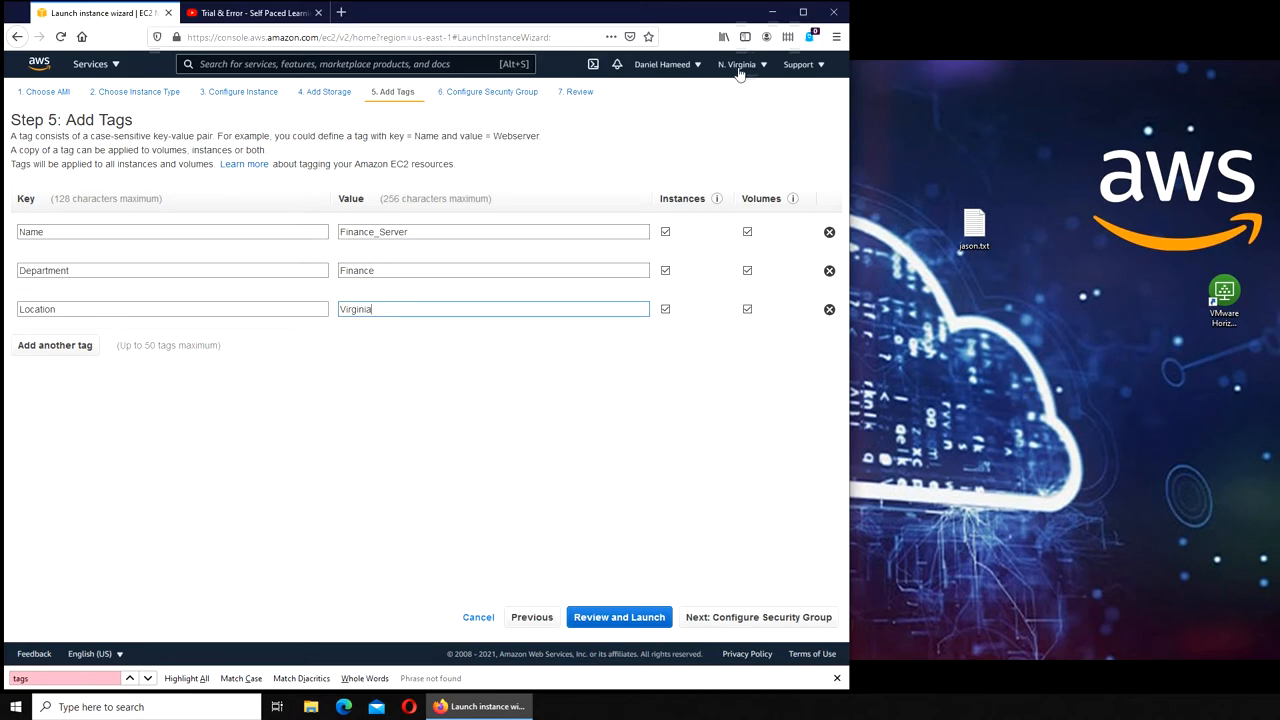
{"action": "left_click", "coordinate": [56, 344]}
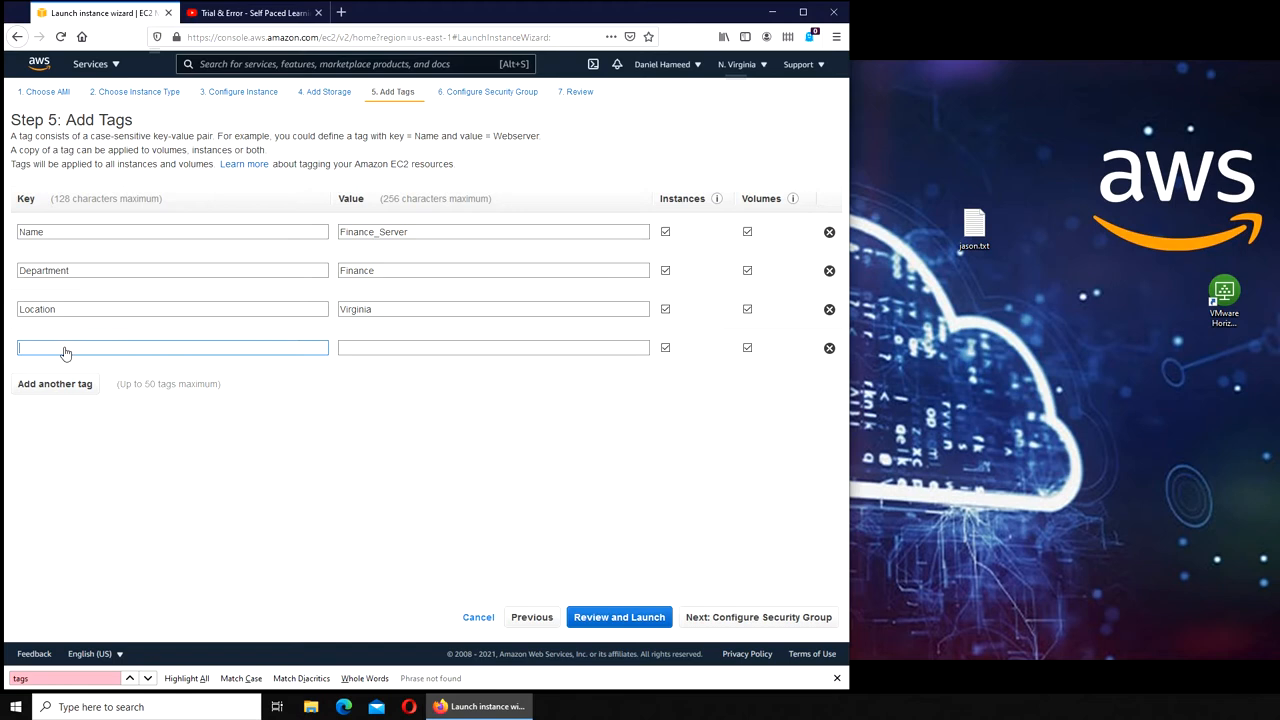
{"action": "type", "text": "Employee"}
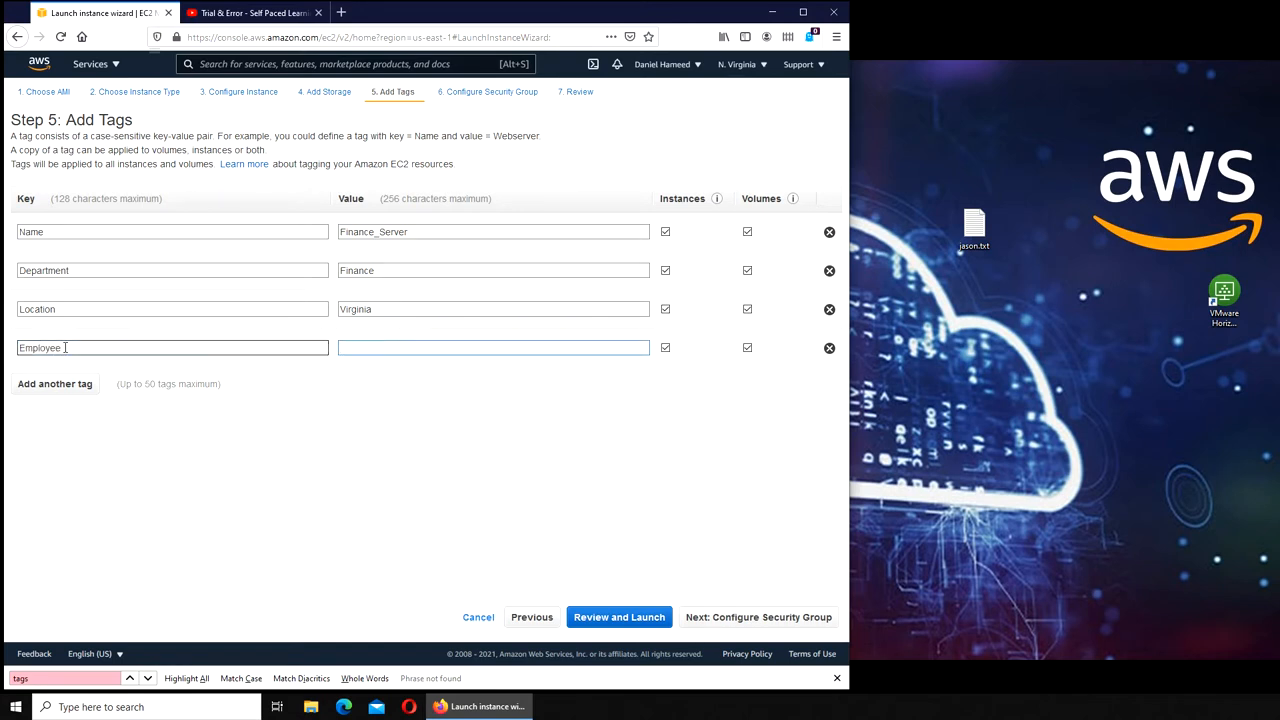
{"action": "type", "text": "imran"}
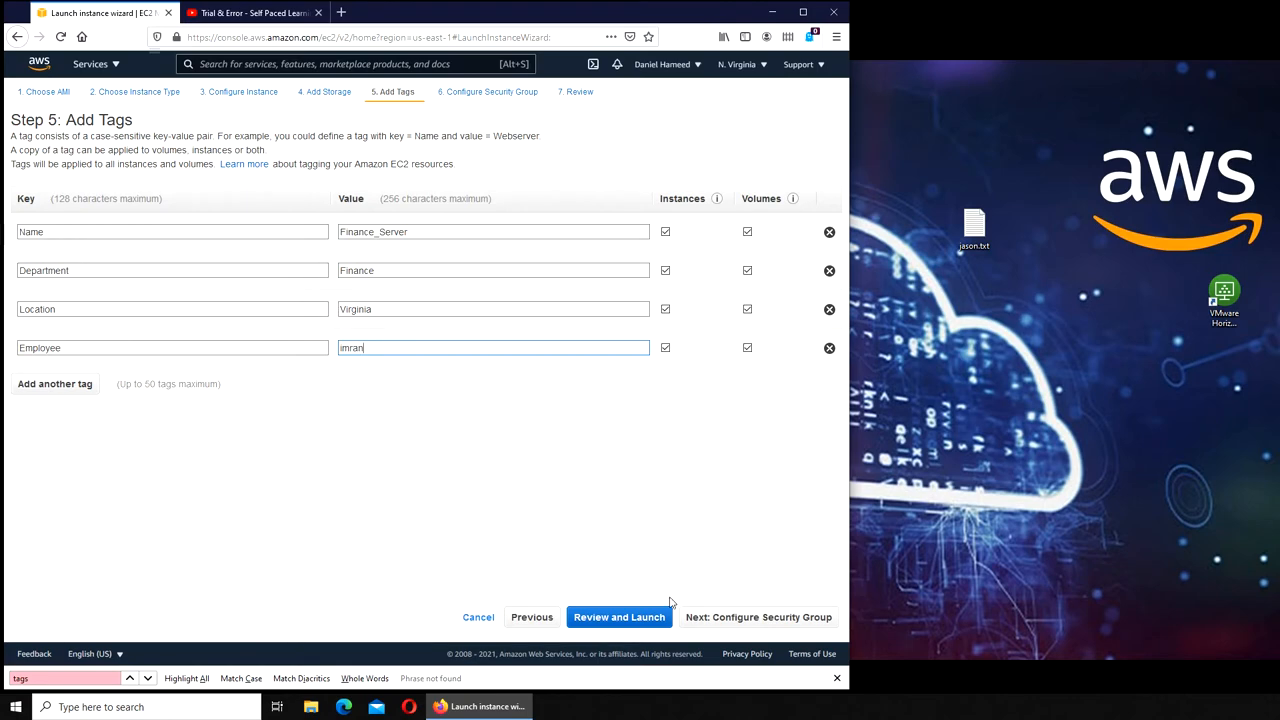
{"action": "left_click", "coordinate": [756, 616]}
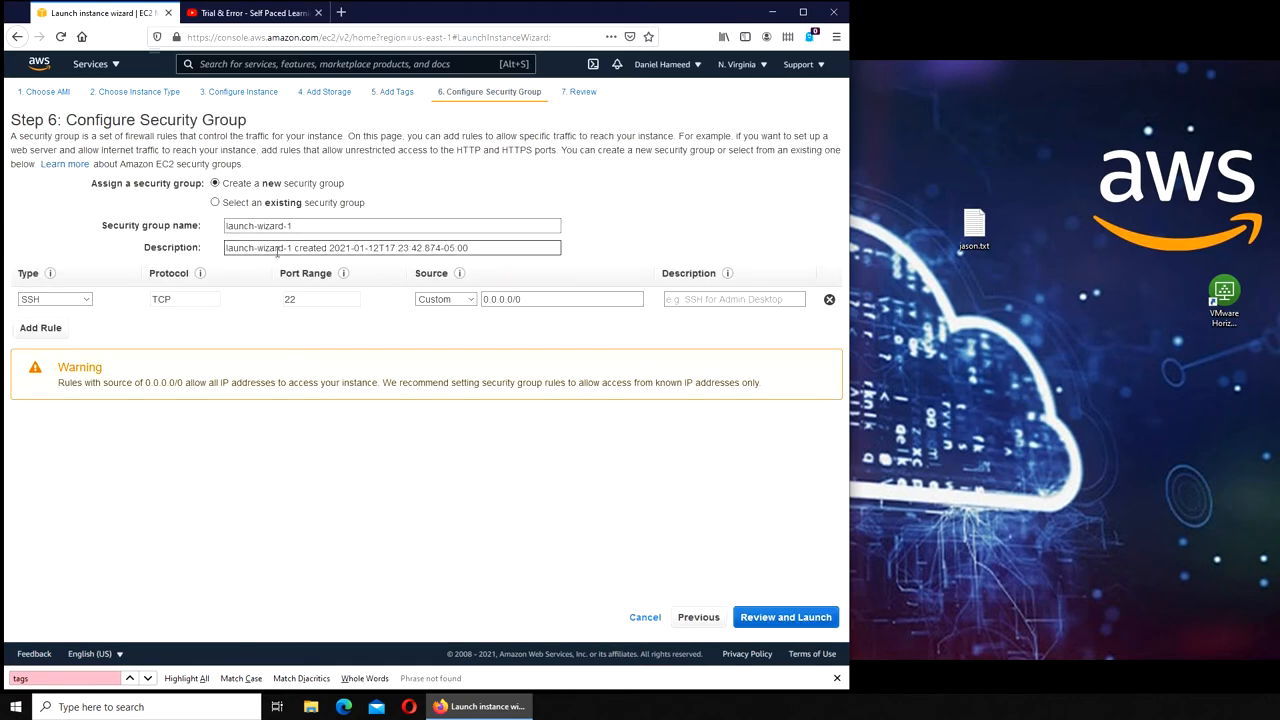
- Use the existing default VPC security group and proceed to Review Instance Launch
{"action": "left_click", "coordinate": [216, 202]}
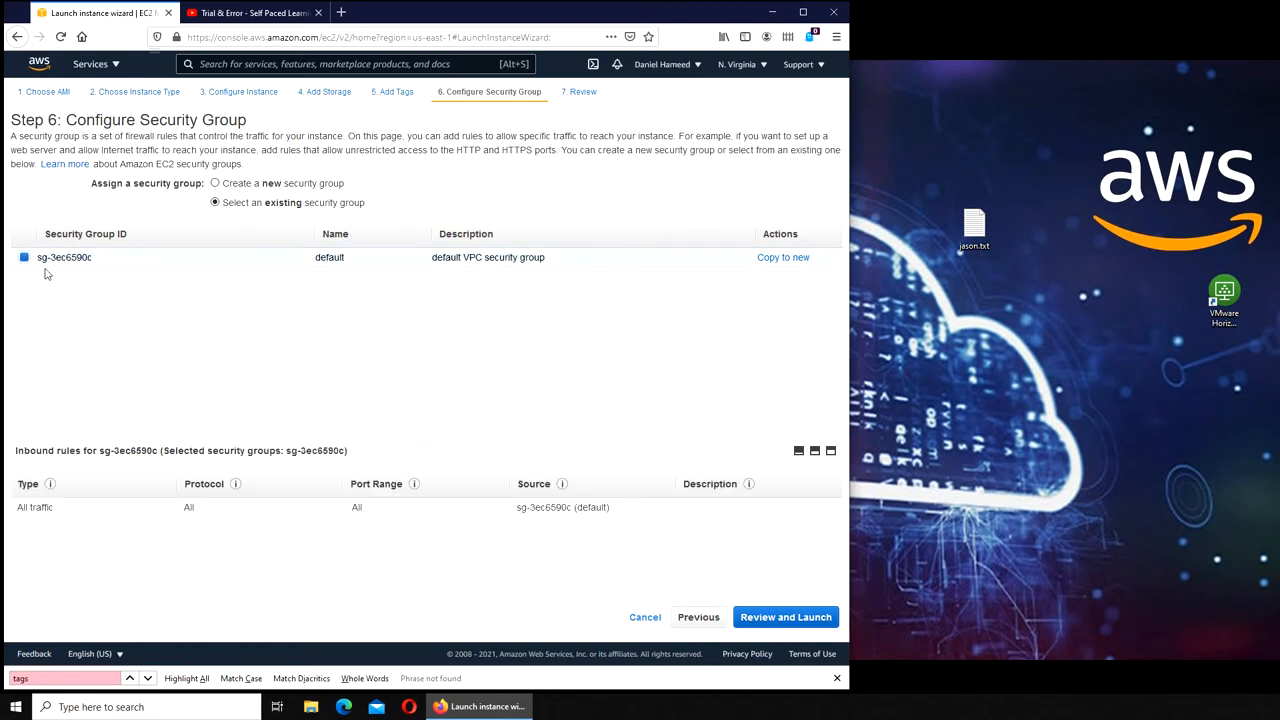
{"action": "mouse_move", "coordinate": [398, 278]}
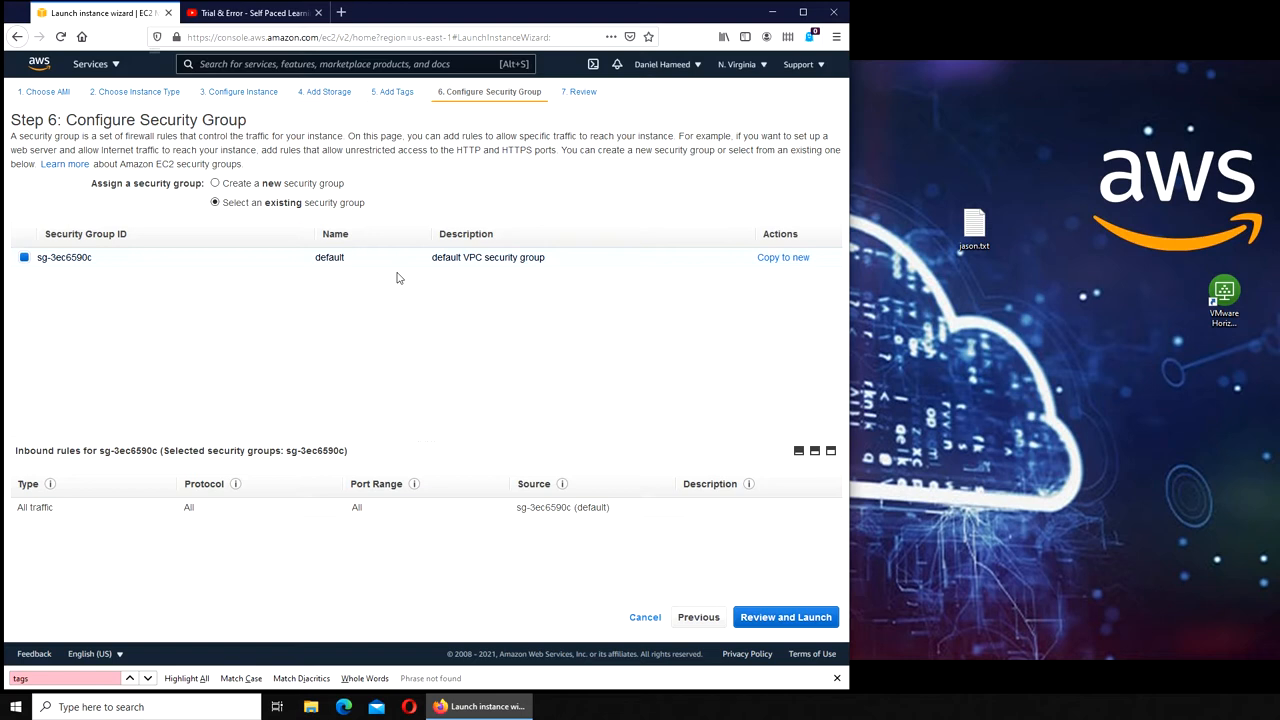
{"action": "mouse_move", "coordinate": [528, 308]}
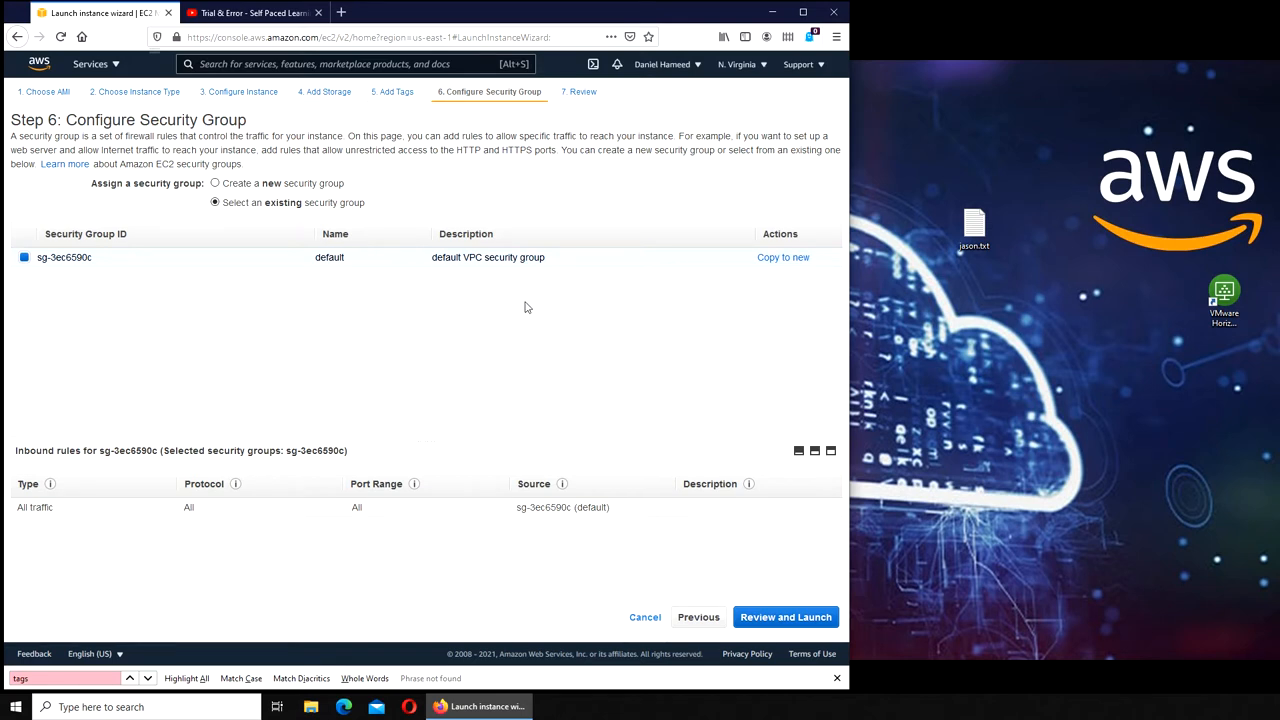
{"action": "mouse_move", "coordinate": [560, 260]}
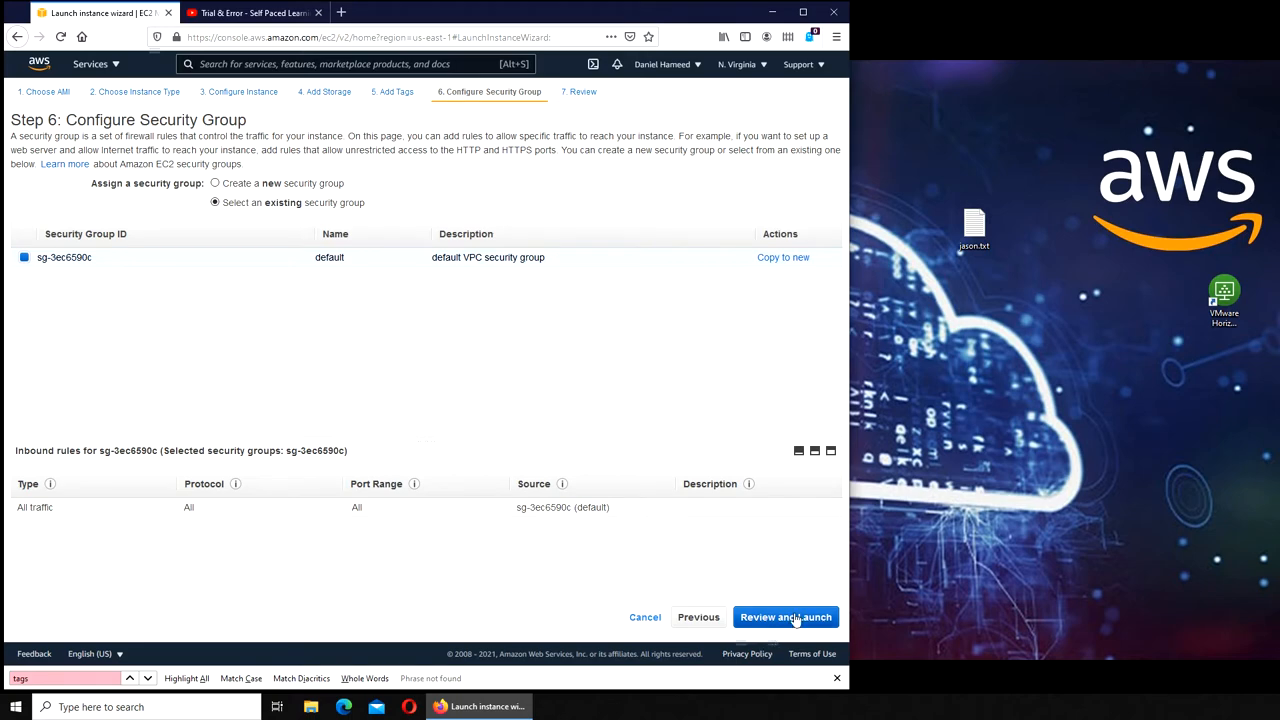
{"action": "left_click", "coordinate": [784, 616]}
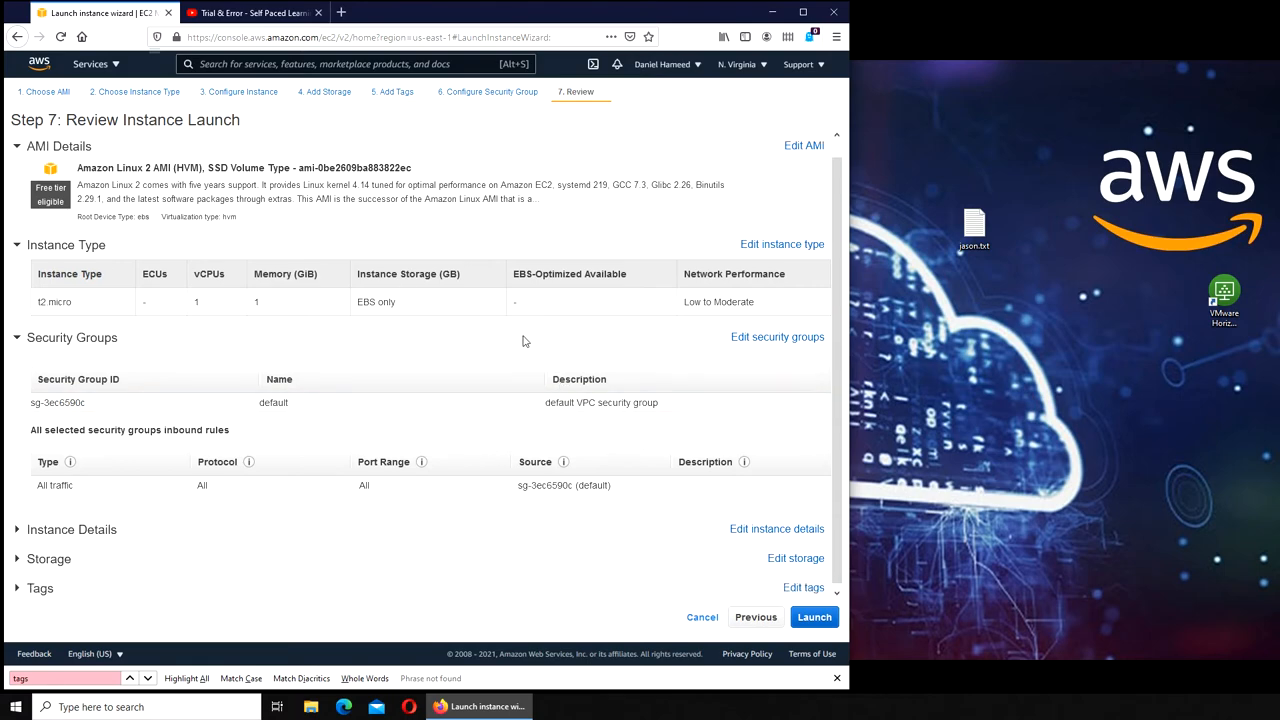
- Launch the instance with an existing key pair, acknowledging access to the private key
{"action": "left_click", "coordinate": [814, 616]}
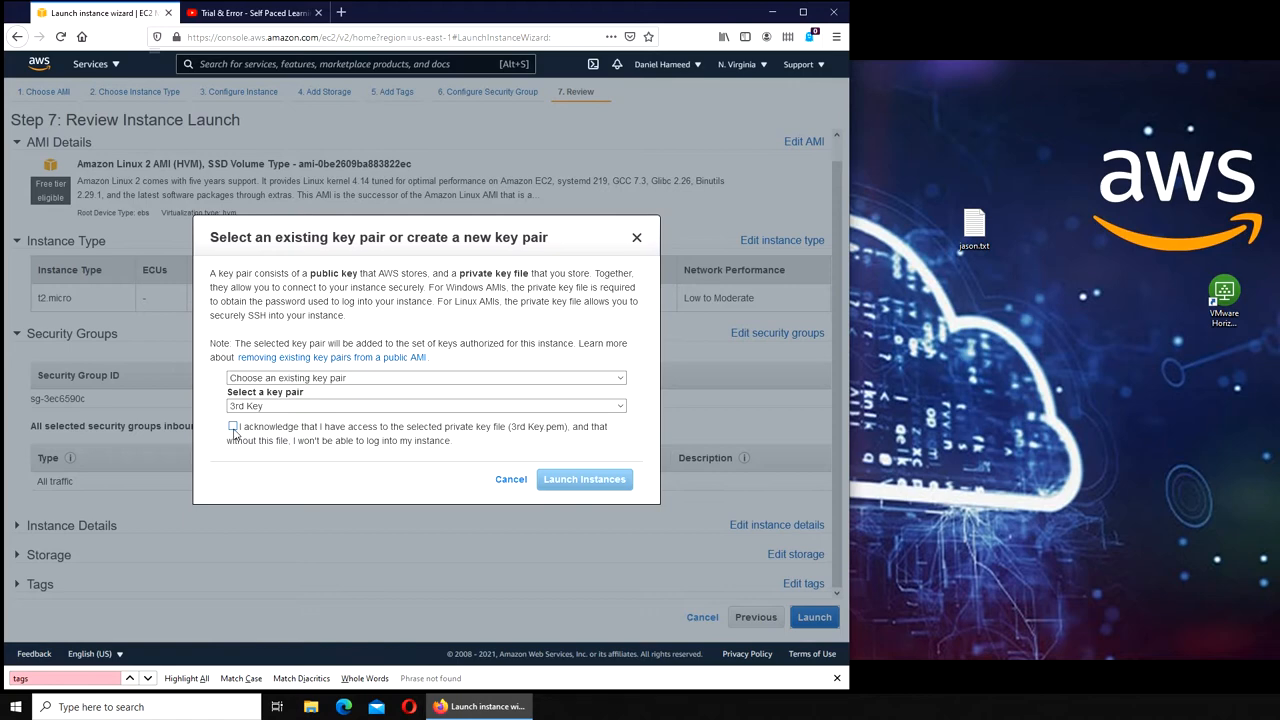
{"action": "left_click", "coordinate": [584, 480]}
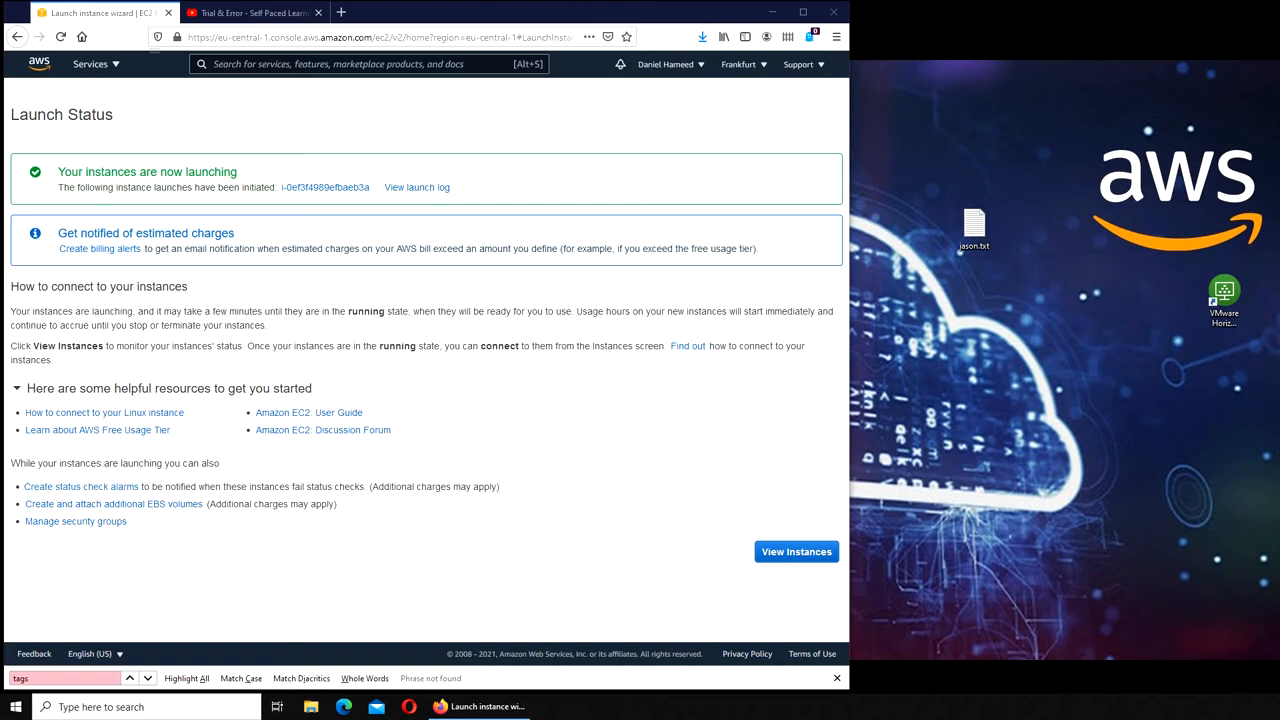
{"action": "mouse_move", "coordinate": [720, 100]}
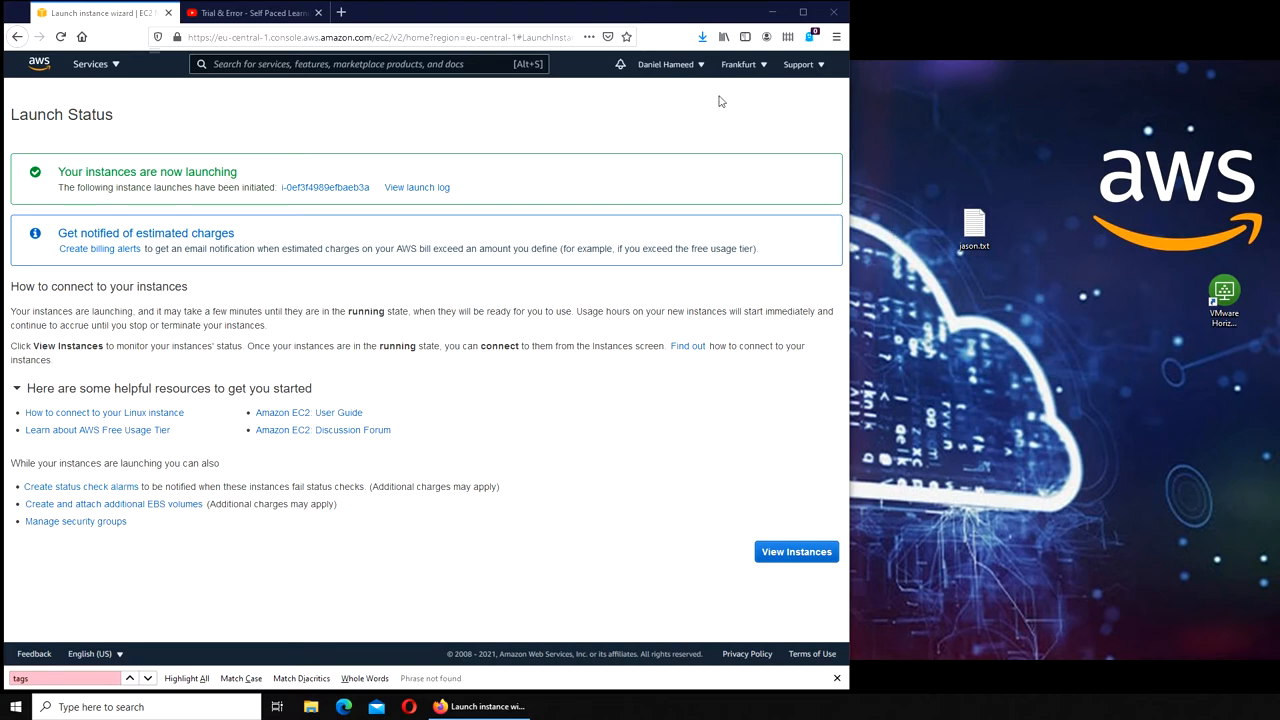
{"action": "mouse_move", "coordinate": [700, 76]}
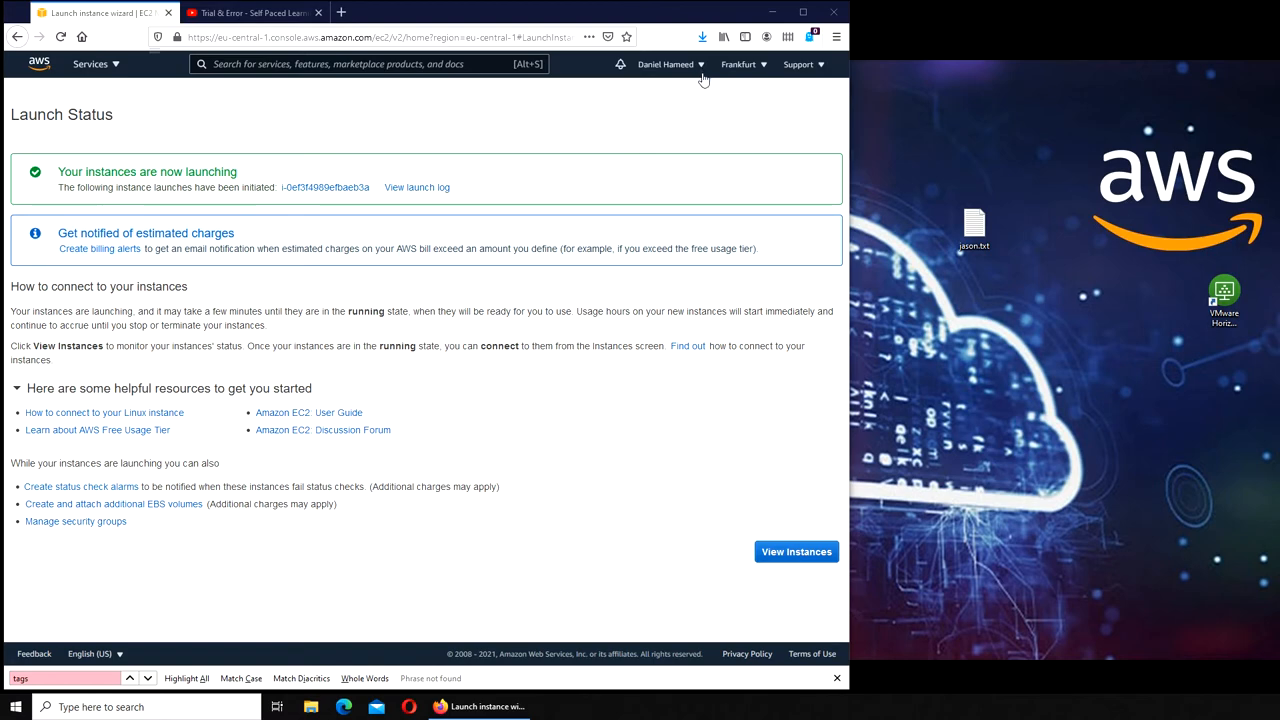
{"action": "mouse_move", "coordinate": [726, 82]}
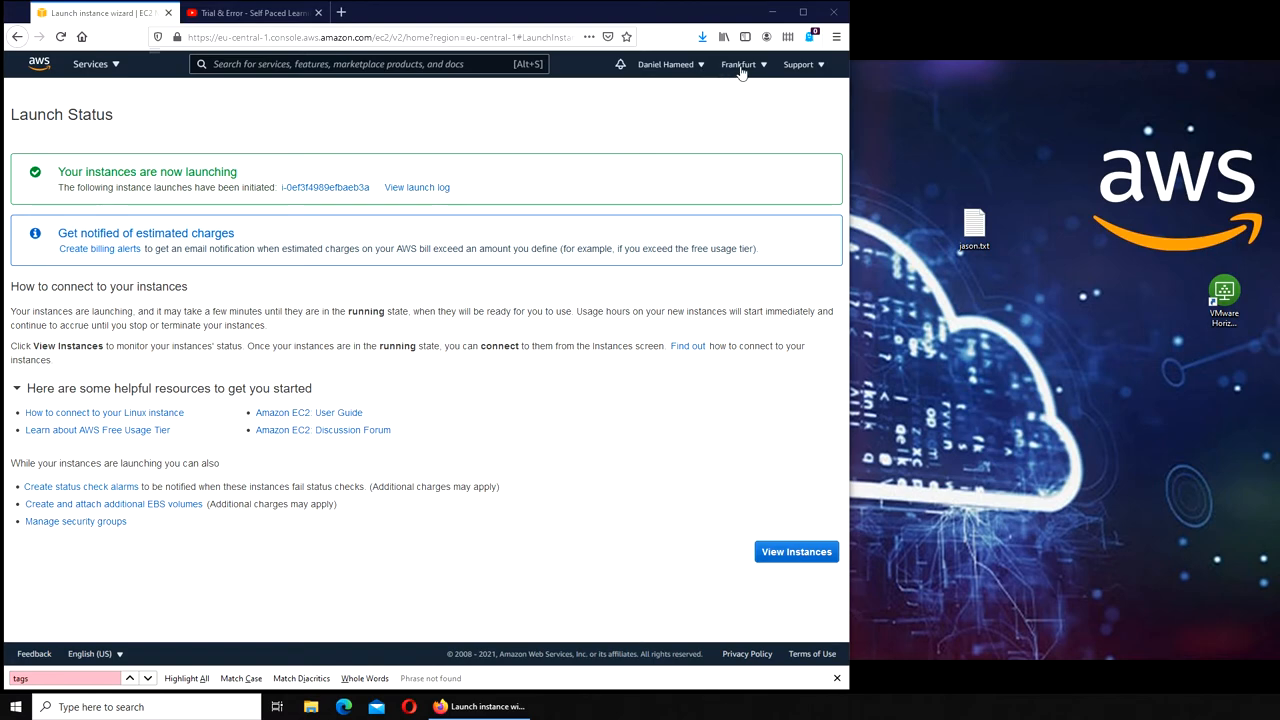
- Leave the launch status and show the EC2 Dashboard for the Frankfurt region
{"action": "left_click", "coordinate": [740, 64]}
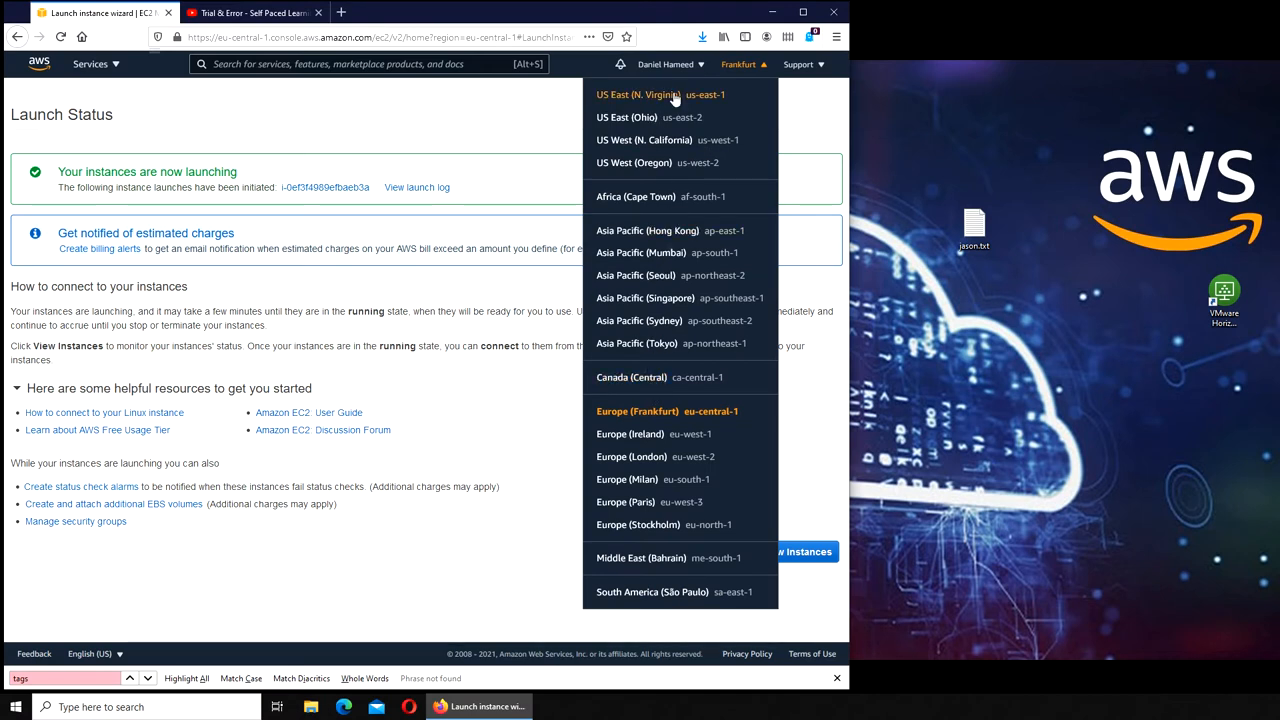
{"action": "mouse_move", "coordinate": [652, 592]}
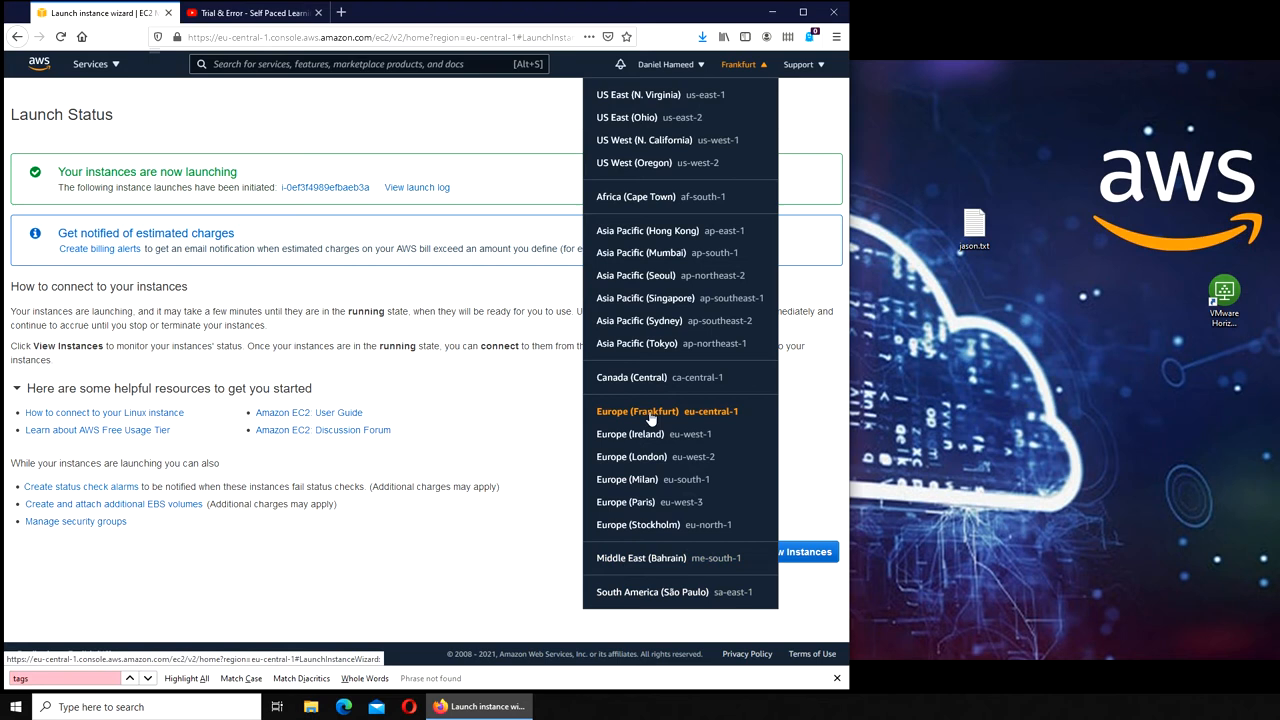
{"action": "mouse_move", "coordinate": [408, 118]}
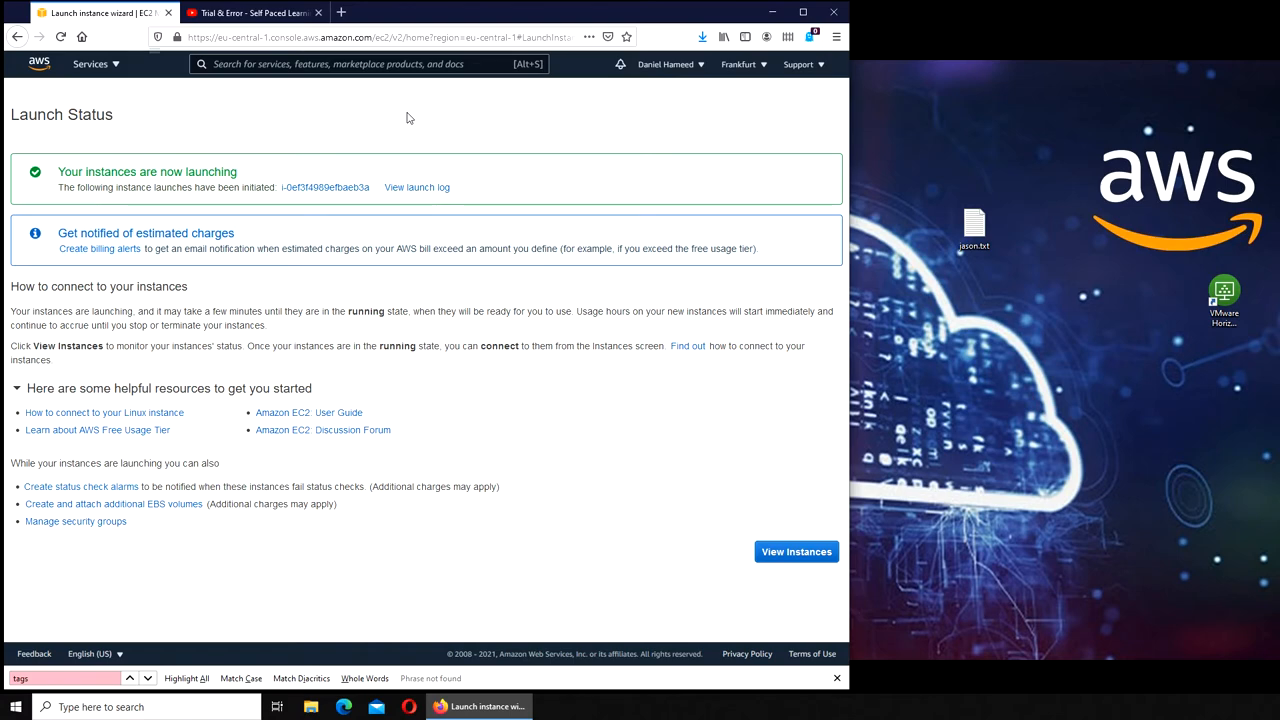
{"action": "left_click", "coordinate": [90, 64]}
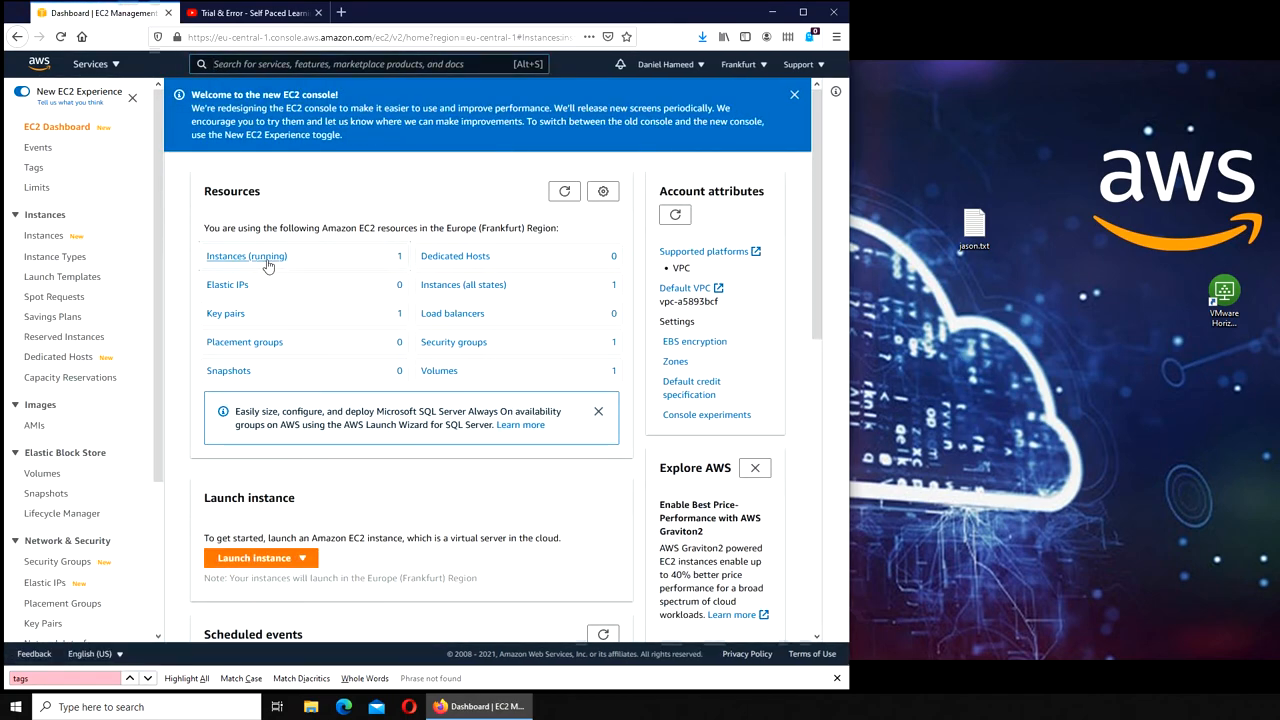
- List the running instances in the current region and clear the running-state filter
{"action": "left_click", "coordinate": [246, 256]}
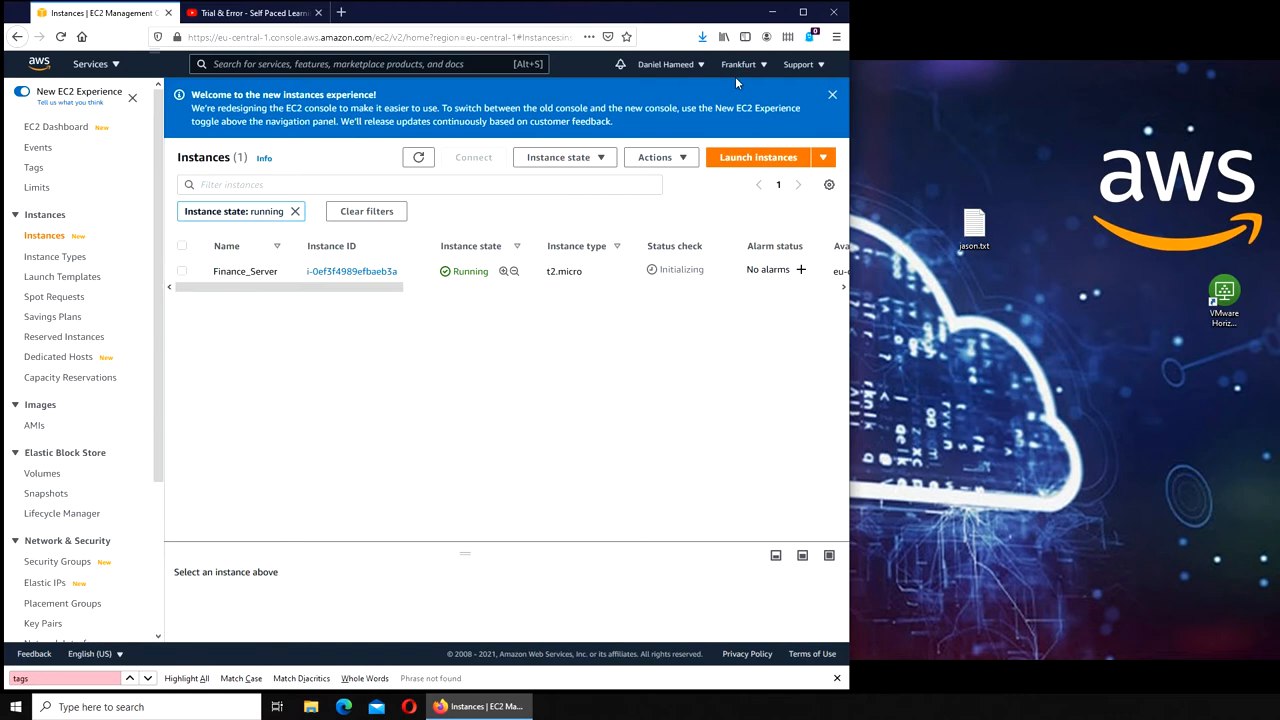
{"action": "left_click", "coordinate": [296, 212]}
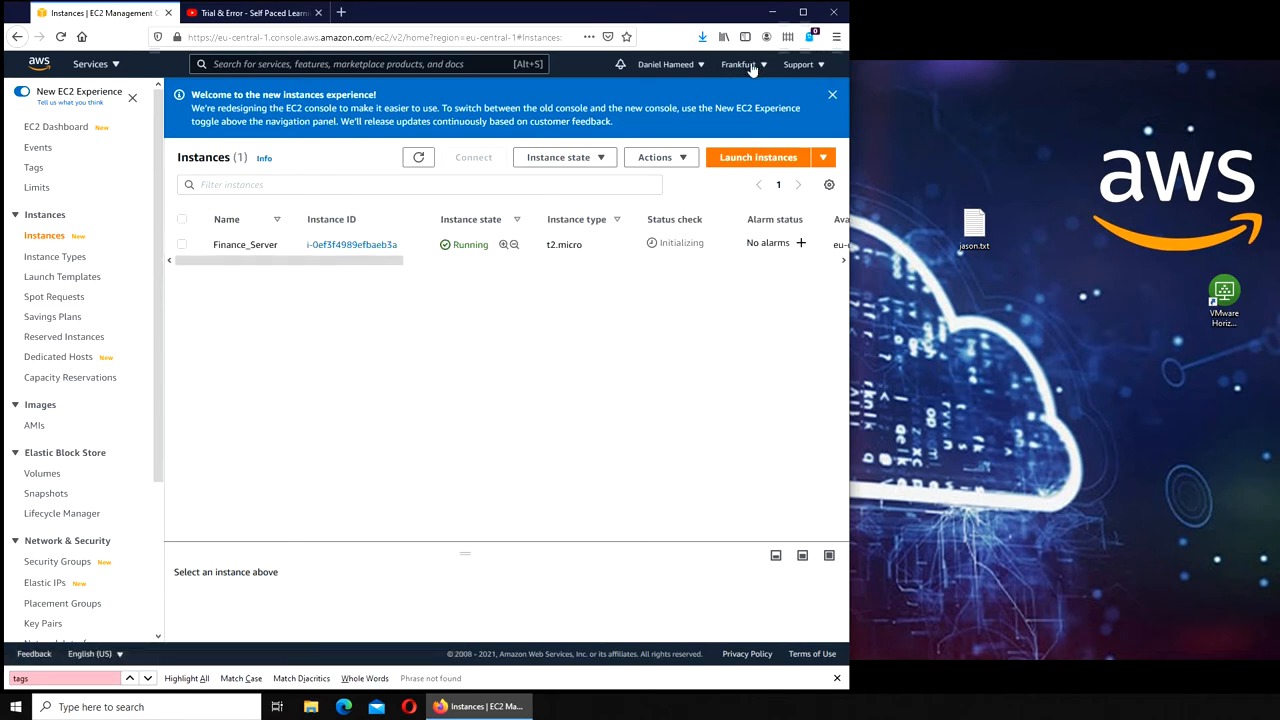
- Switch the console to the Canada (Central) region and bring up the all-services list
{"action": "left_click", "coordinate": [740, 64]}
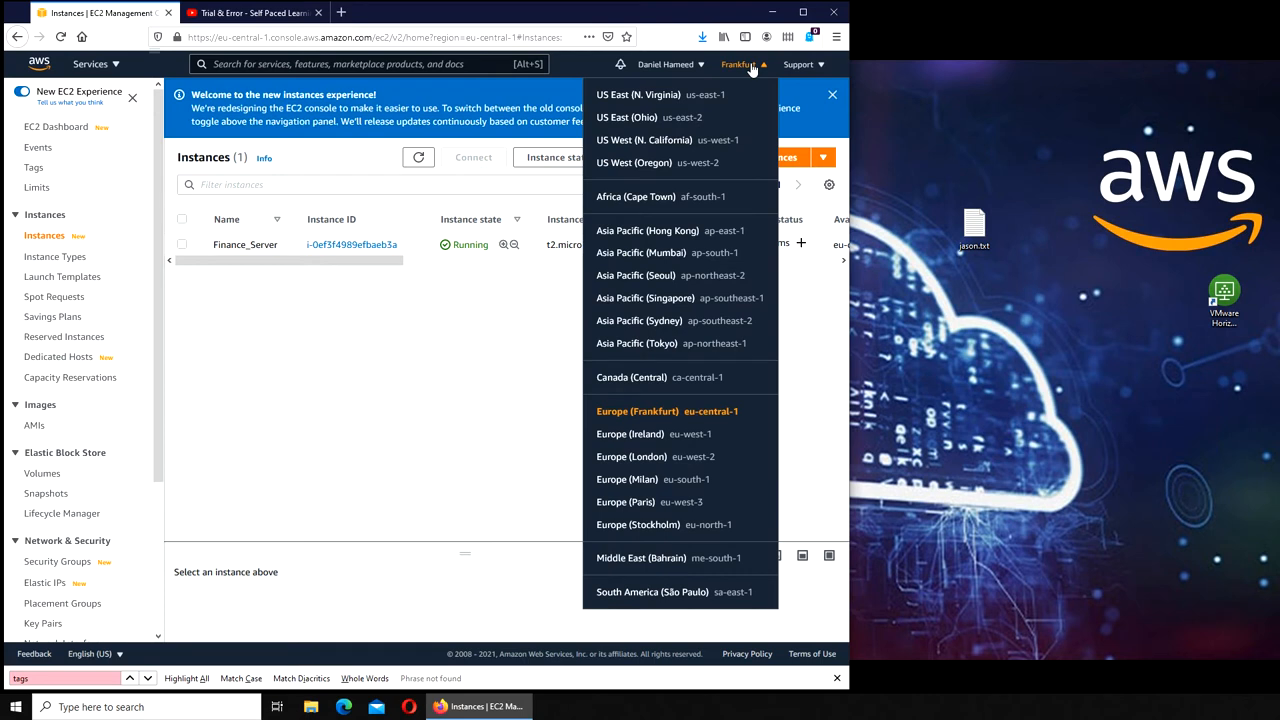
{"action": "mouse_move", "coordinate": [630, 378]}
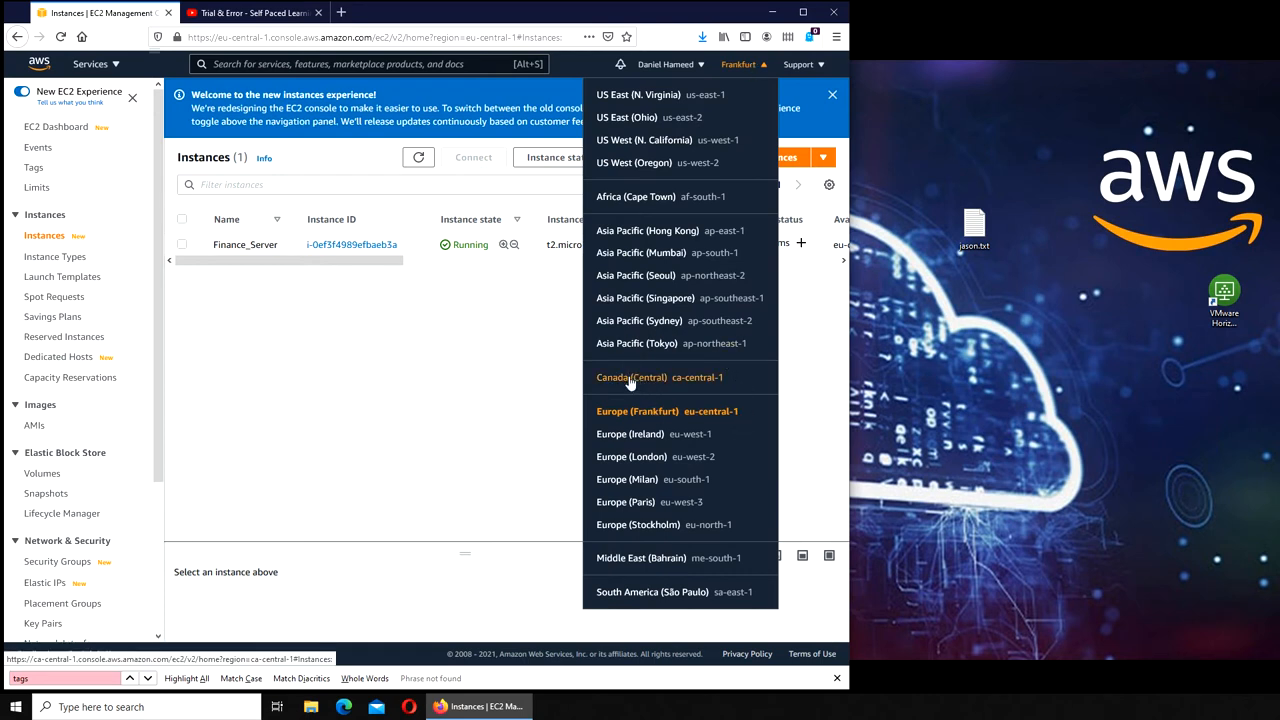
{"action": "left_click", "coordinate": [630, 376]}
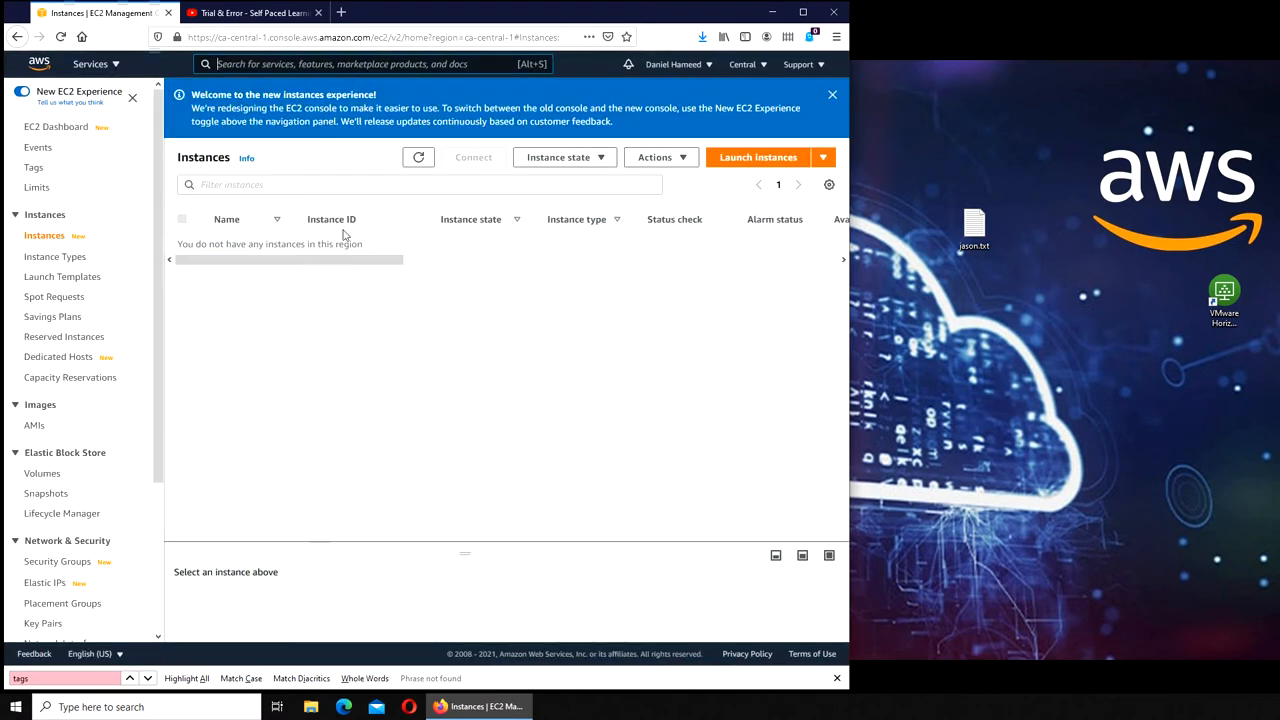
{"action": "mouse_move", "coordinate": [476, 292]}
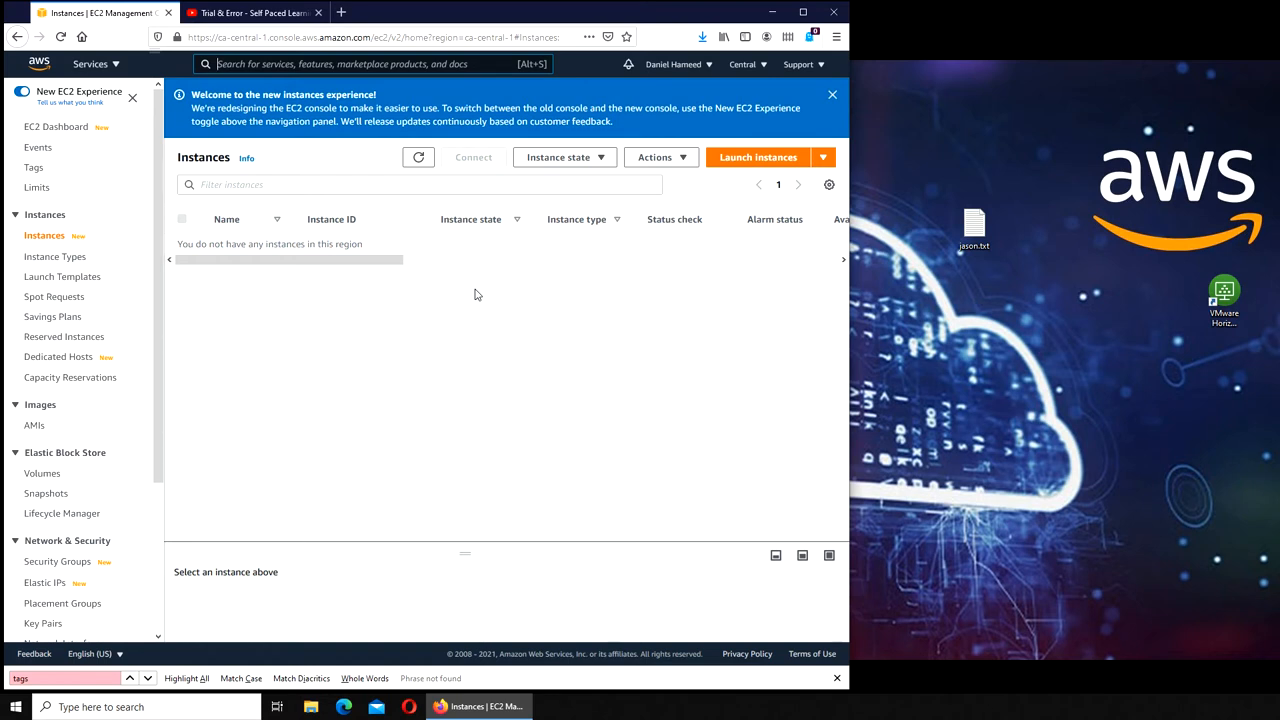
{"action": "mouse_move", "coordinate": [644, 336]}
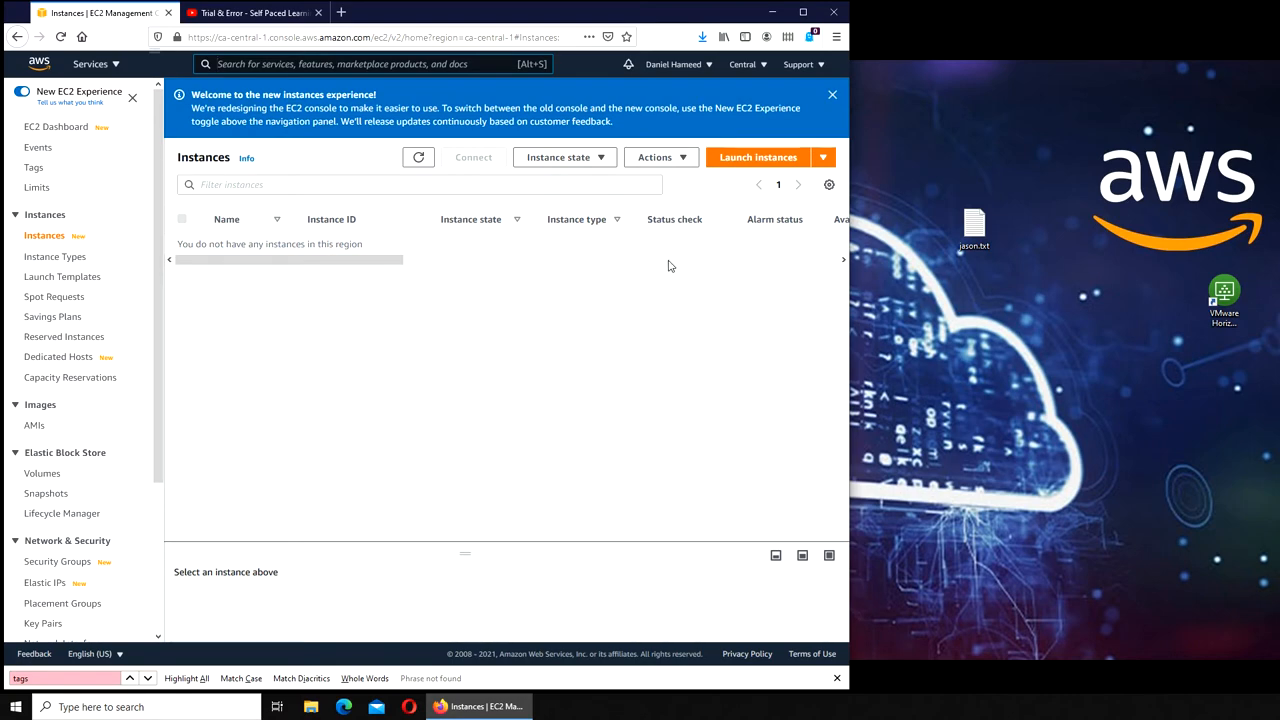
{"action": "left_click", "coordinate": [90, 64]}
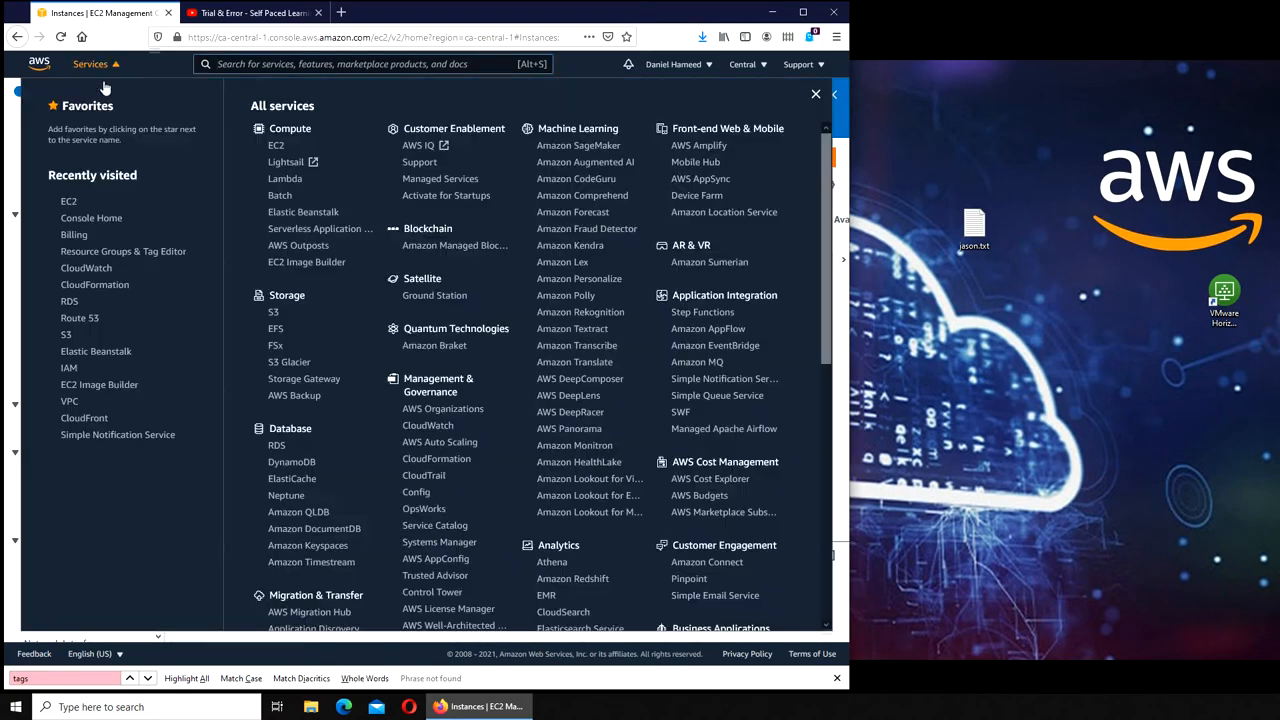
- Go to Resource Groups & Tag Editor and enter the Tag Editor for ca-central-1
{"action": "scroll", "scroll_direction": "down", "scroll_amount": 3}
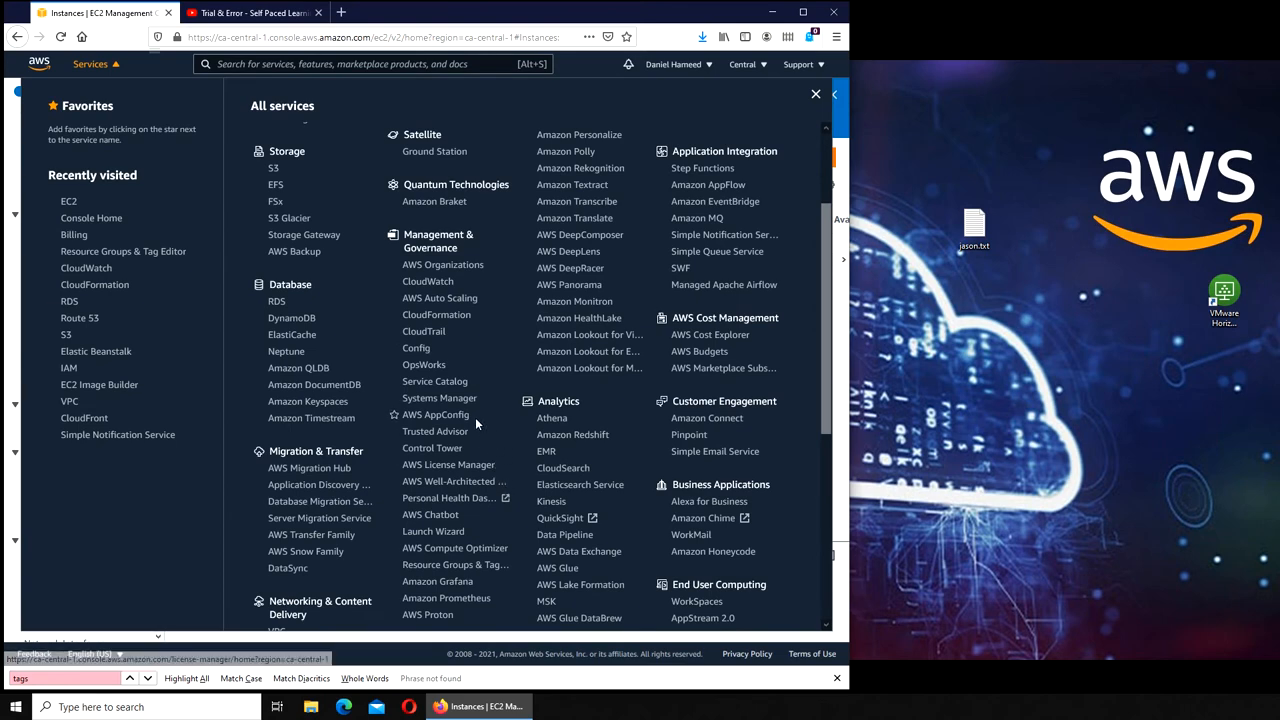
{"action": "scroll", "scroll_direction": "down", "scroll_amount": 3}
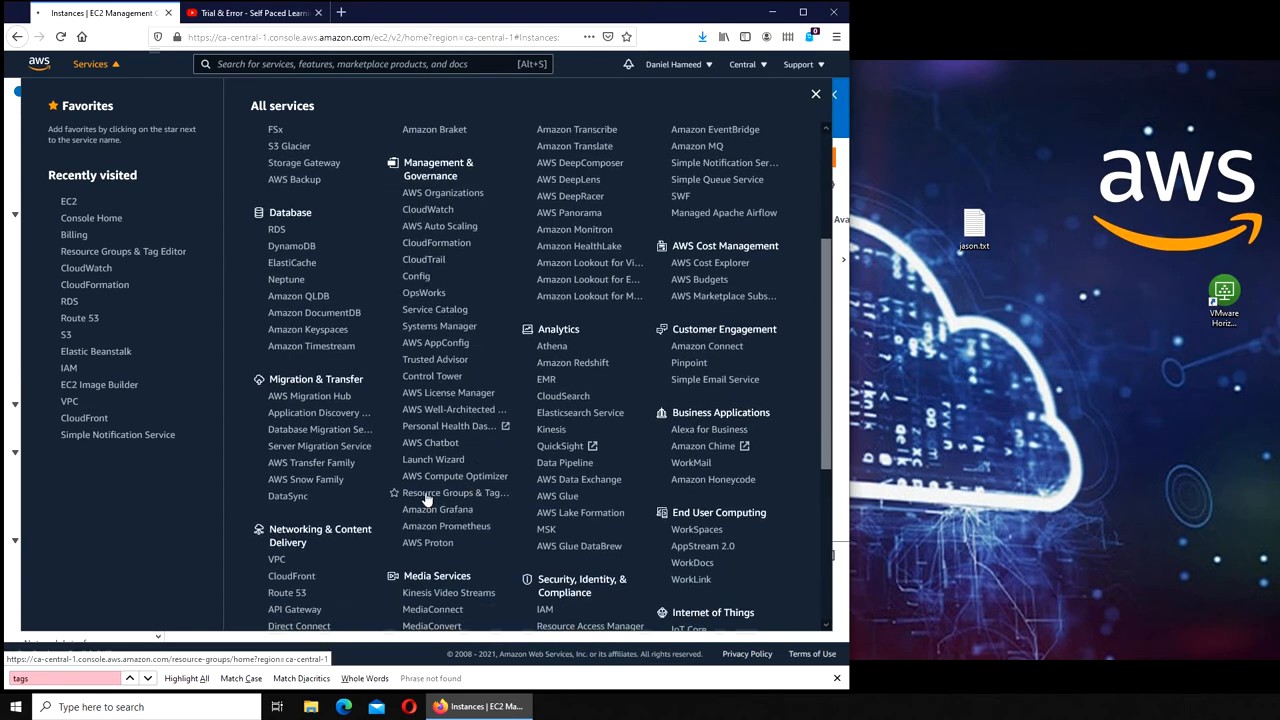
{"action": "left_click", "coordinate": [456, 492]}
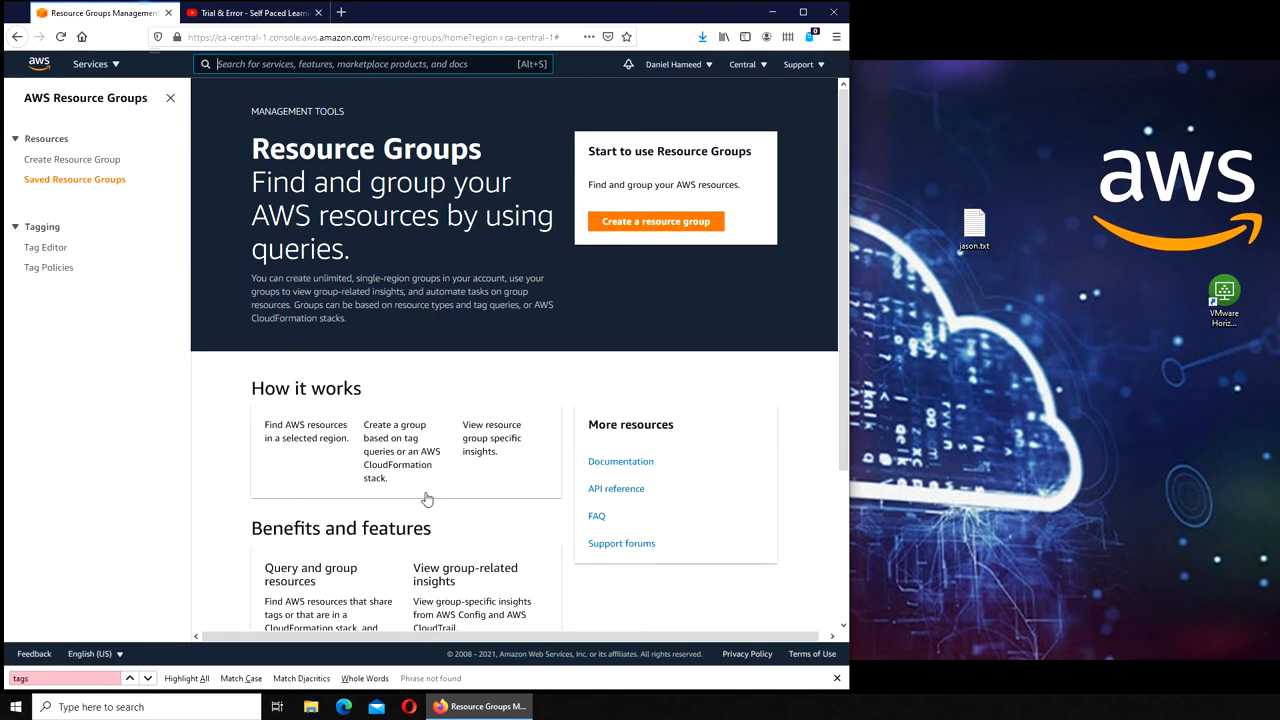
{"action": "mouse_move", "coordinate": [624, 258]}
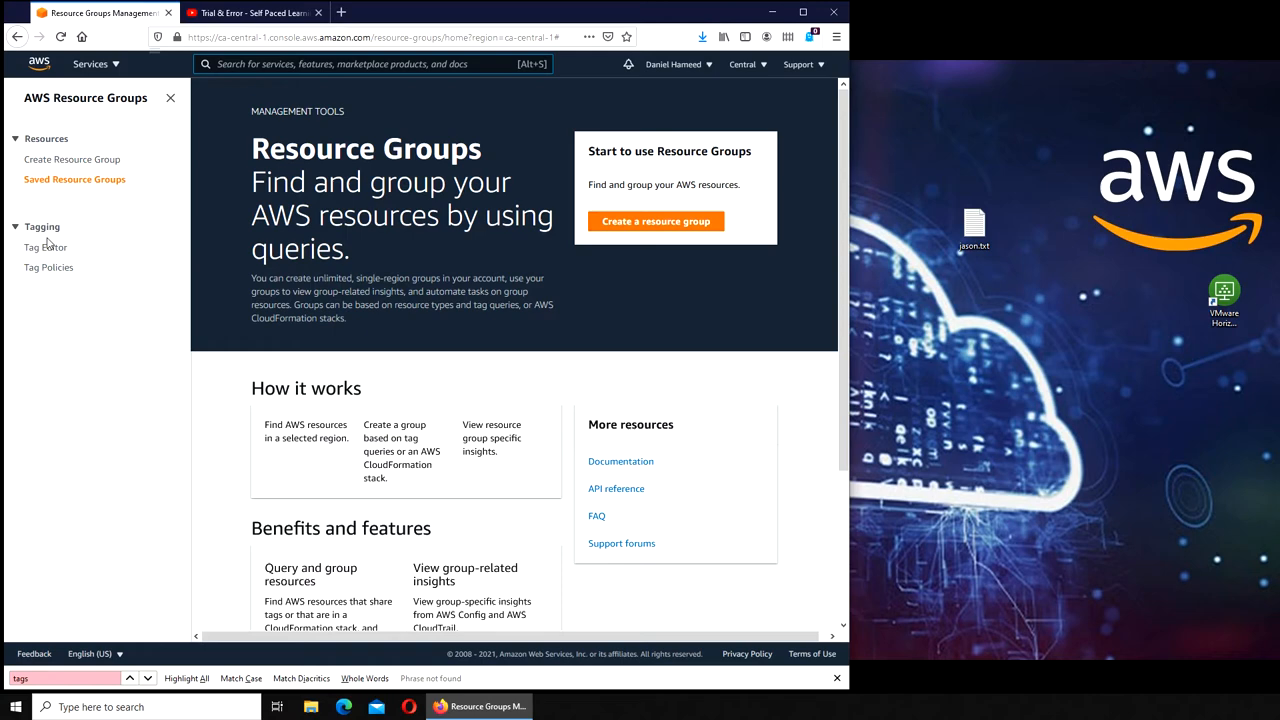
{"action": "left_click", "coordinate": [46, 248]}
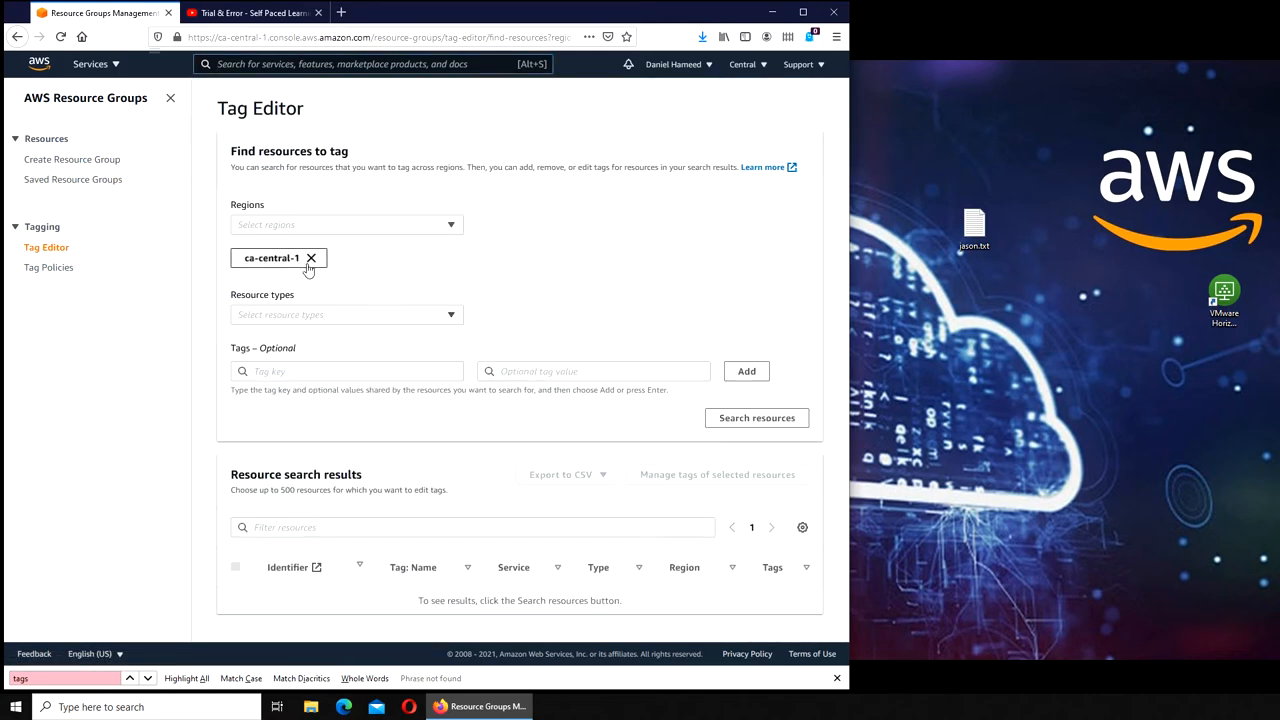
- Set the search scope to all regions and add the Department: Finance tag filter
{"action": "left_click", "coordinate": [344, 224]}
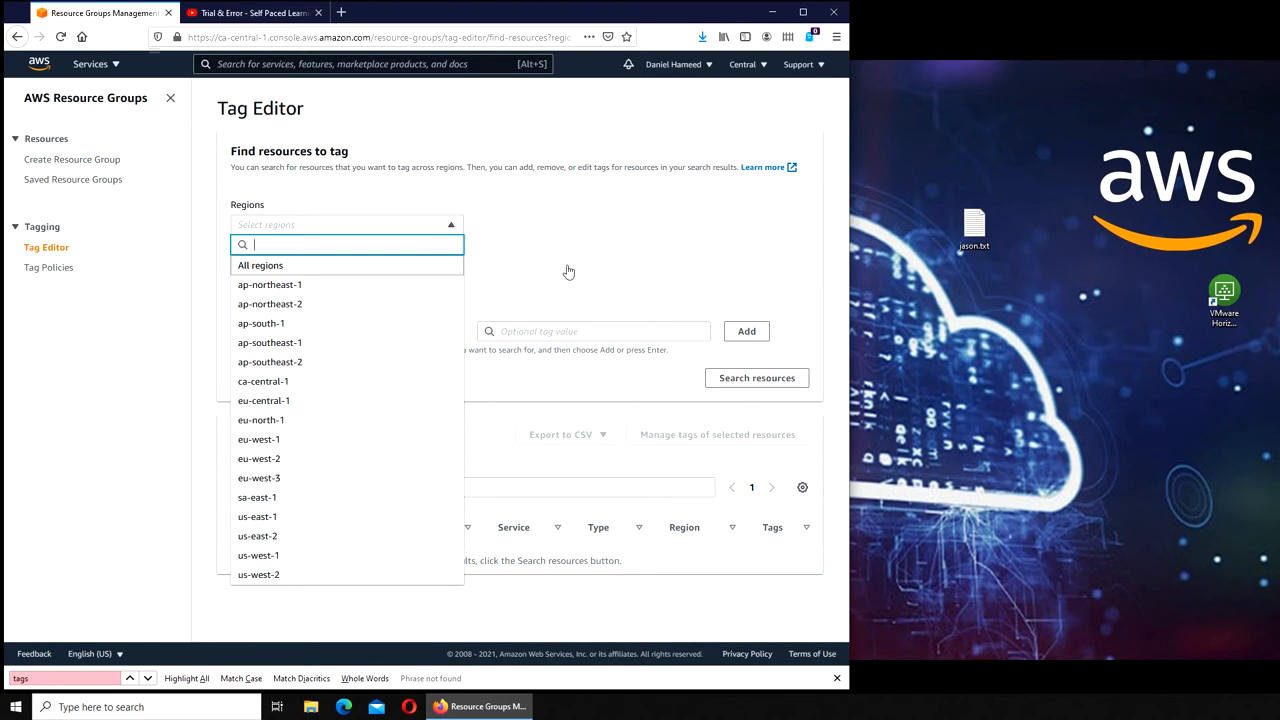
{"action": "left_click", "coordinate": [260, 264]}
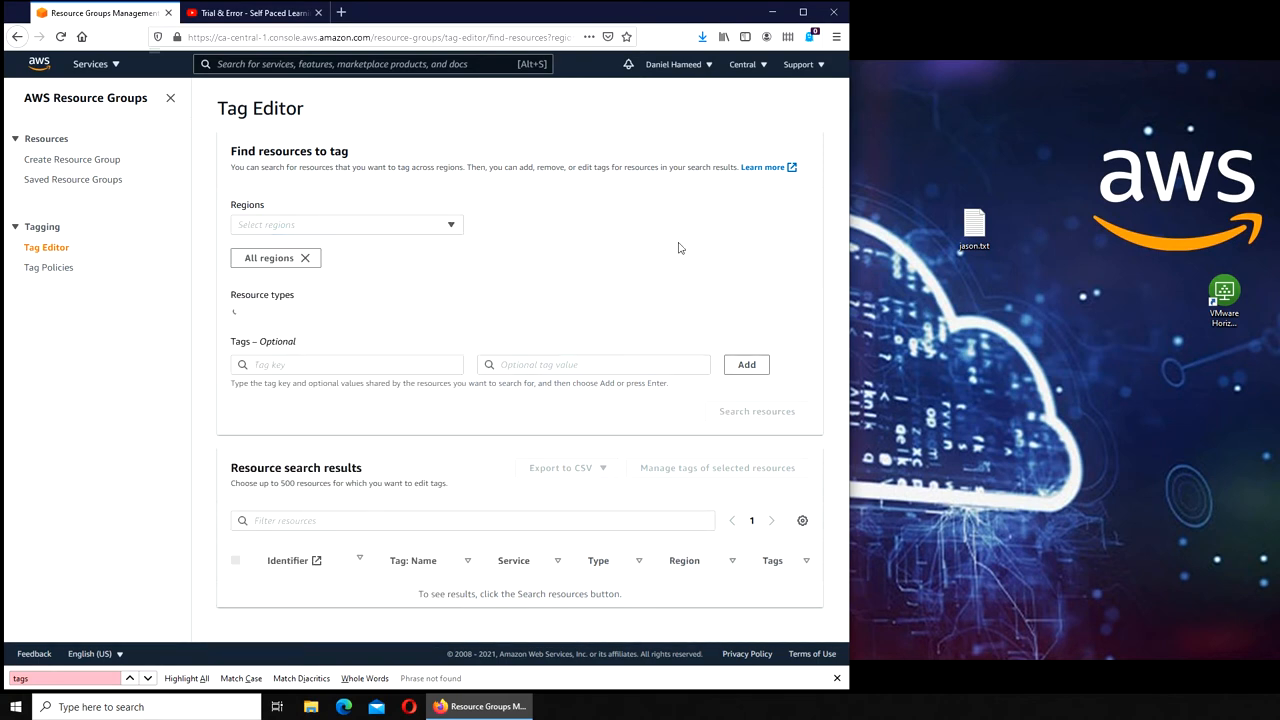
{"action": "left_click", "coordinate": [348, 364]}
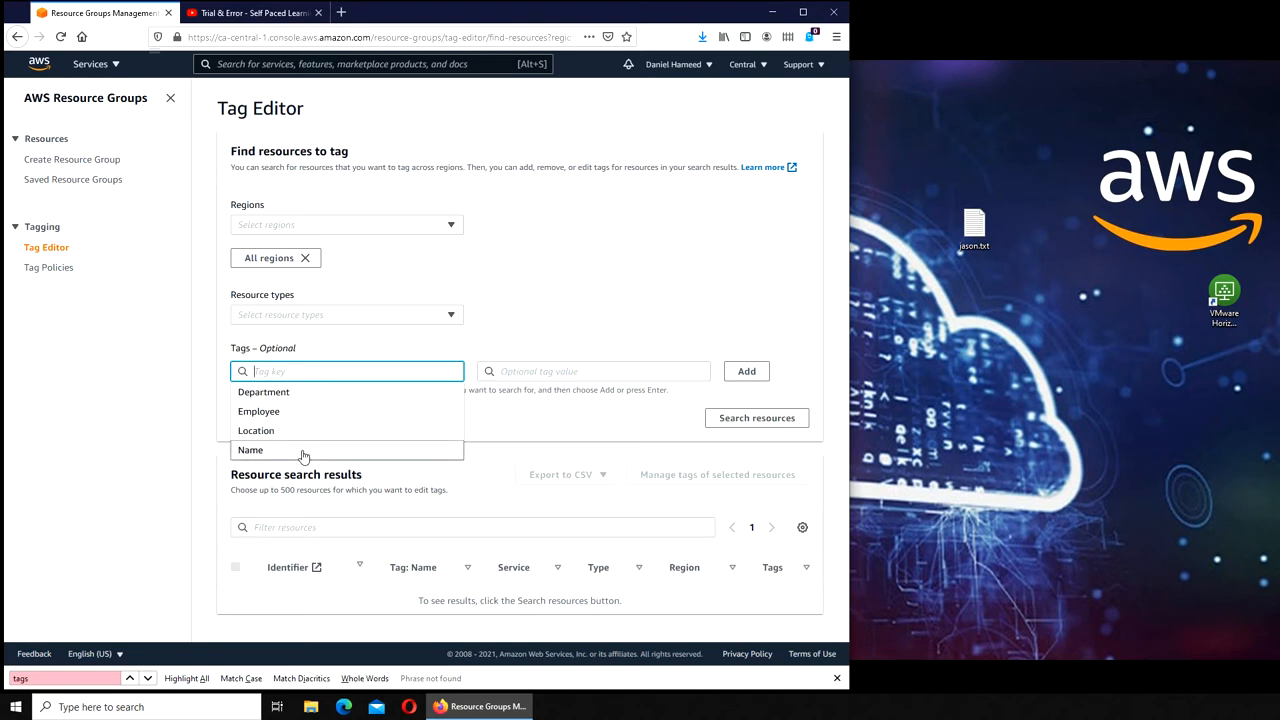
{"action": "left_click", "coordinate": [264, 390]}
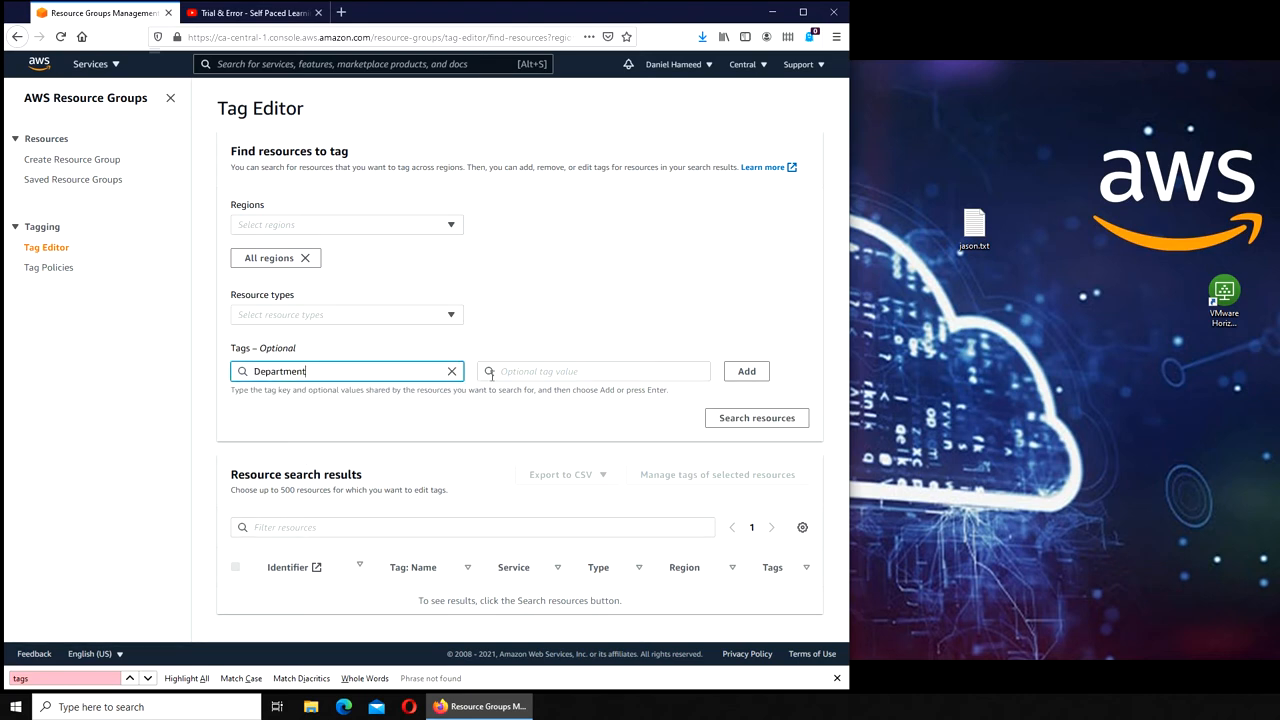
{"action": "left_click", "coordinate": [594, 370]}
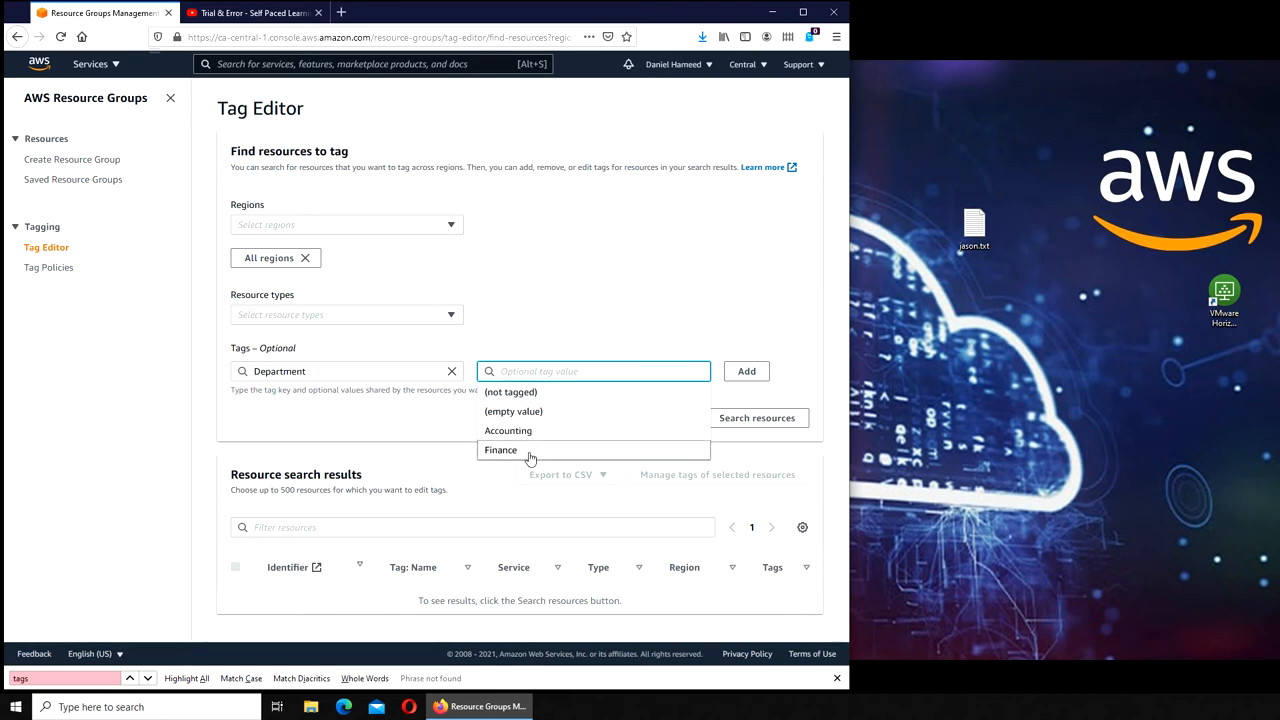
{"action": "left_click", "coordinate": [500, 448]}
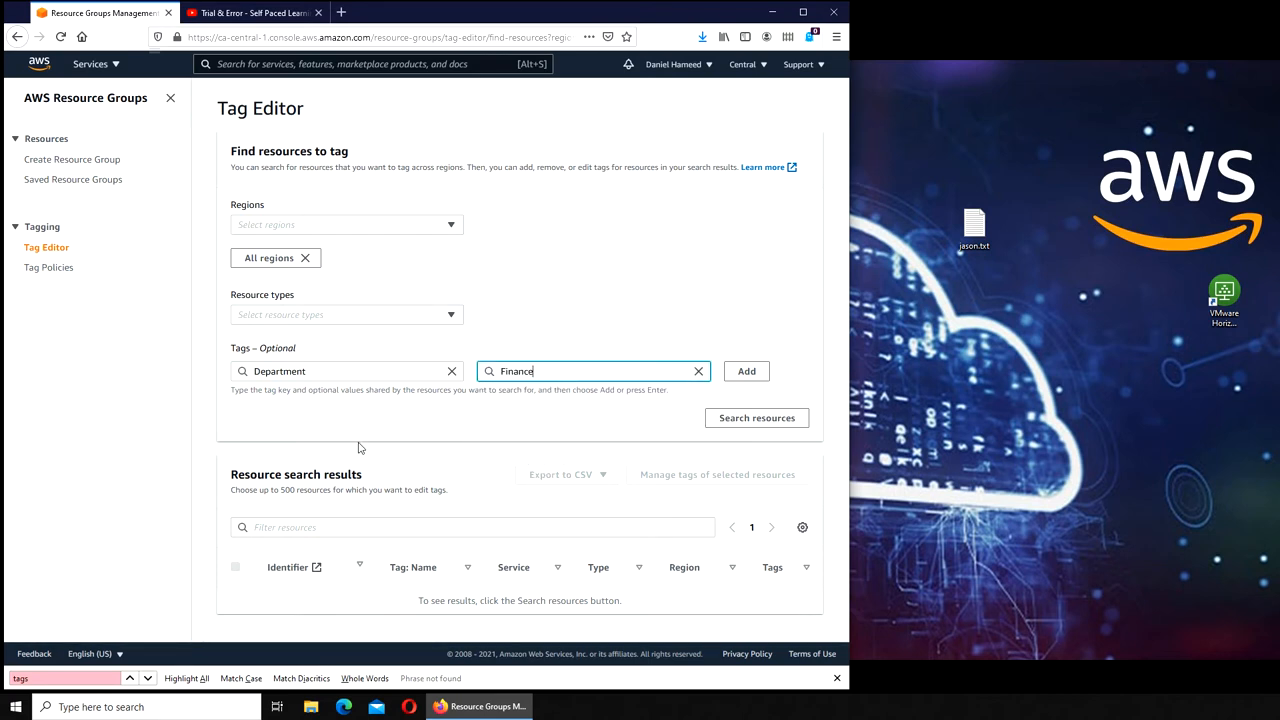
{"action": "left_click", "coordinate": [746, 370]}
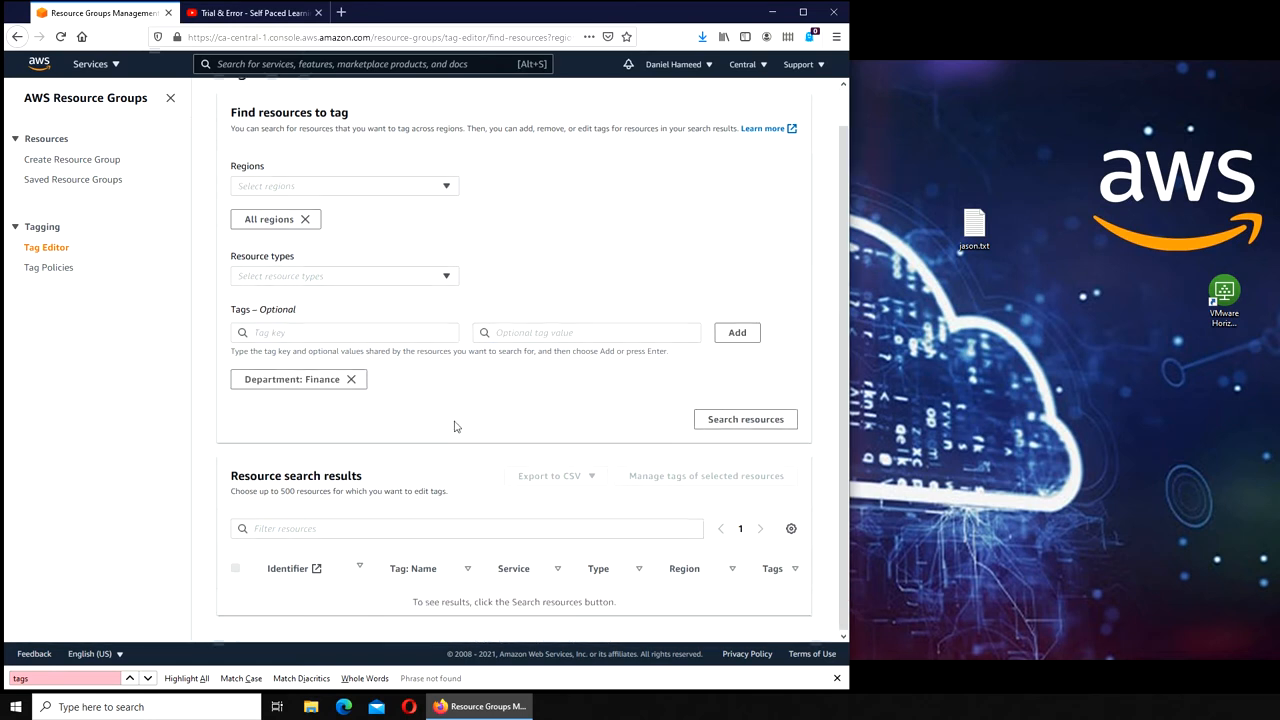
{"action": "mouse_move", "coordinate": [766, 438]}
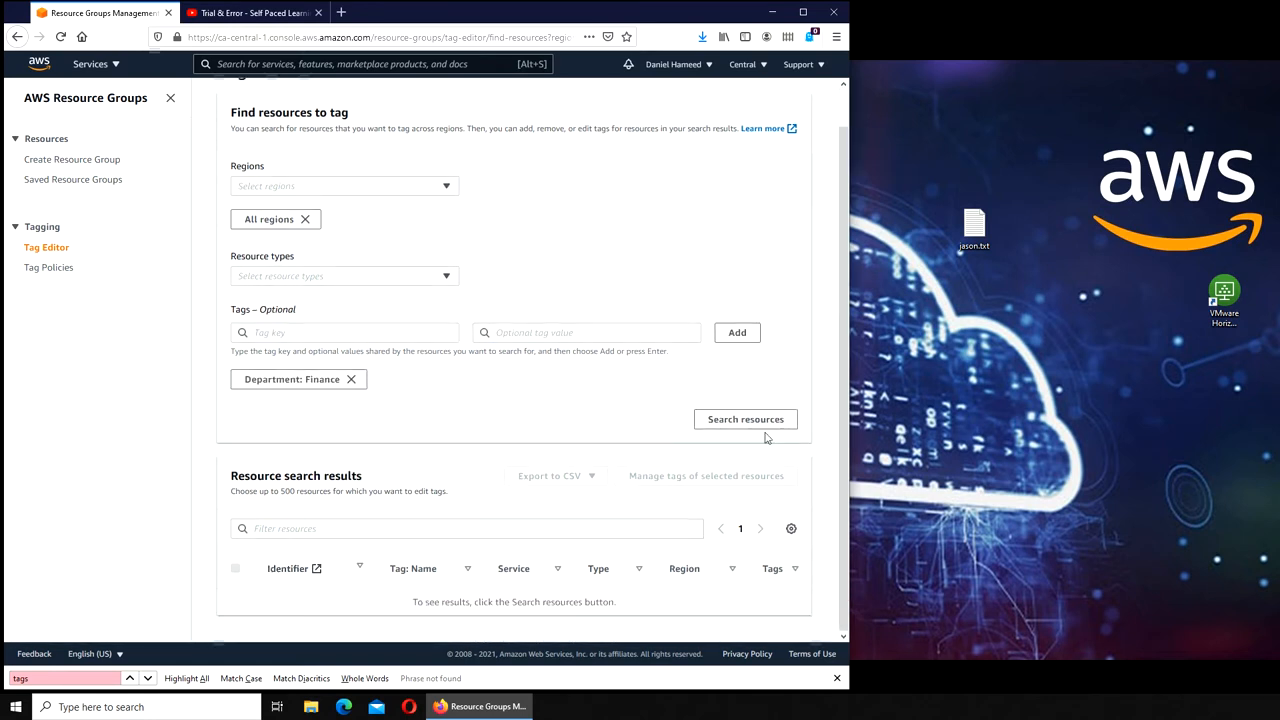
- Search all supported resource types, listing four EC2 Finance_Server resources
{"action": "left_click", "coordinate": [744, 418]}
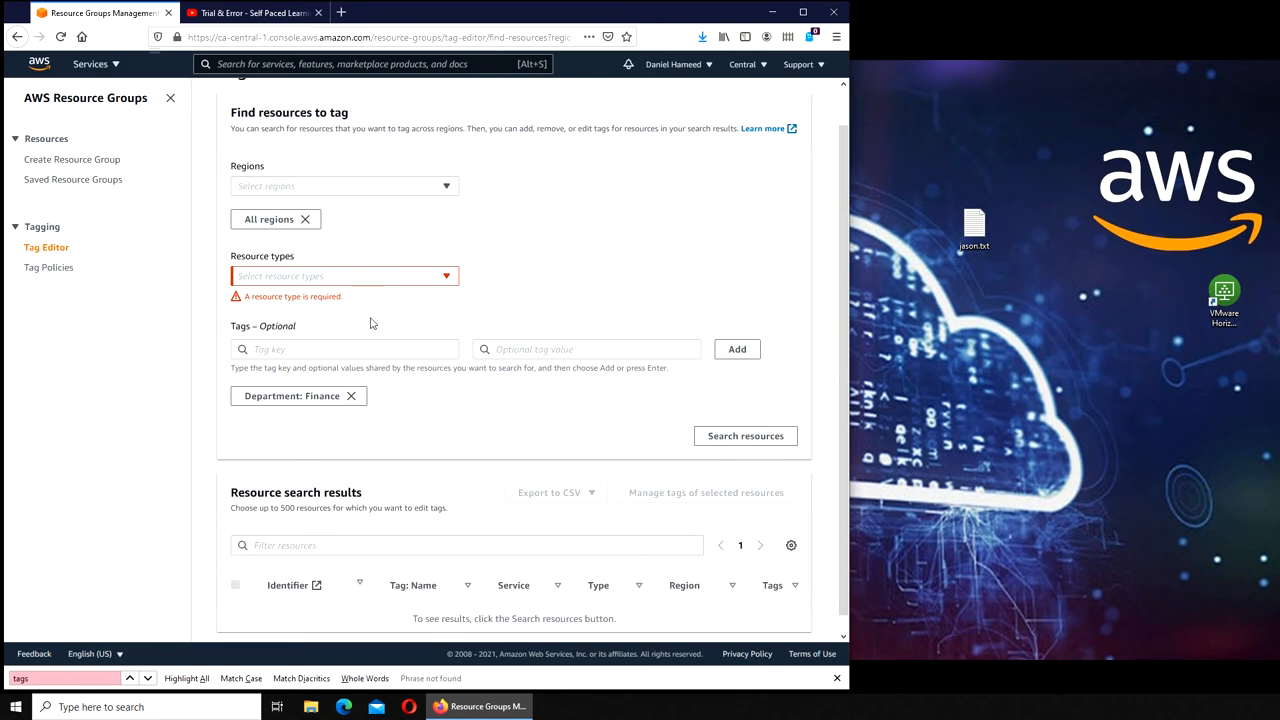
{"action": "left_click", "coordinate": [344, 276]}
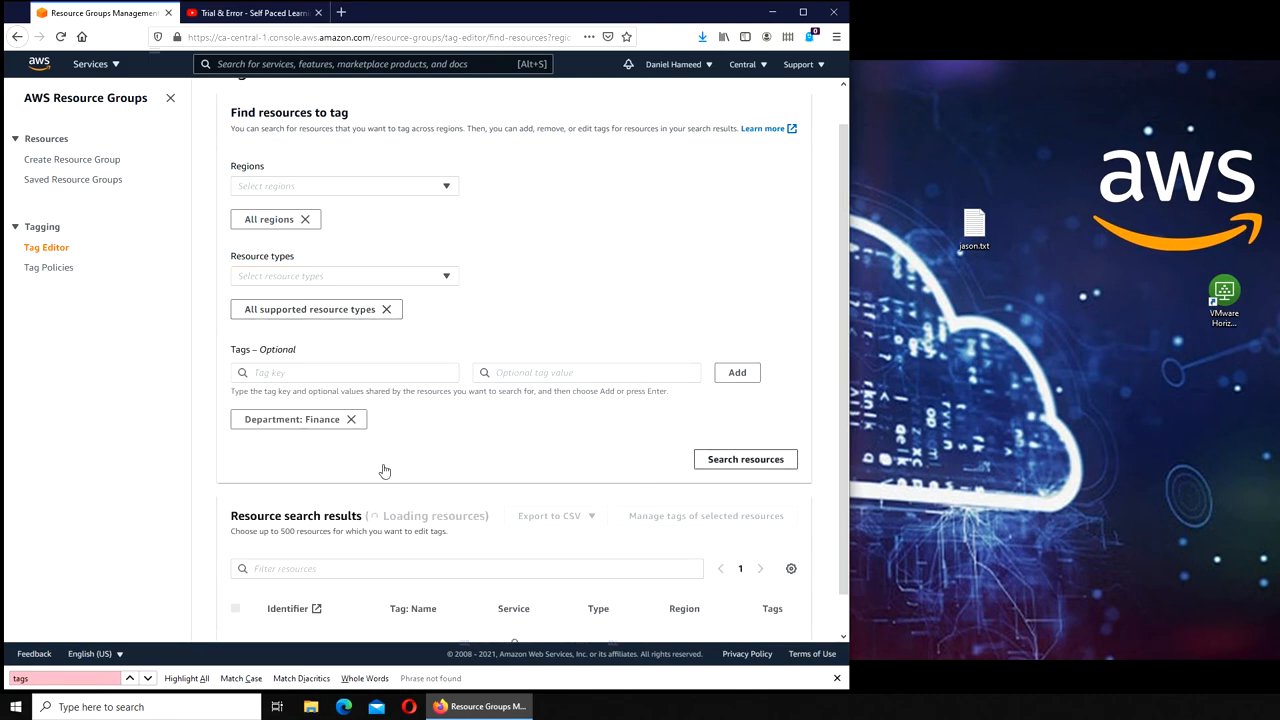
{"action": "scroll", "scroll_direction": "down", "scroll_amount": 3}
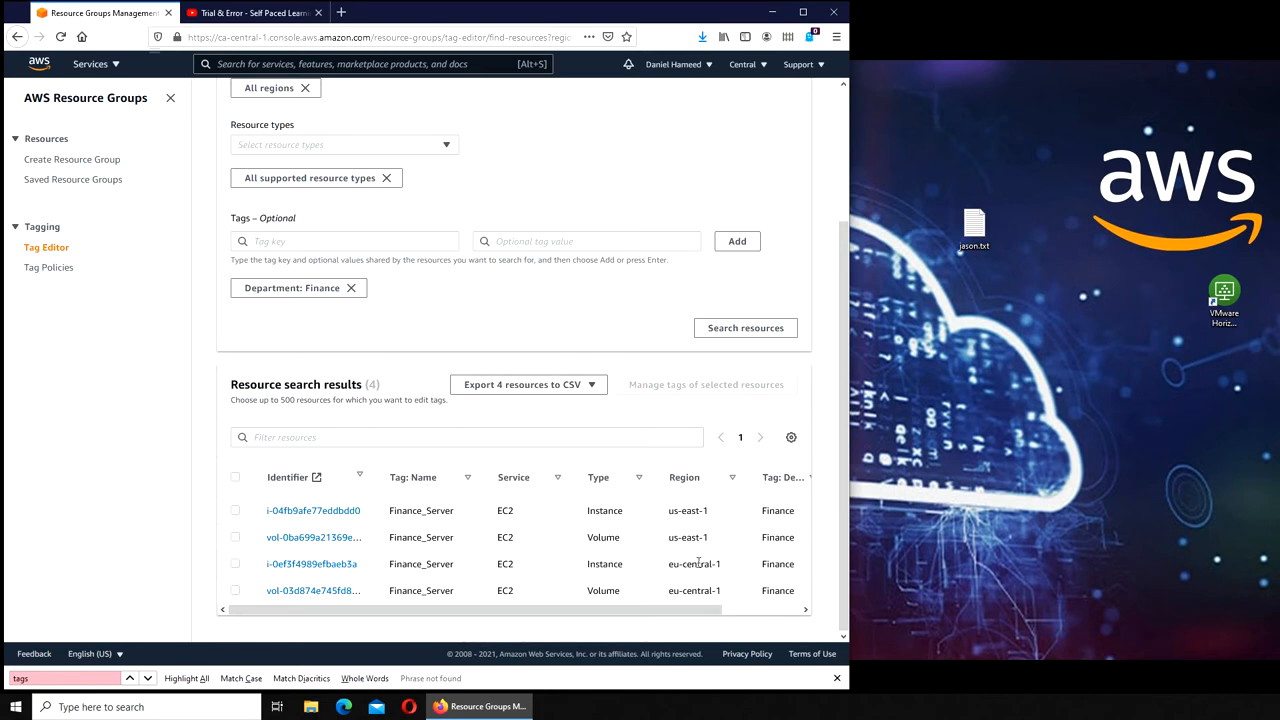
{"action": "mouse_move", "coordinate": [428, 570]}
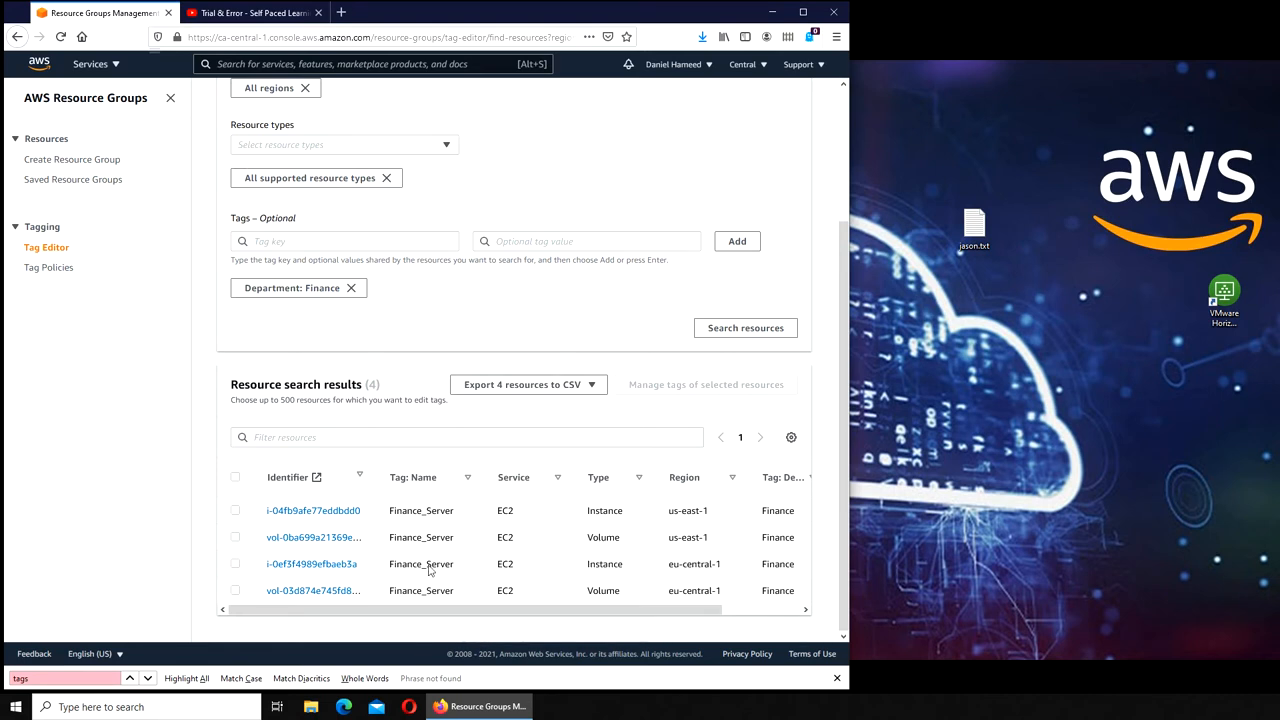
{"action": "mouse_move", "coordinate": [682, 528]}
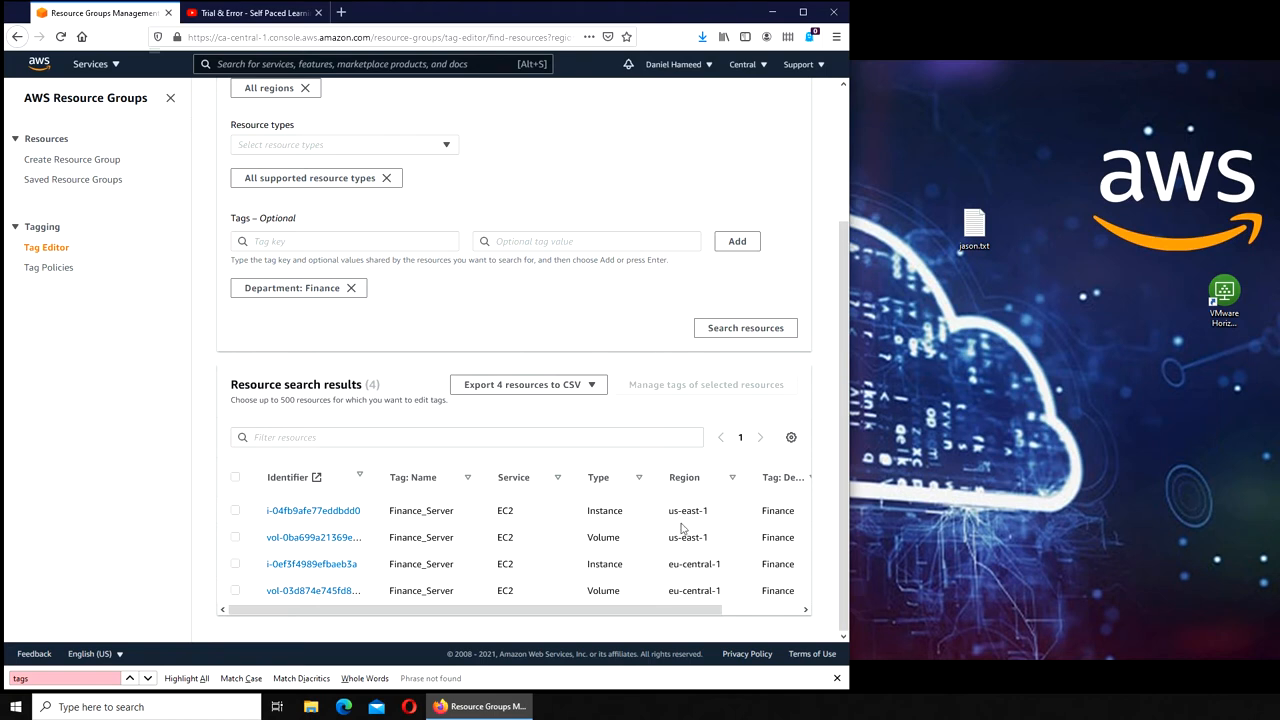
{"action": "mouse_move", "coordinate": [652, 536]}
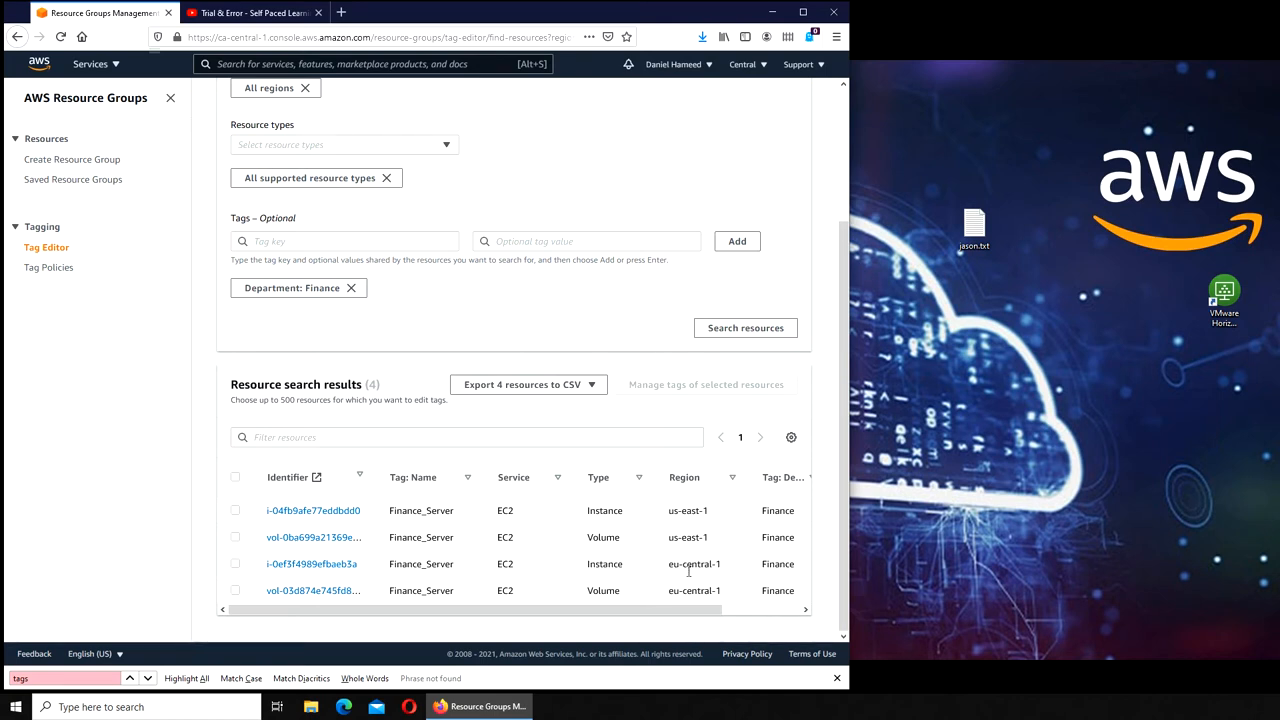
{"action": "mouse_move", "coordinate": [684, 580]}
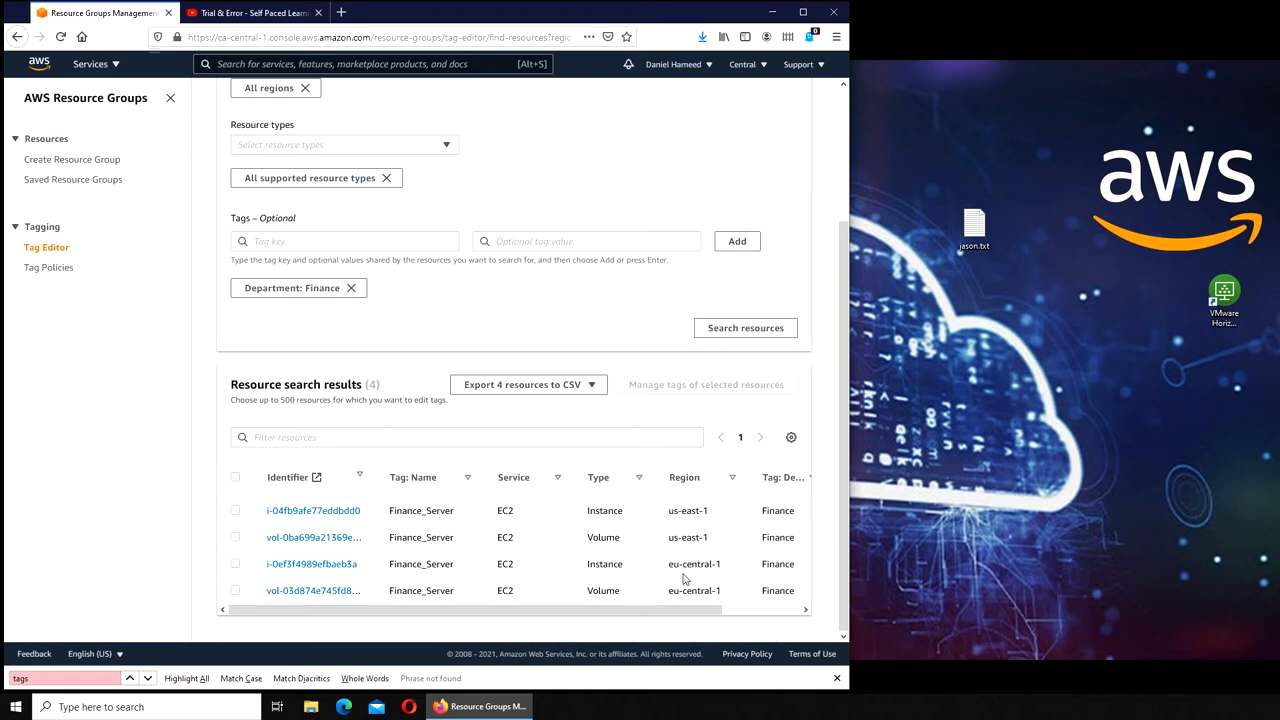
{"action": "mouse_move", "coordinate": [684, 568]}
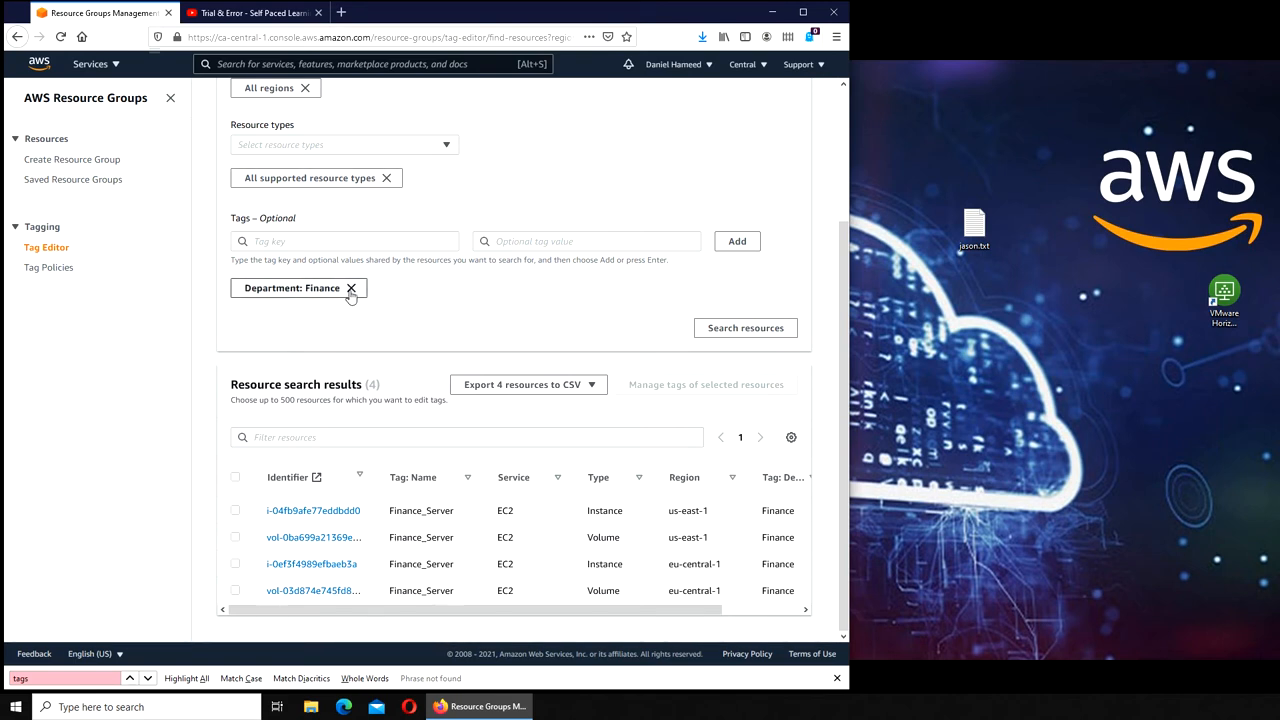
- Remove the Department: Finance filter and scroll through the resulting multi-service, multi-region resource list
{"action": "left_click", "coordinate": [352, 288]}
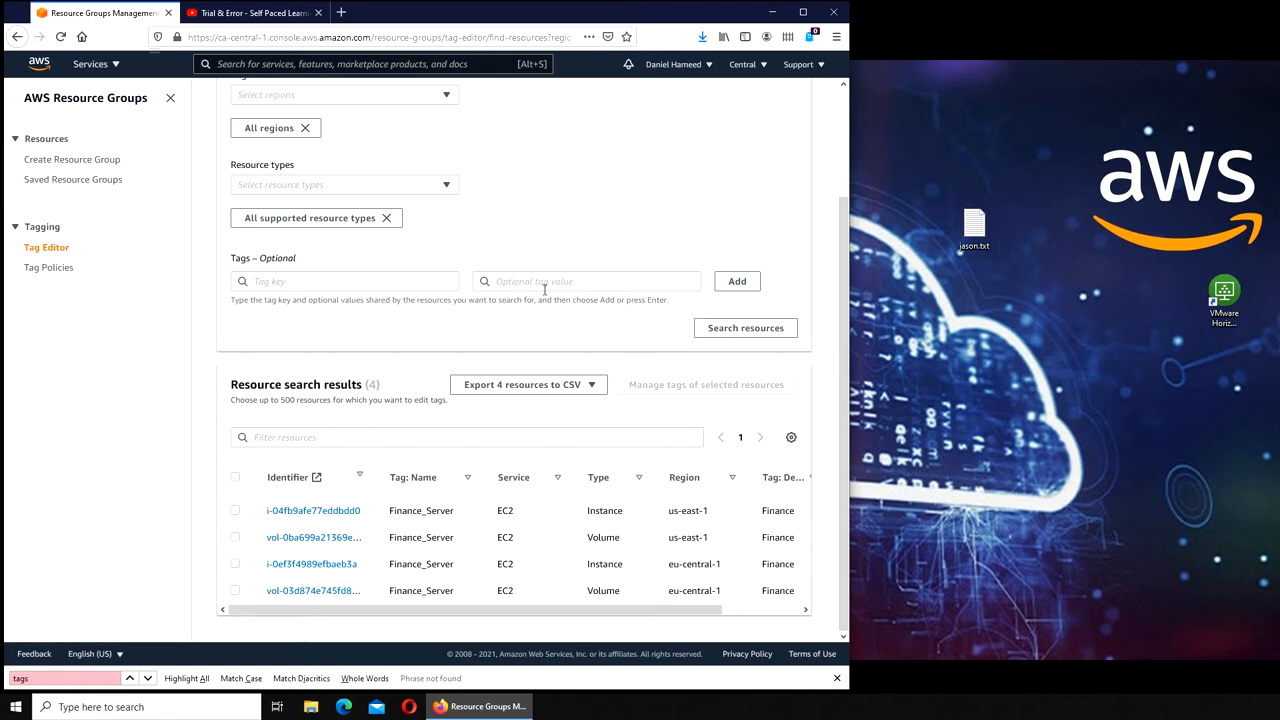
{"action": "mouse_move", "coordinate": [308, 244]}
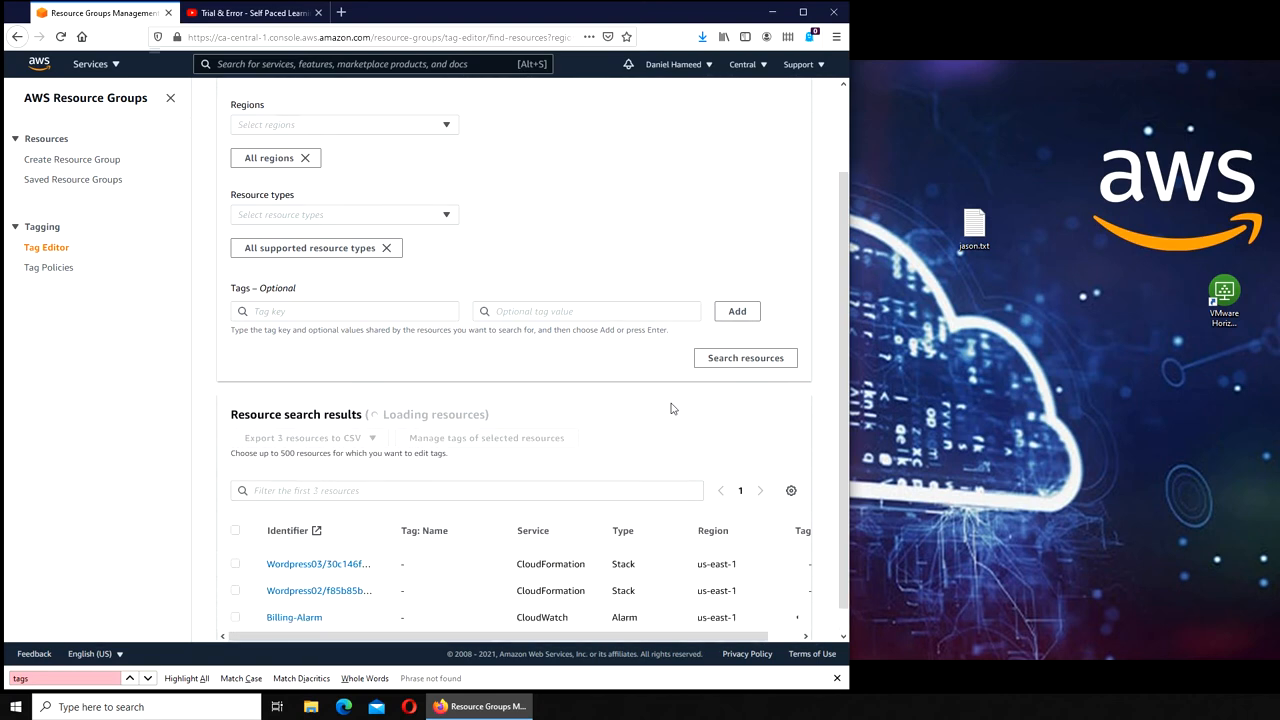
{"action": "scroll", "scroll_direction": "down", "scroll_amount": 3}
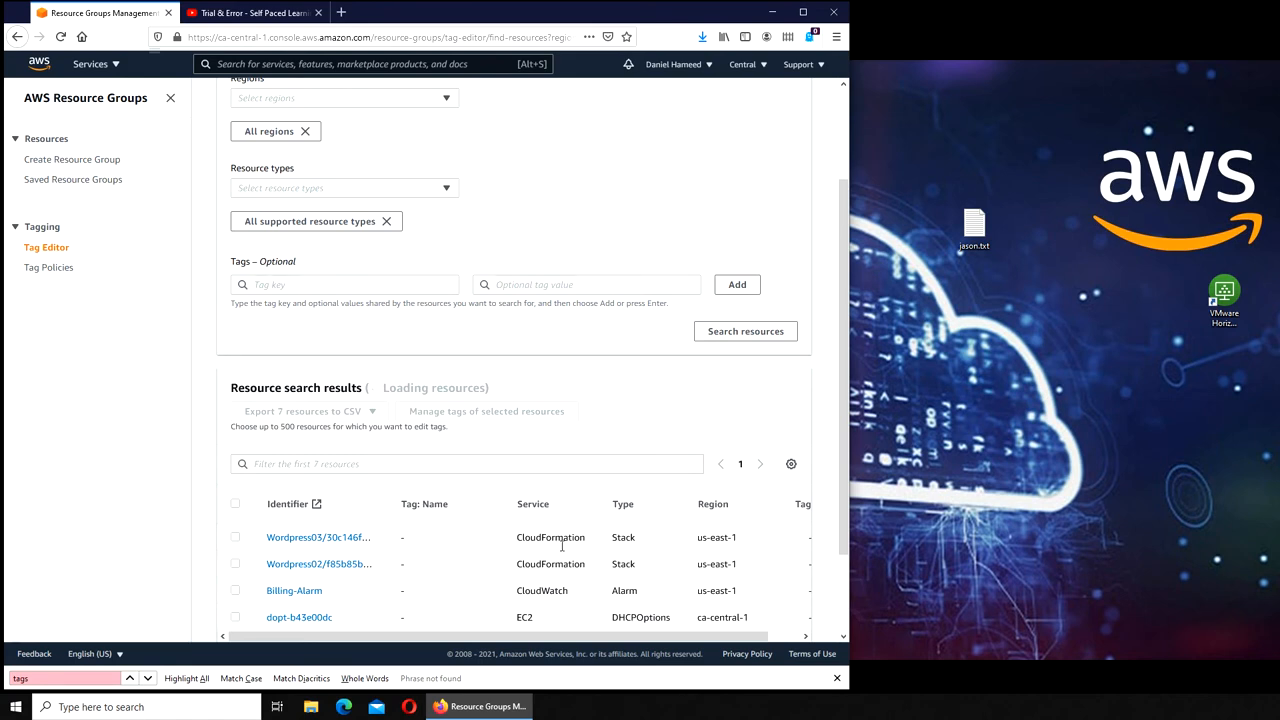
{"action": "scroll", "scroll_direction": "down", "scroll_amount": 3}
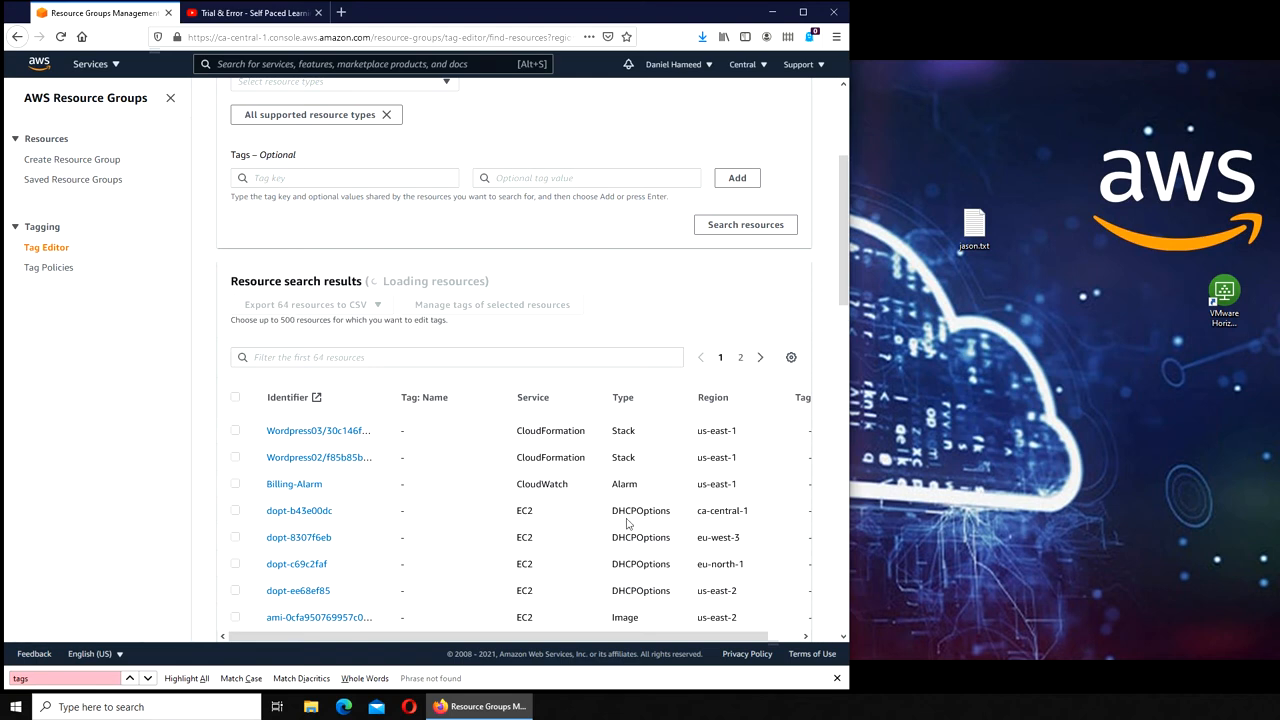
{"action": "scroll", "scroll_direction": "down", "scroll_amount": 3}
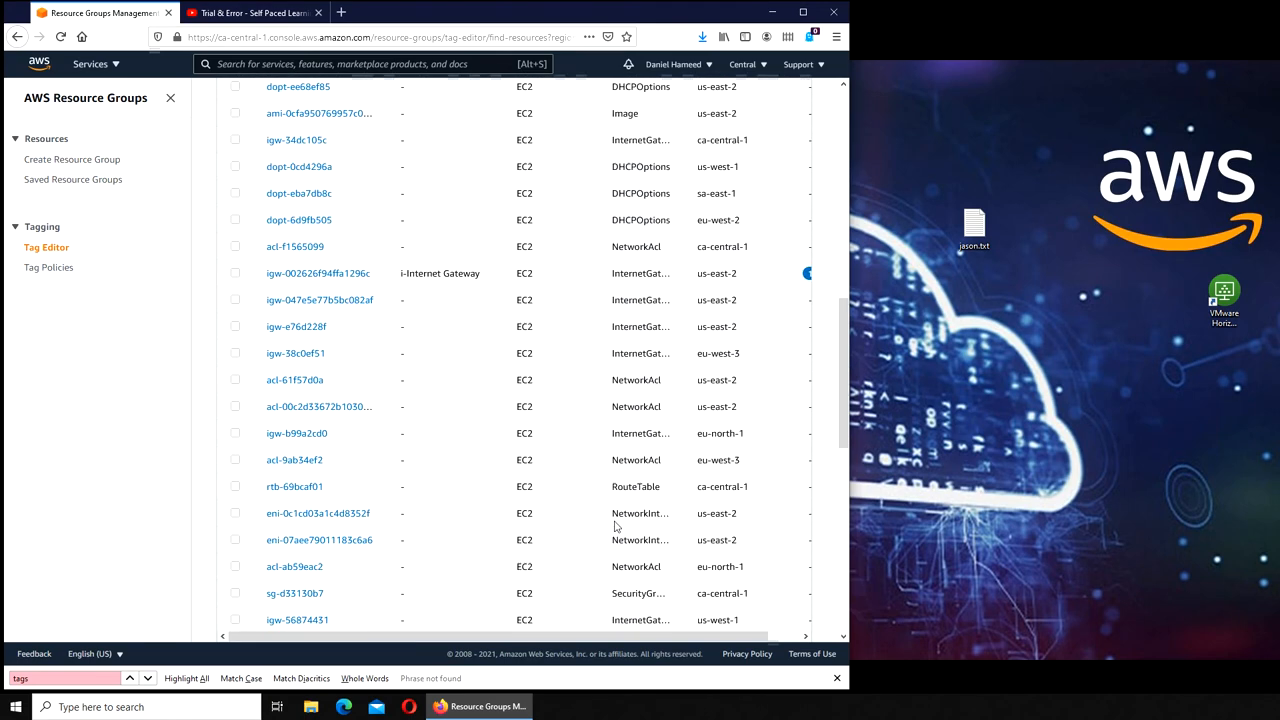
{"action": "scroll", "scroll_direction": "down", "scroll_amount": 3}
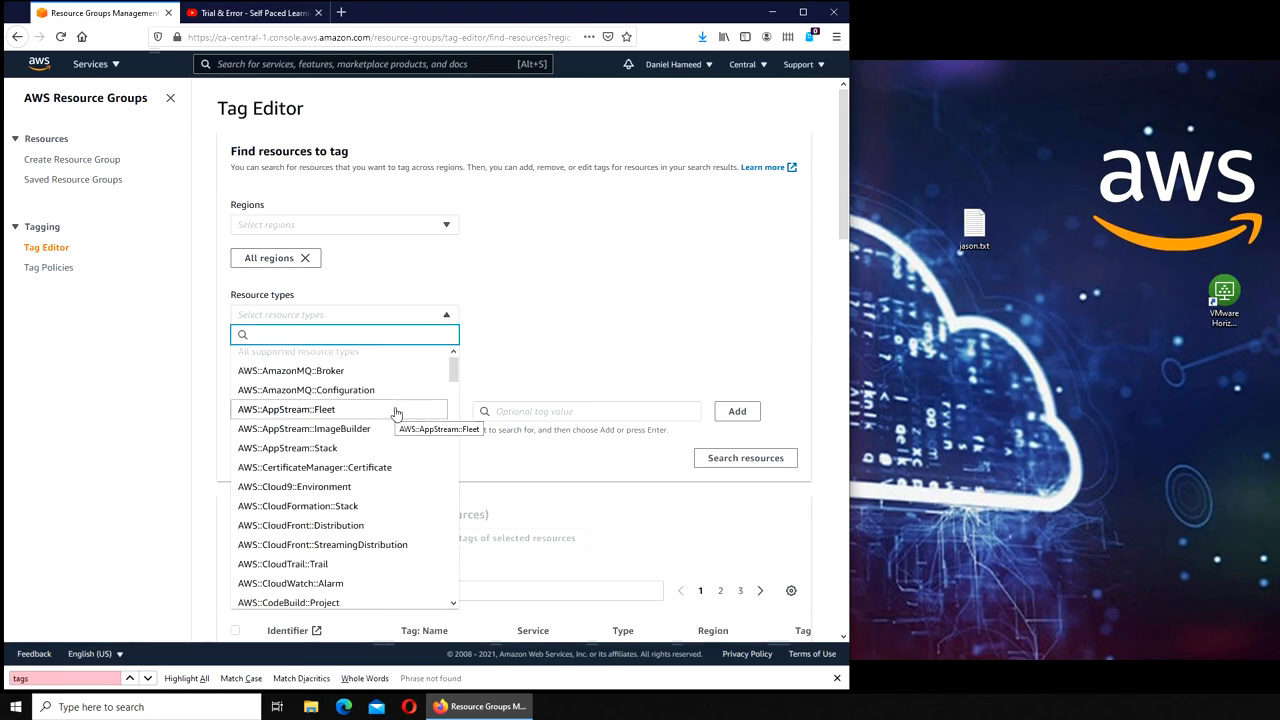
- Restrict the resource type to AWS::EC2::Instance, returning three instances across all regions
{"action": "scroll", "scroll_direction": "down", "scroll_amount": 3}
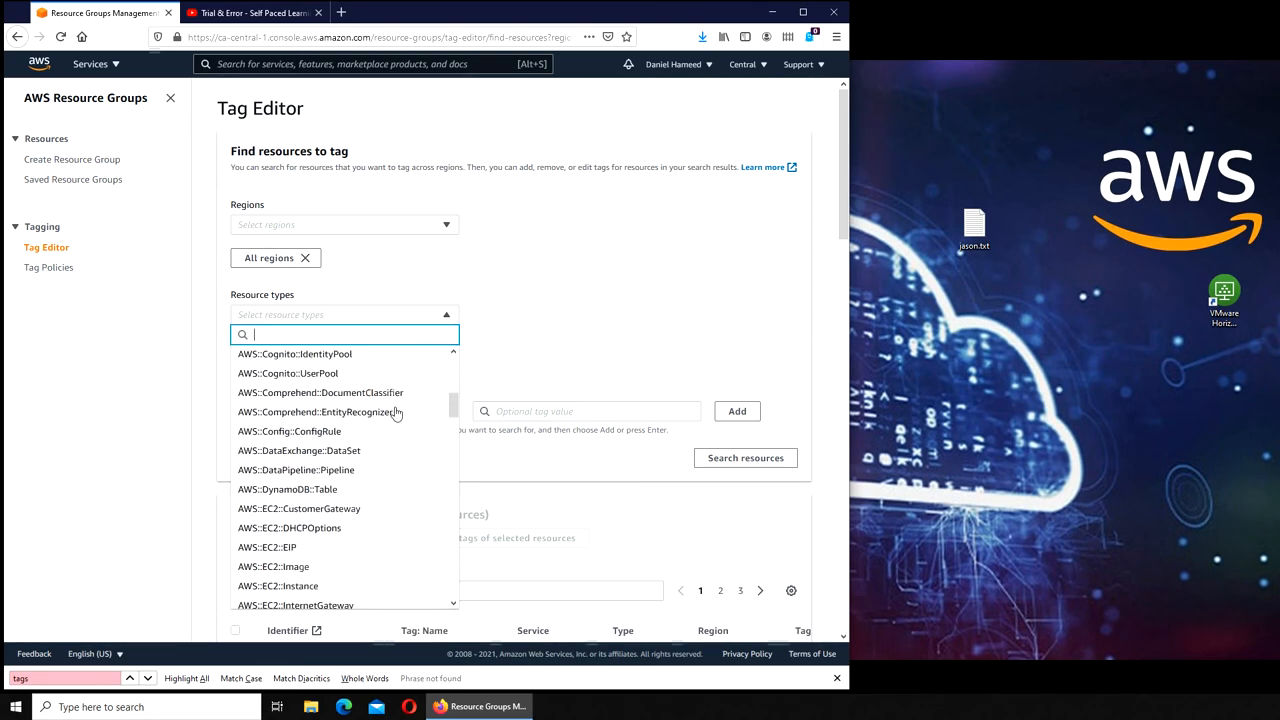
{"action": "scroll", "scroll_direction": "down", "scroll_amount": 3}
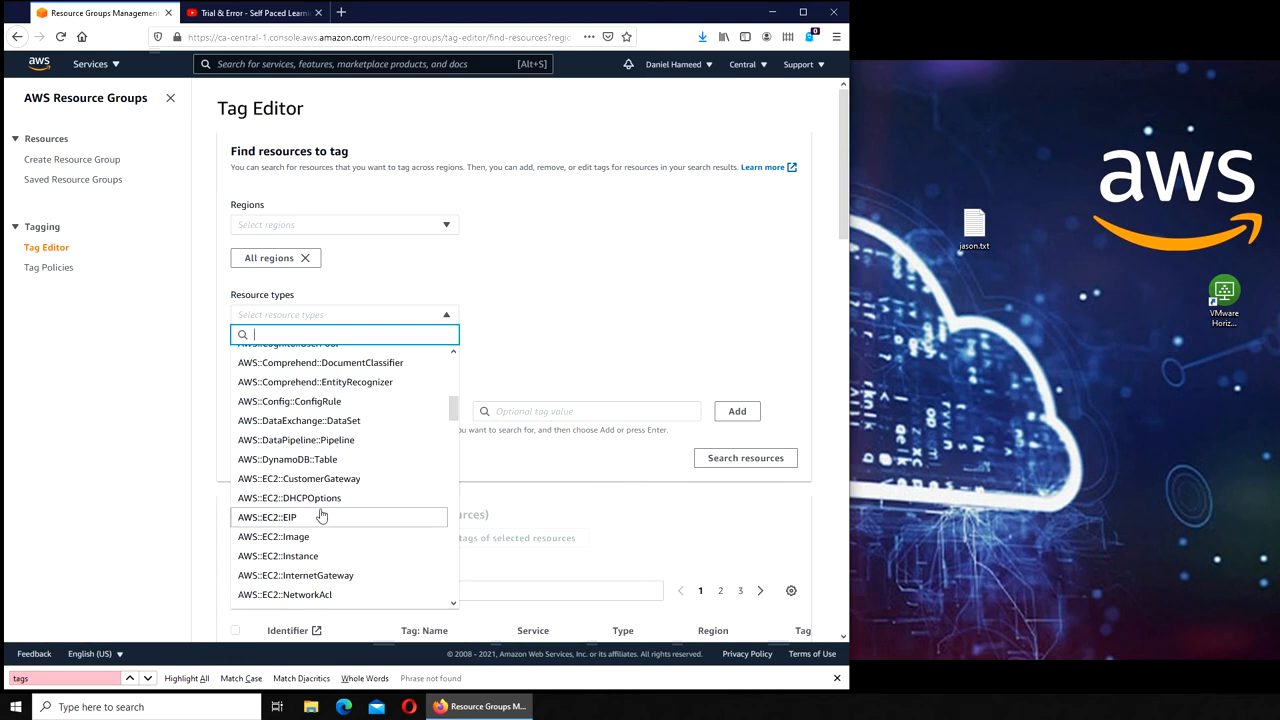
{"action": "mouse_move", "coordinate": [372, 480]}
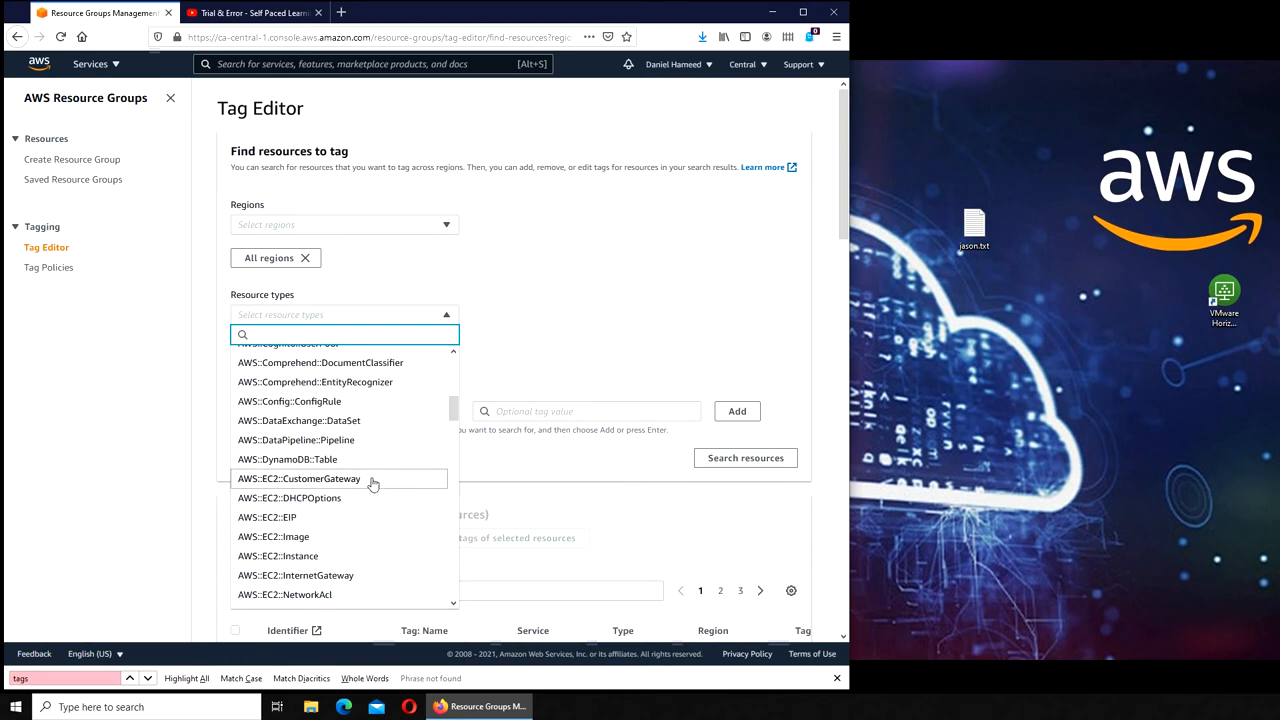
{"action": "mouse_move", "coordinate": [300, 556]}
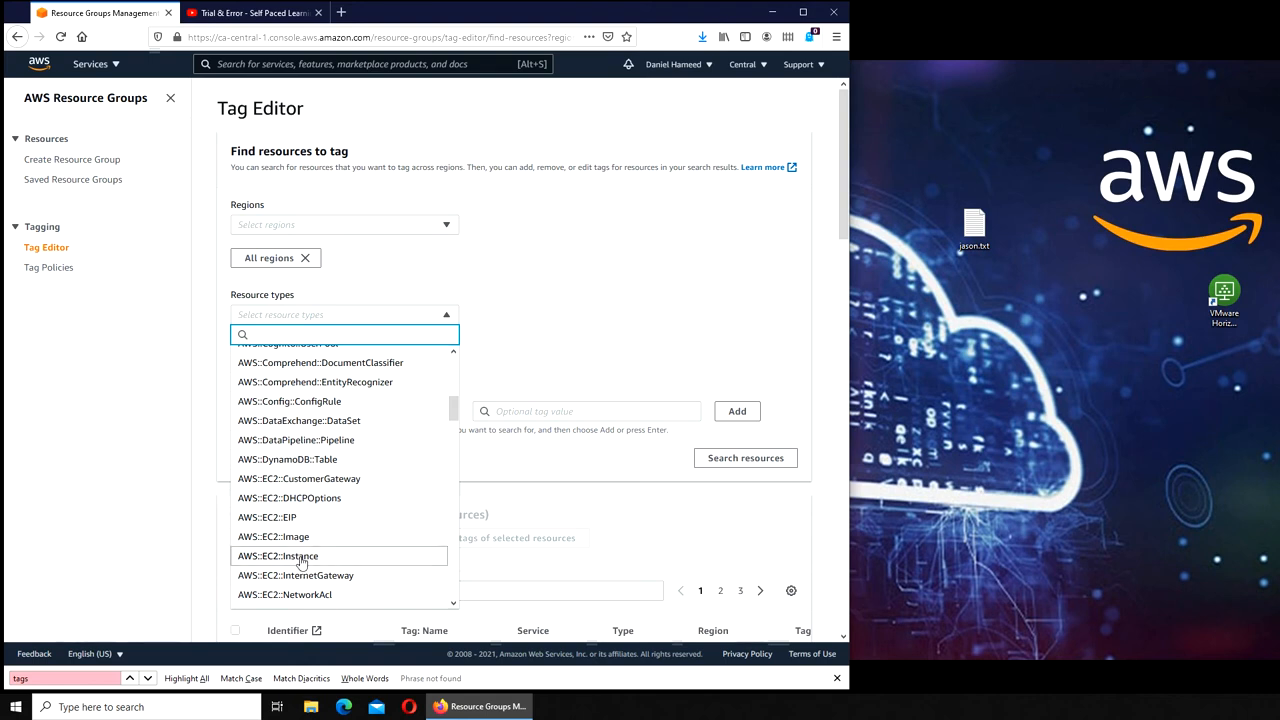
{"action": "left_click", "coordinate": [276, 556]}
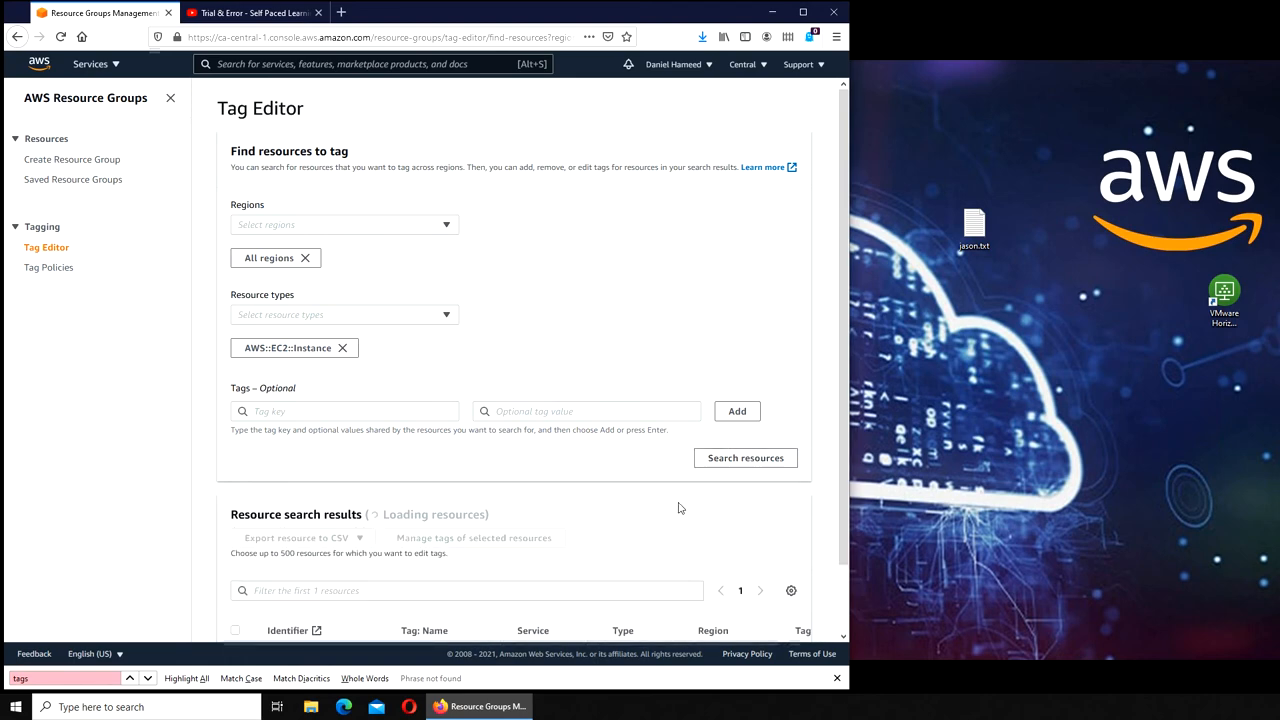
{"action": "scroll", "scroll_direction": "down", "scroll_amount": 3}
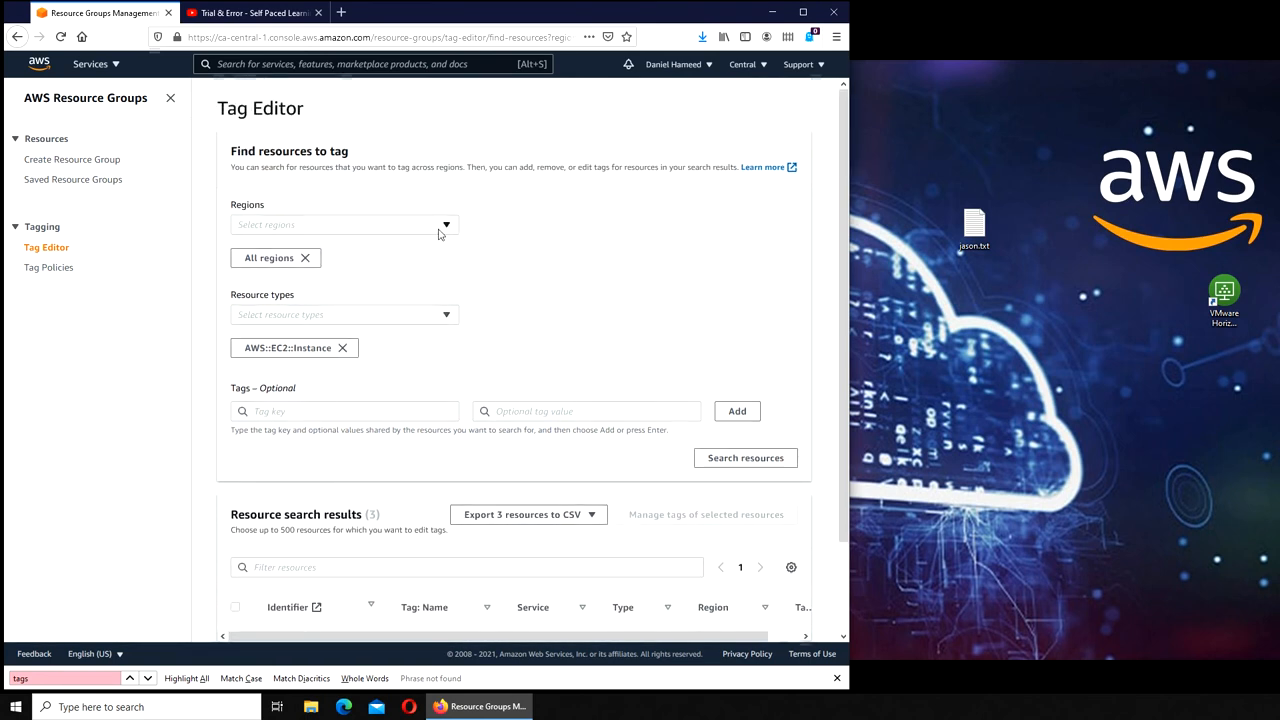
{"action": "left_click", "coordinate": [344, 224]}
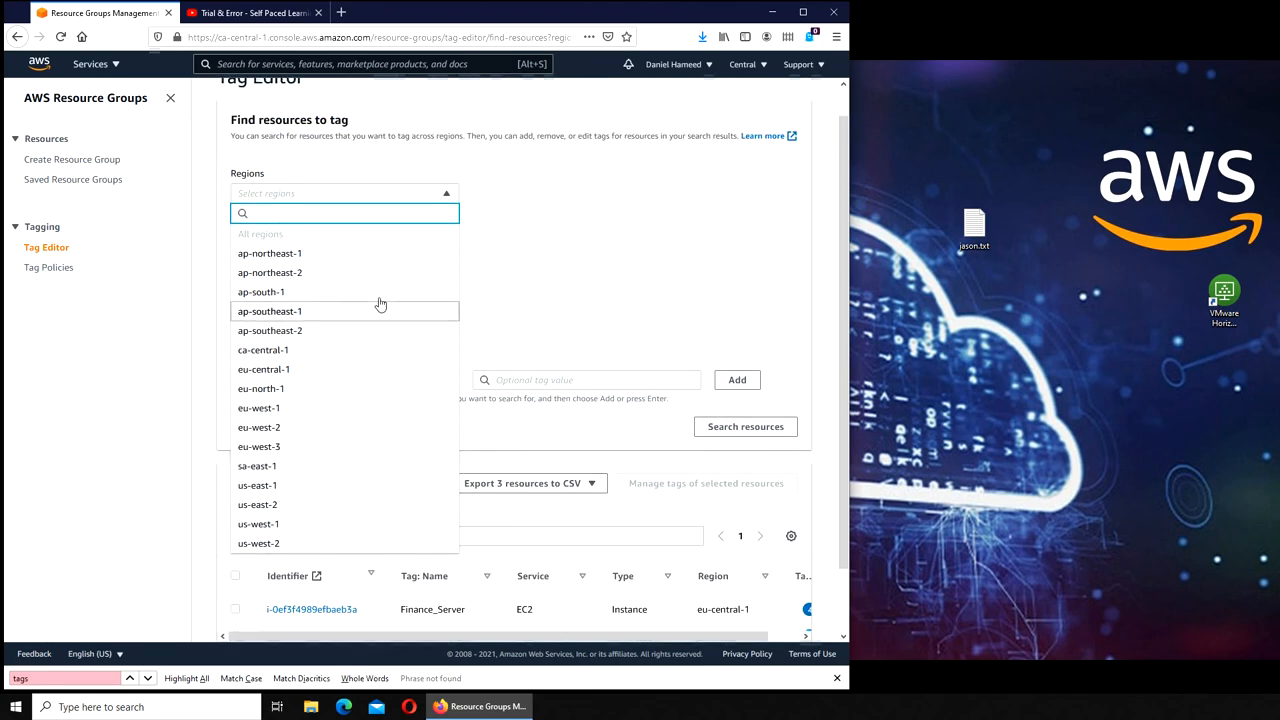
{"action": "mouse_move", "coordinate": [320, 524]}
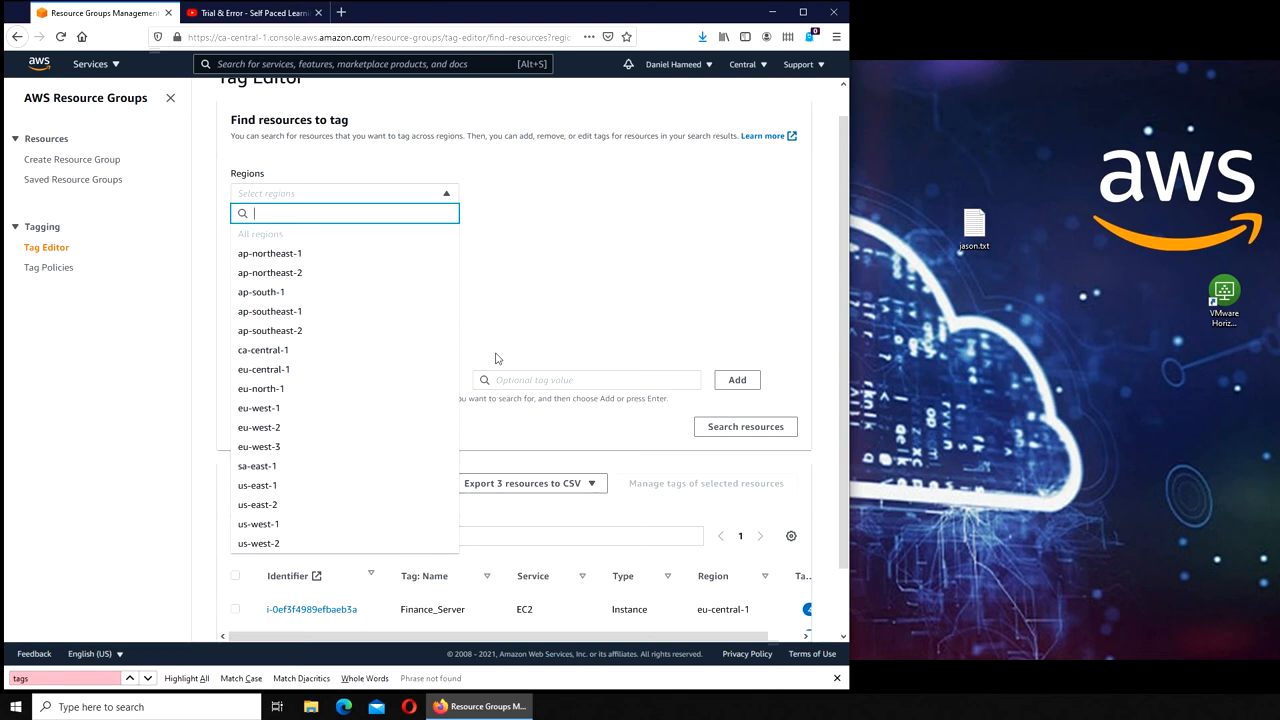
{"action": "left_click", "coordinate": [260, 232]}
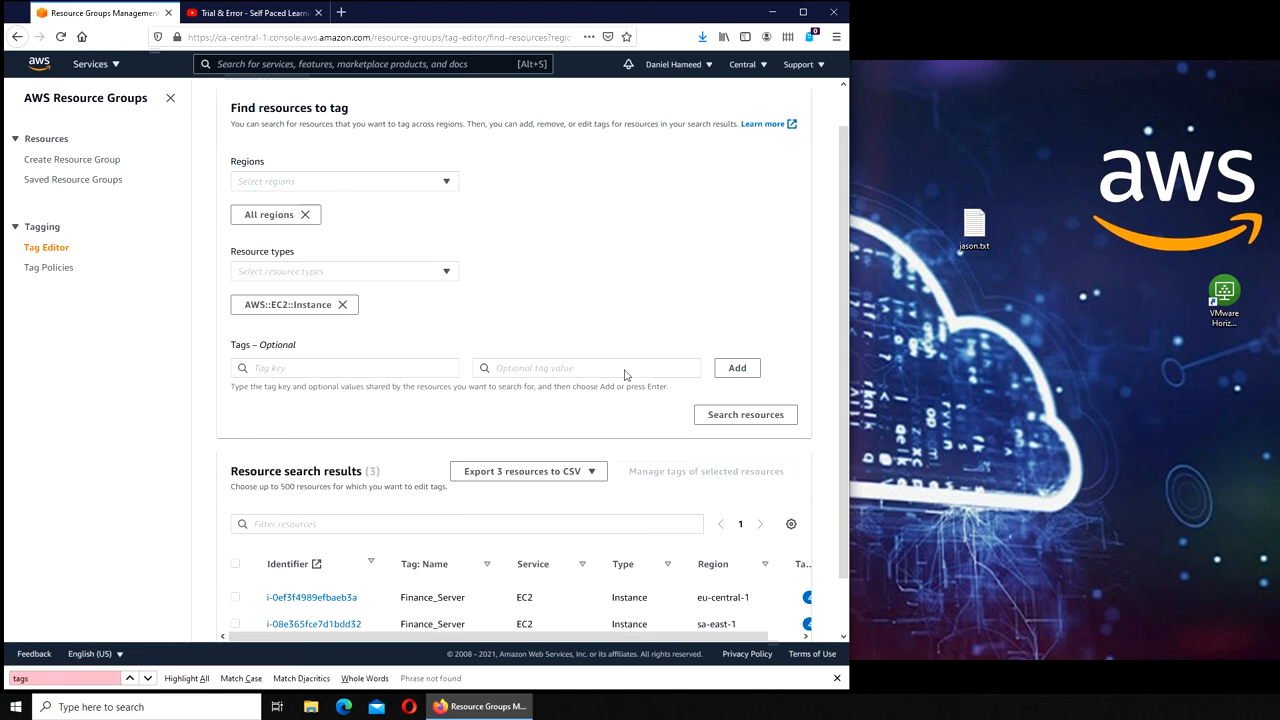
{"action": "scroll", "scroll_direction": "down", "scroll_amount": 3}
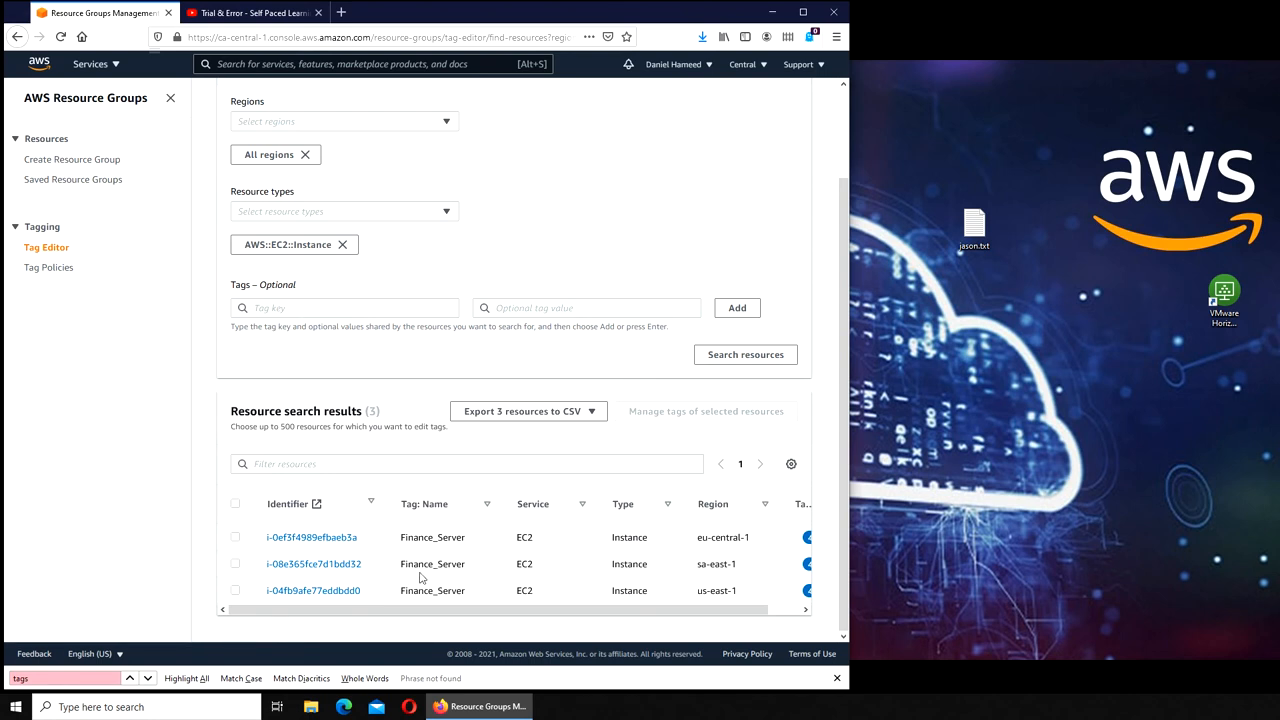
{"action": "mouse_move", "coordinate": [456, 330]}
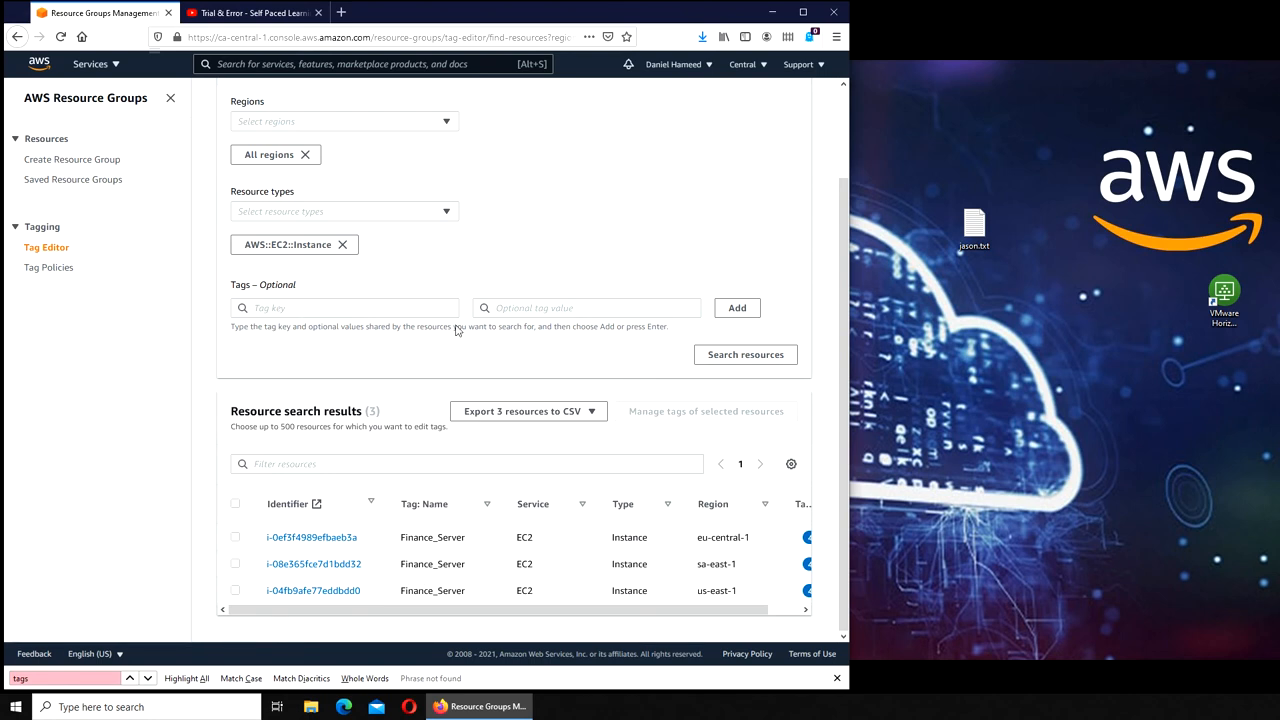
{"action": "mouse_move", "coordinate": [432, 284]}
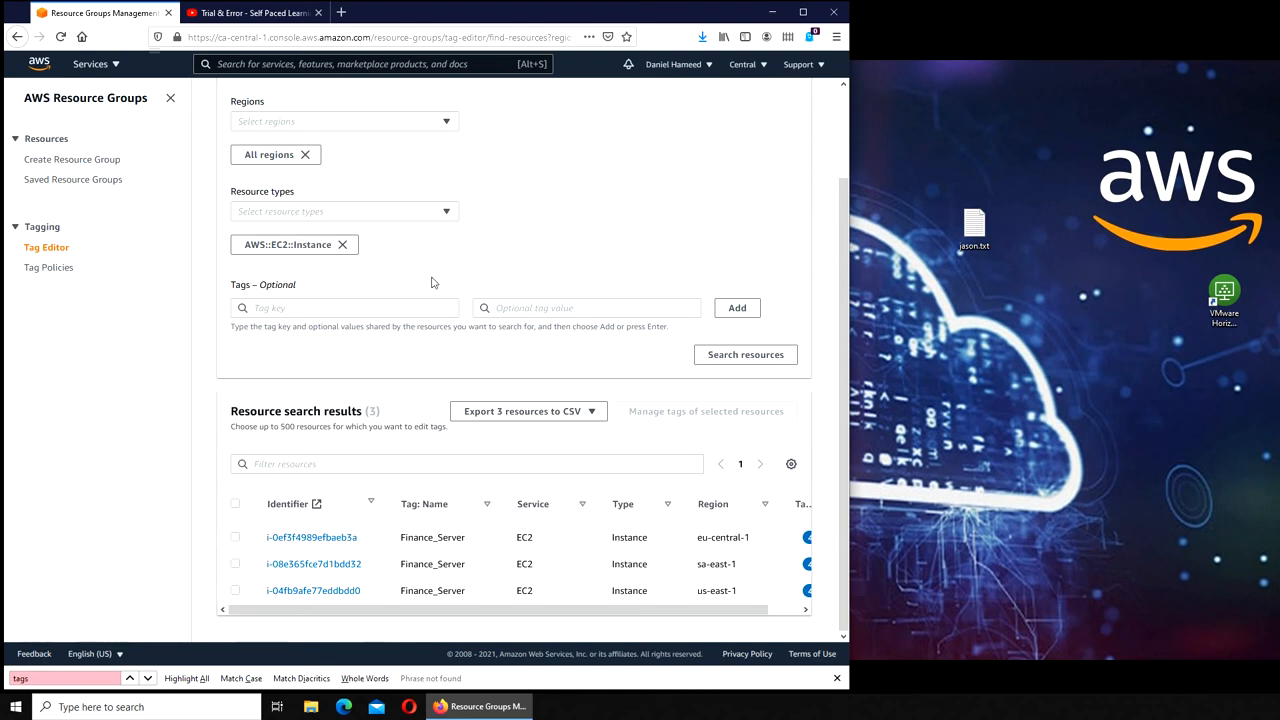
{"action": "mouse_move", "coordinate": [432, 588]}
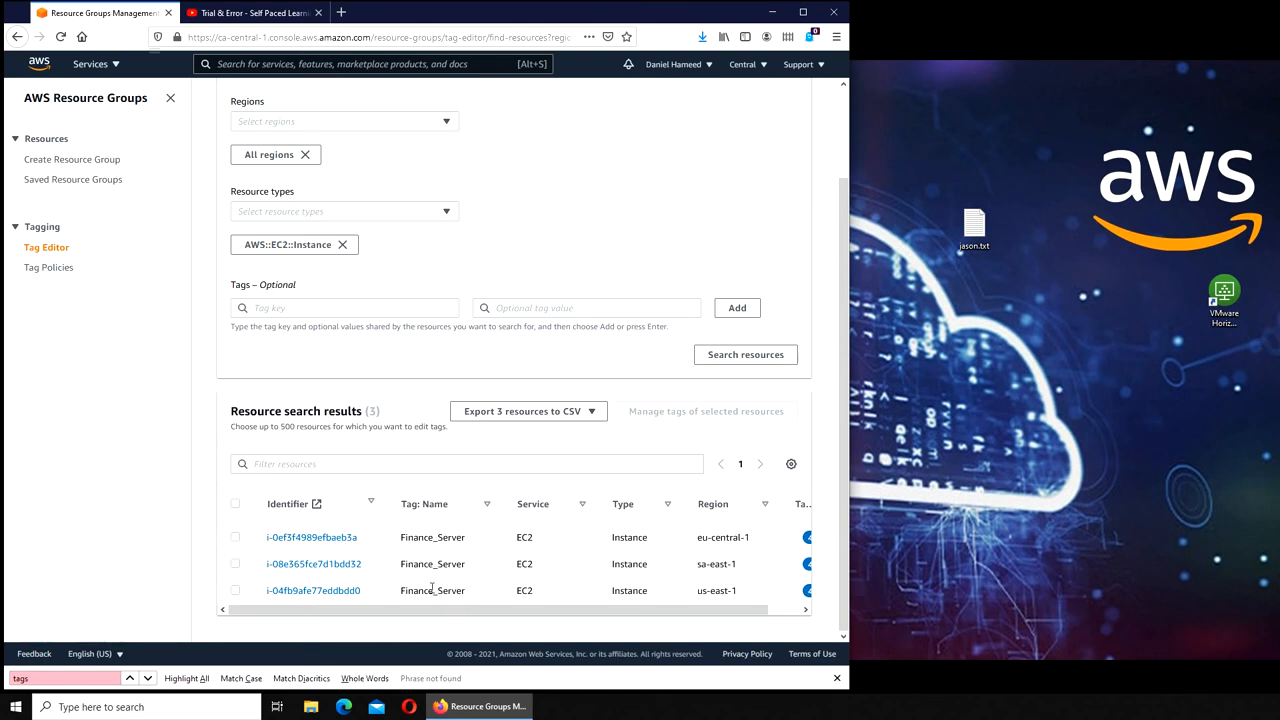
{"action": "mouse_move", "coordinate": [416, 588]}
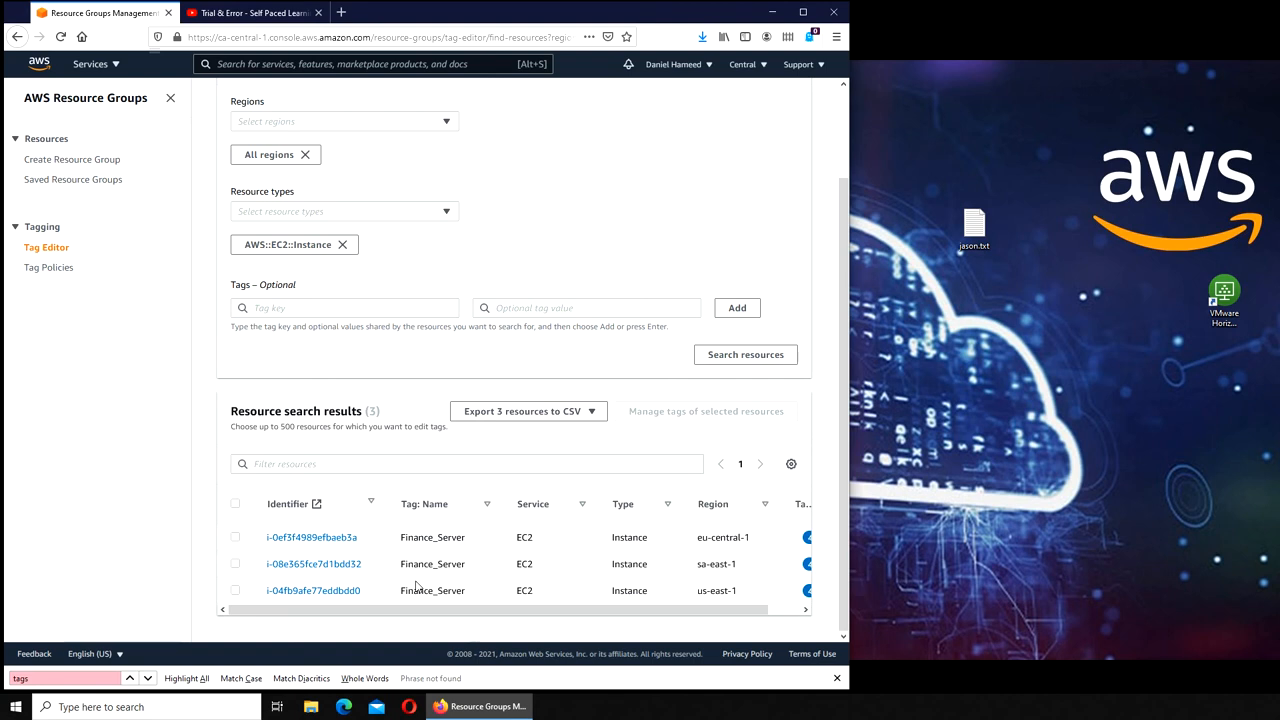
{"action": "mouse_move", "coordinate": [686, 580]}
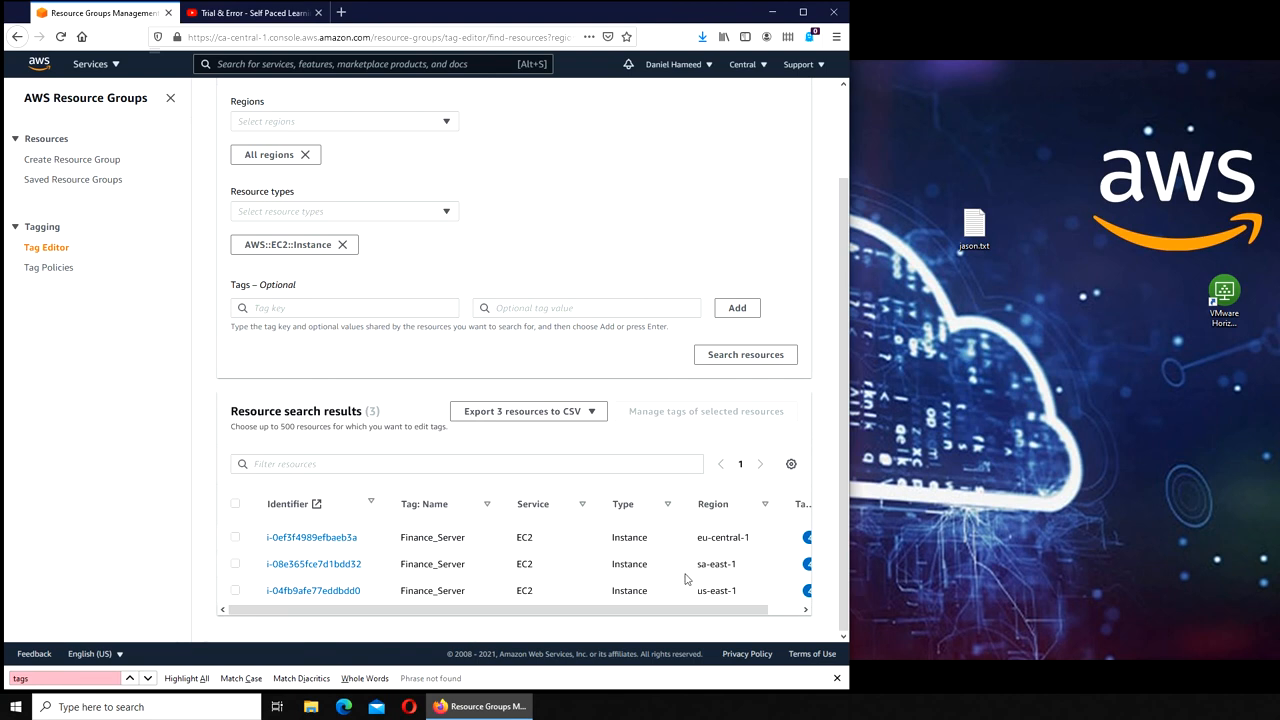
{"action": "mouse_move", "coordinate": [716, 578]}
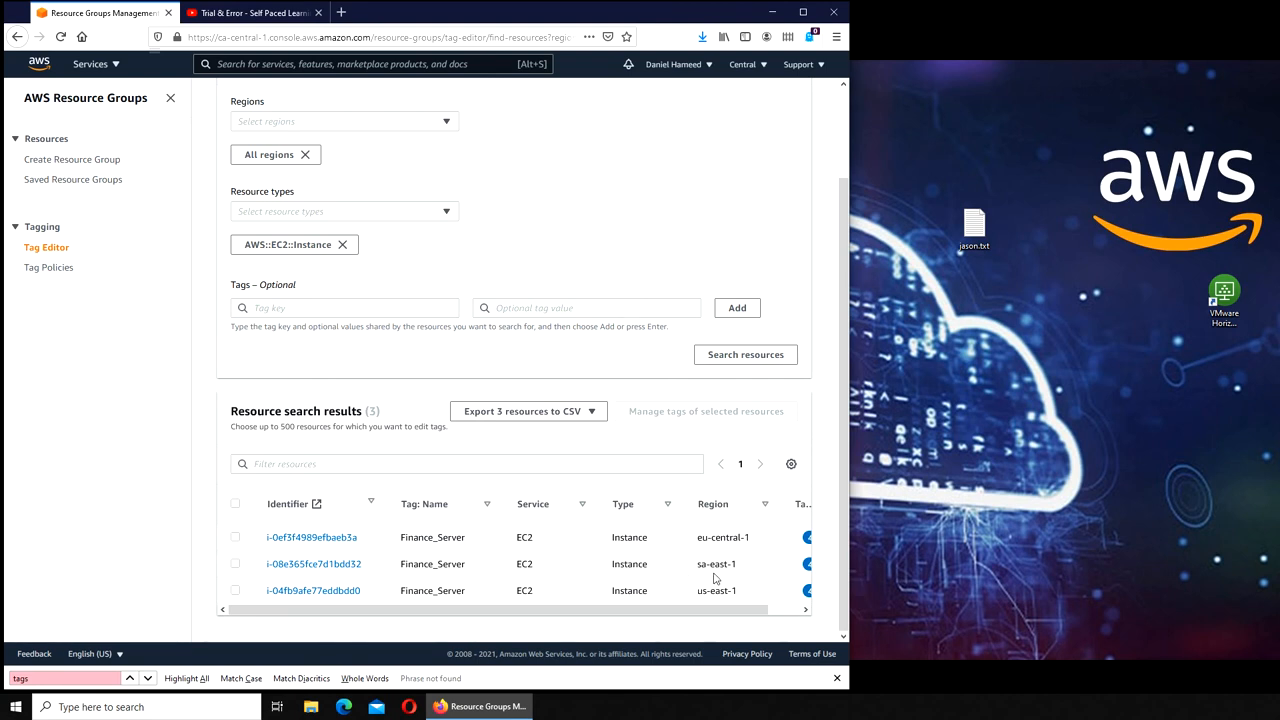
{"action": "mouse_move", "coordinate": [316, 586]}
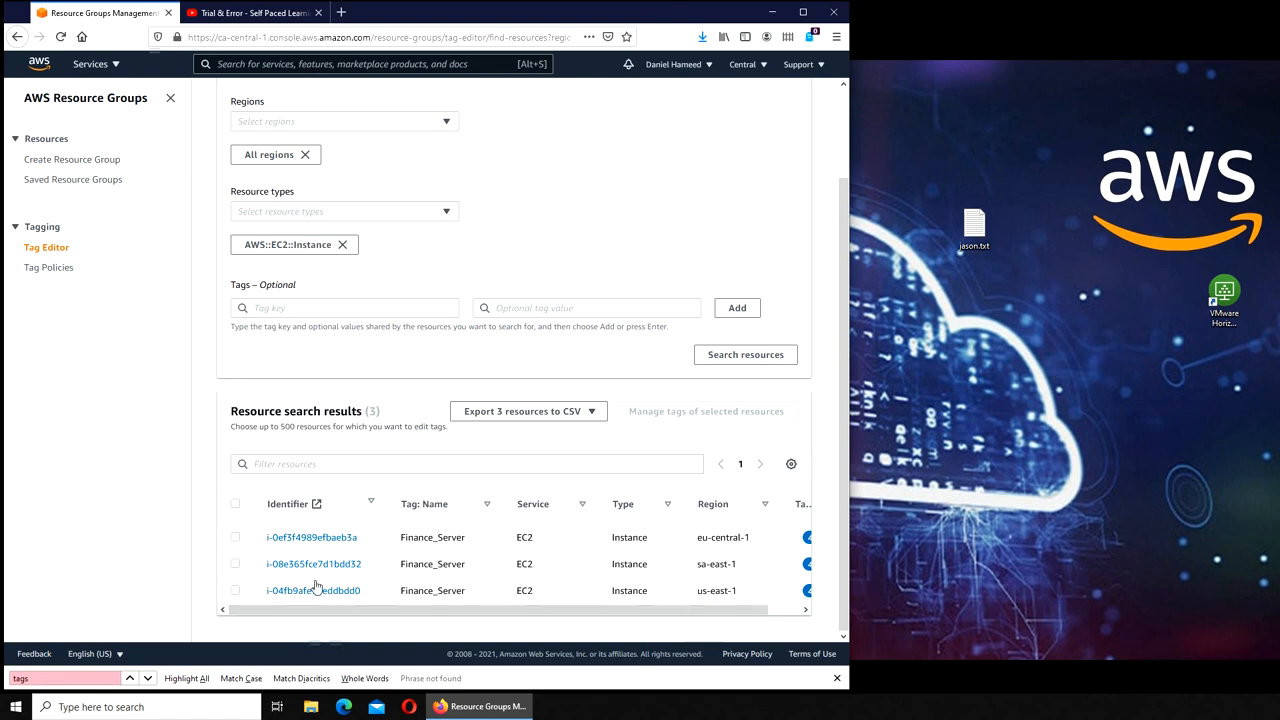
{"action": "left_click", "coordinate": [312, 564]}
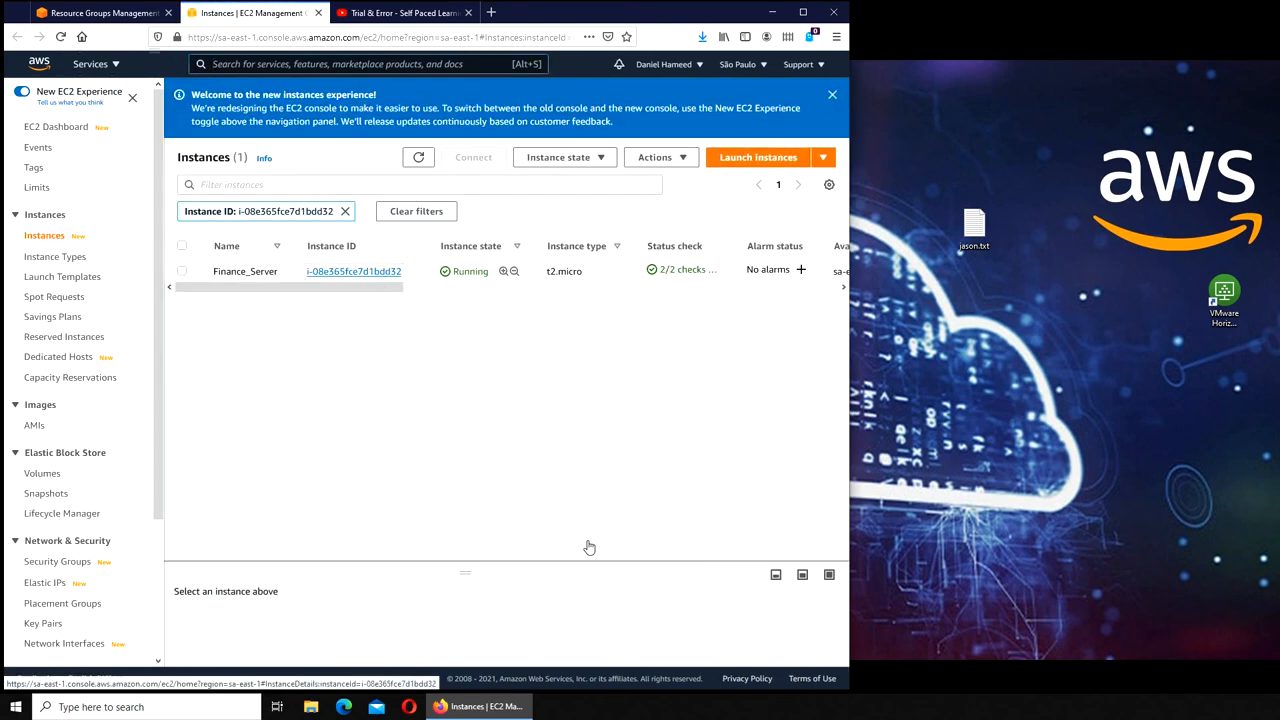
- View the São Paulo Finance_Server instance details and its Tags list
{"action": "left_click", "coordinate": [352, 272]}
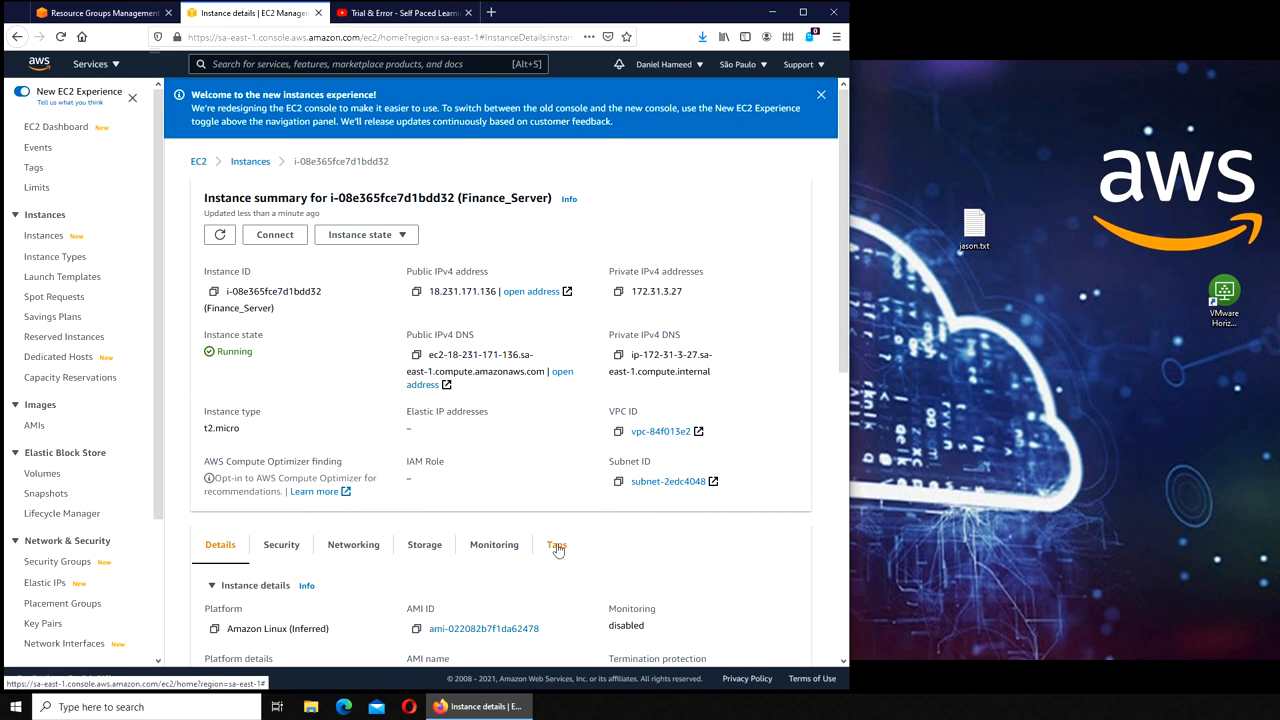
{"action": "left_click", "coordinate": [556, 544]}
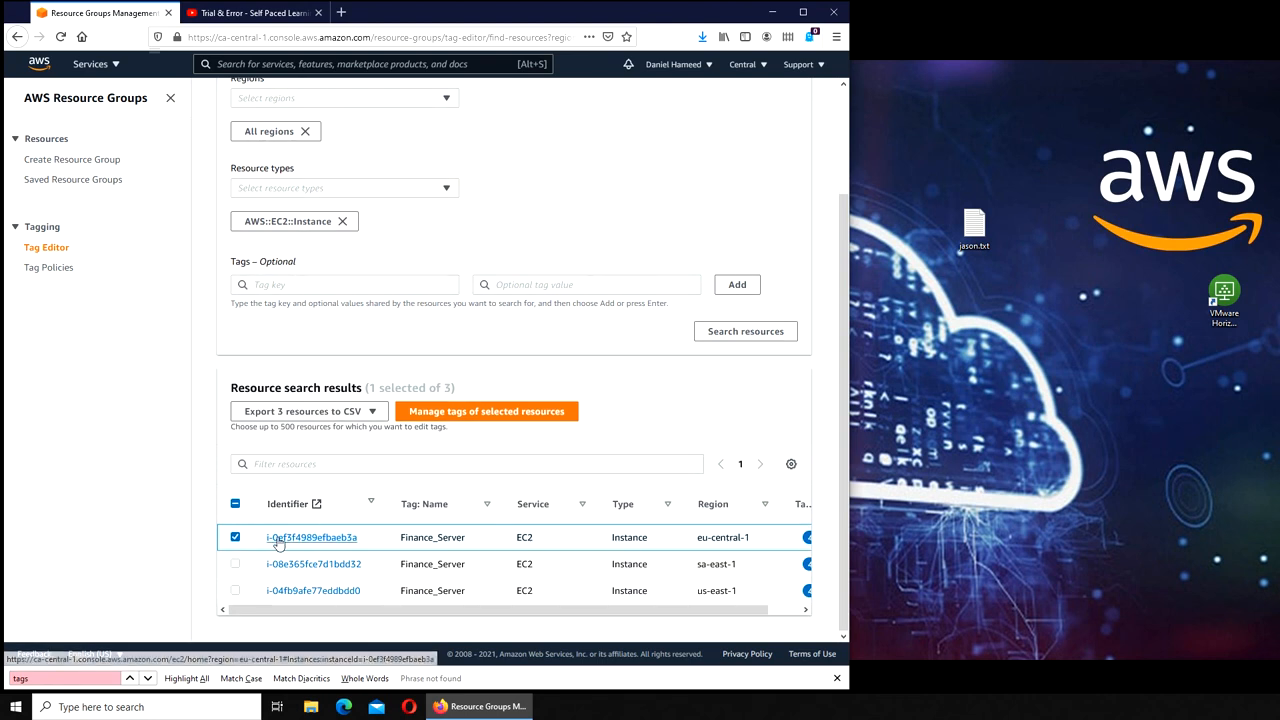
{"action": "mouse_move", "coordinate": [252, 540]}
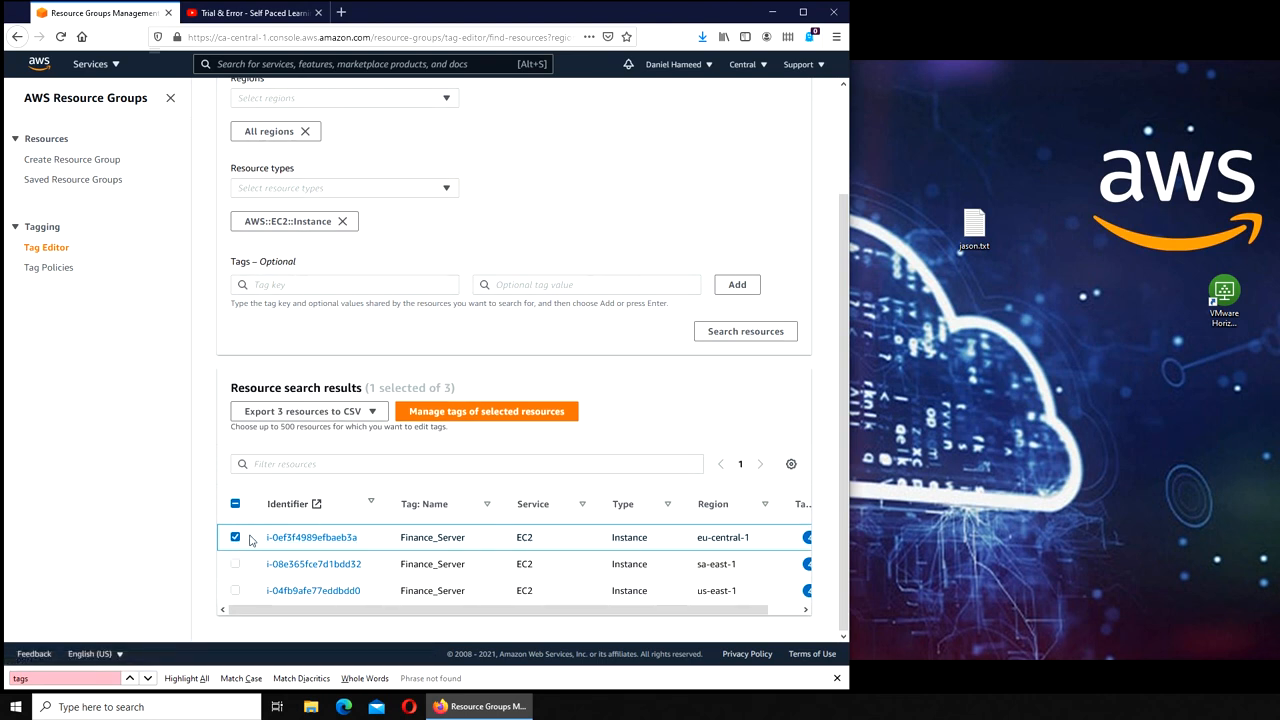
- Manage tags of the selected eu-central-1 Finance_Server instance and begin editing its Location value
{"action": "left_click", "coordinate": [486, 412]}
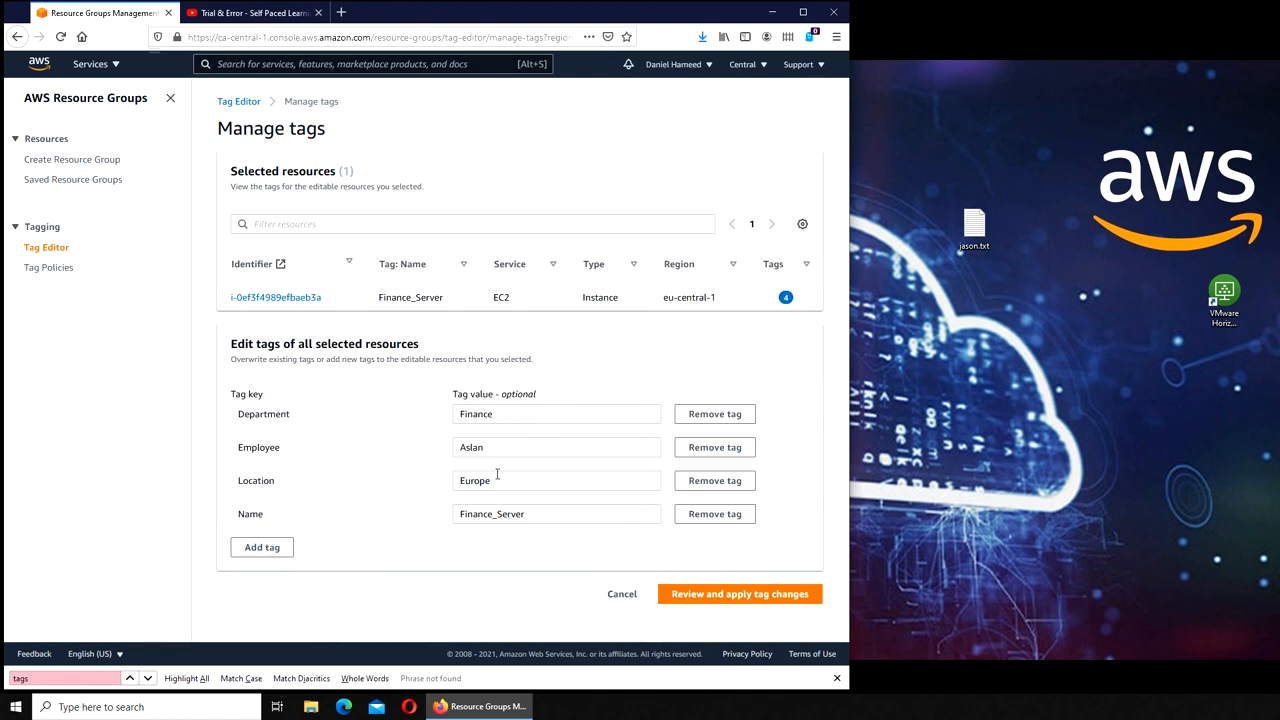
{"action": "left_click", "coordinate": [556, 480]}
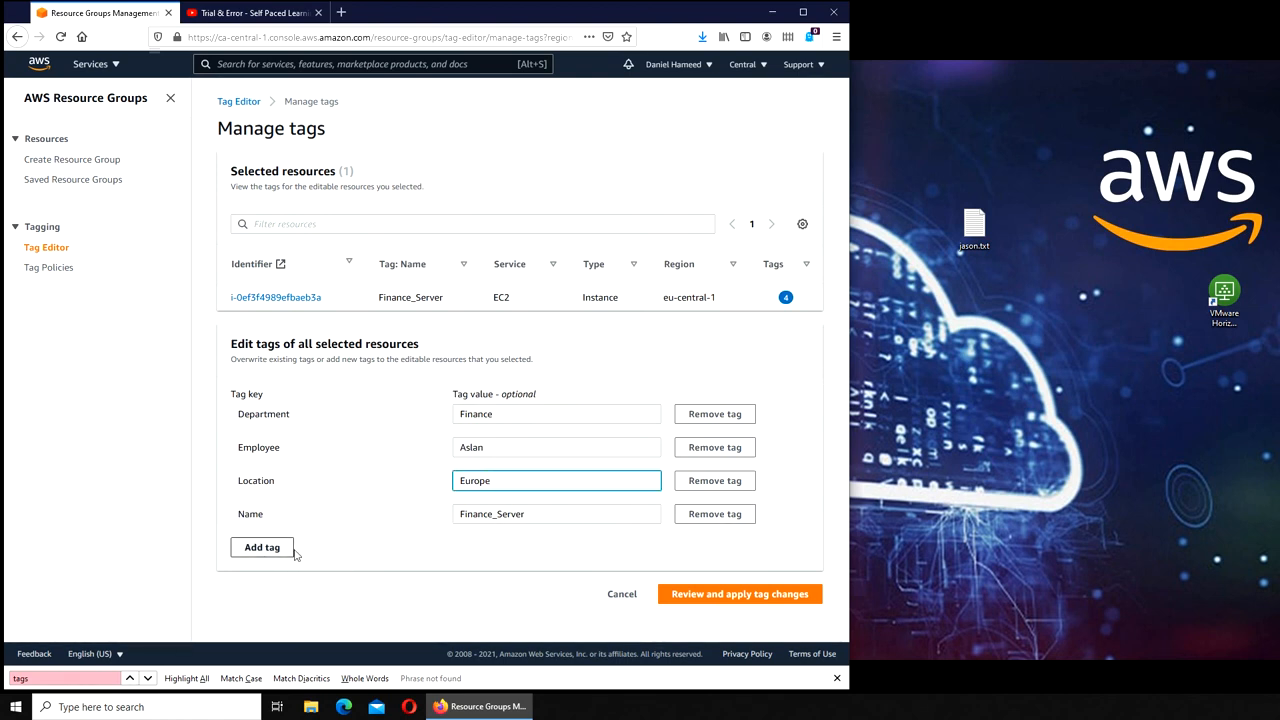